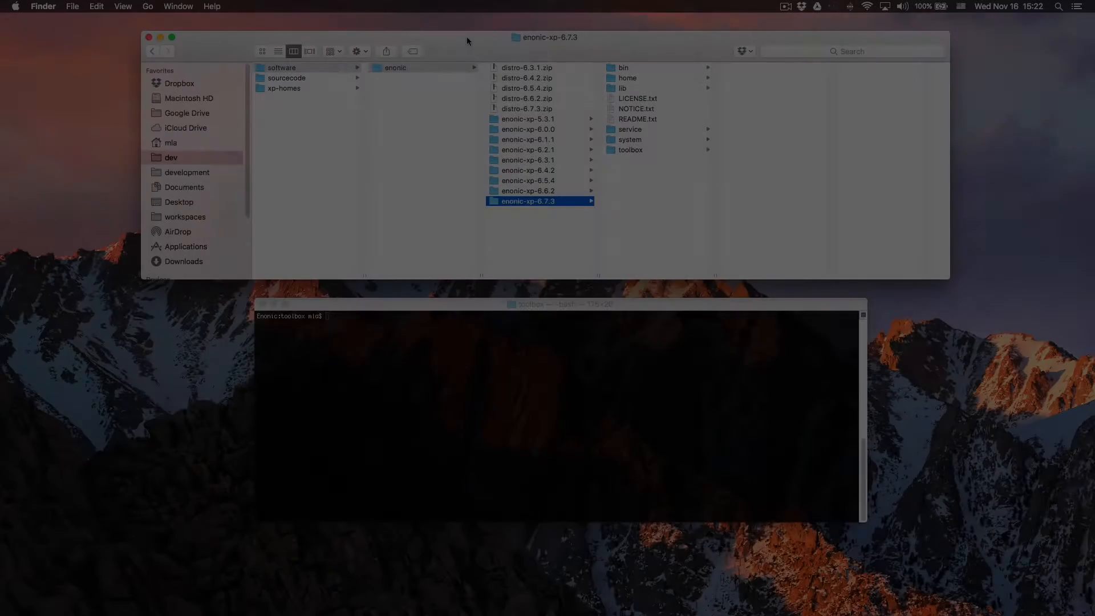
Step: Navigate Finder from software to enonic-xp-6.7.3's toolbox folder, showing lib, toolbox.bat and toolbox.sh
{"action": "left_click", "coordinate": [286, 78]}
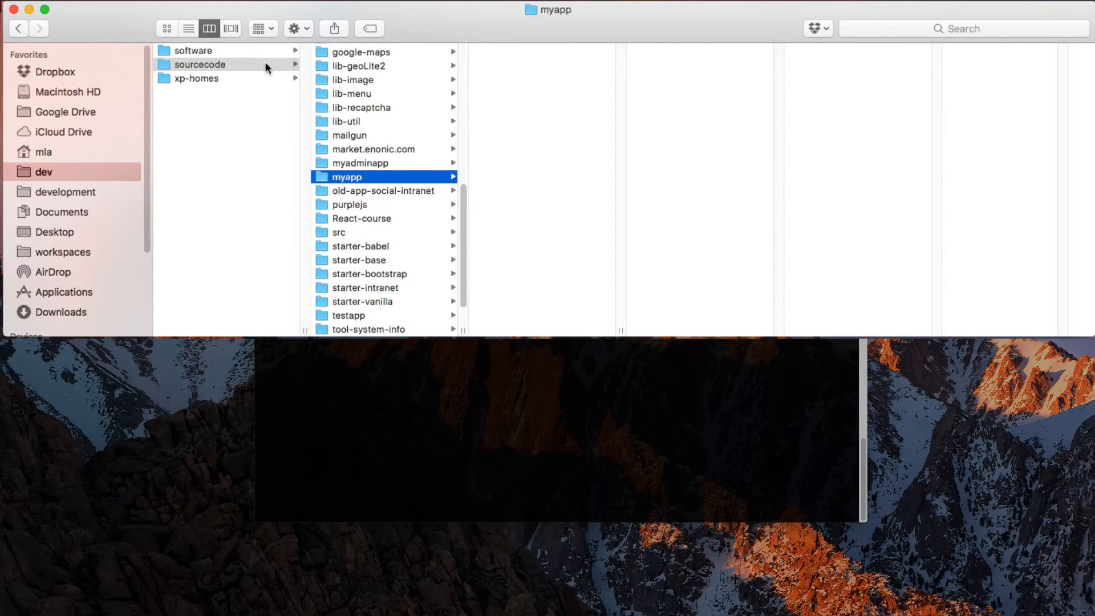
{"action": "left_click", "coordinate": [193, 50]}
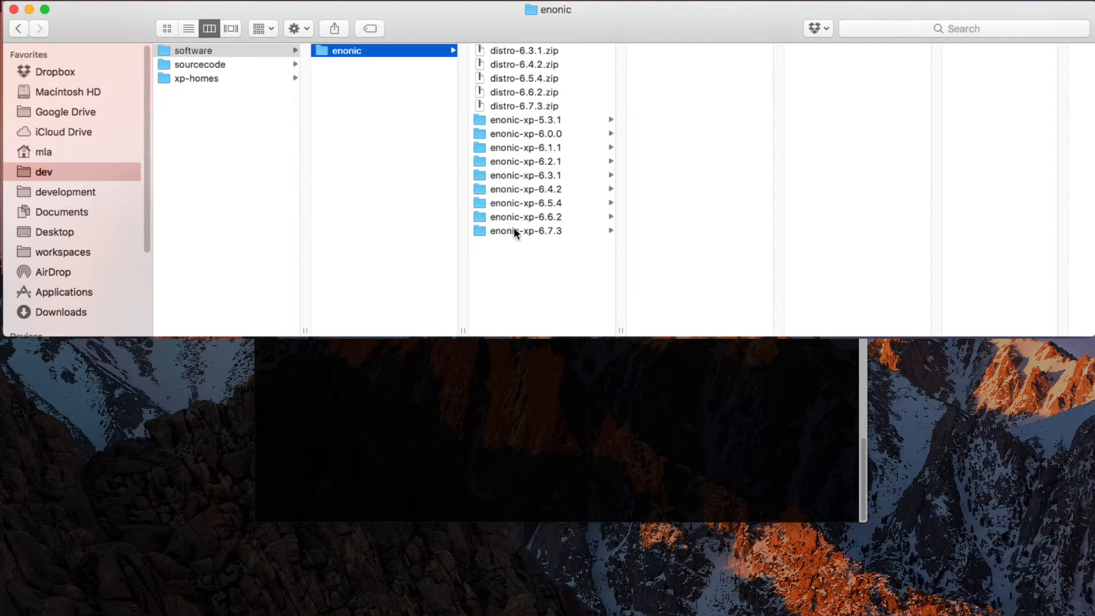
{"action": "left_click", "coordinate": [526, 231]}
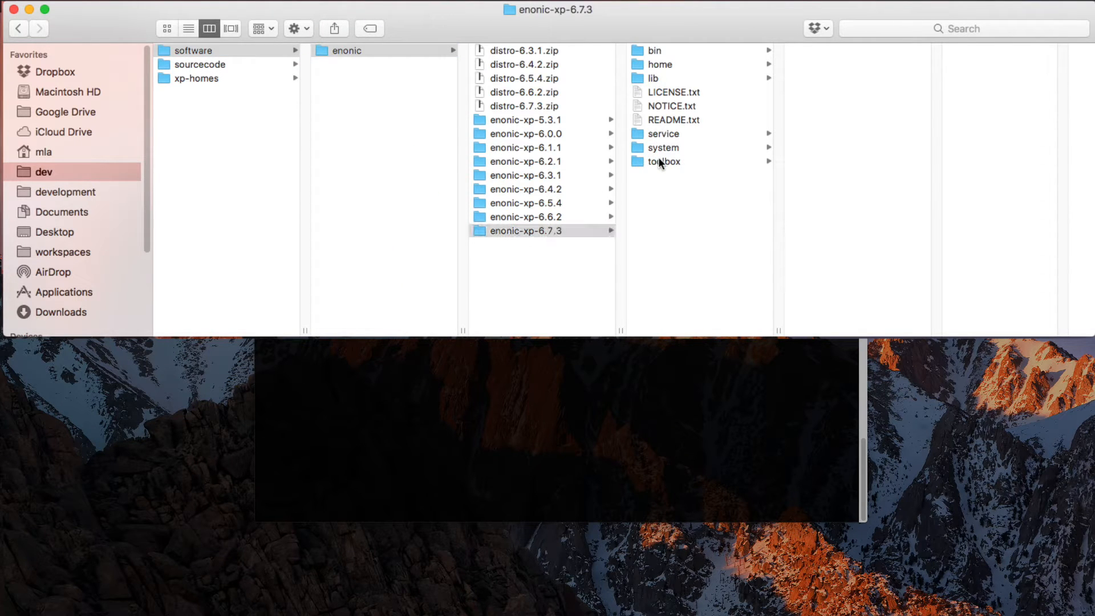
{"action": "left_click", "coordinate": [662, 161]}
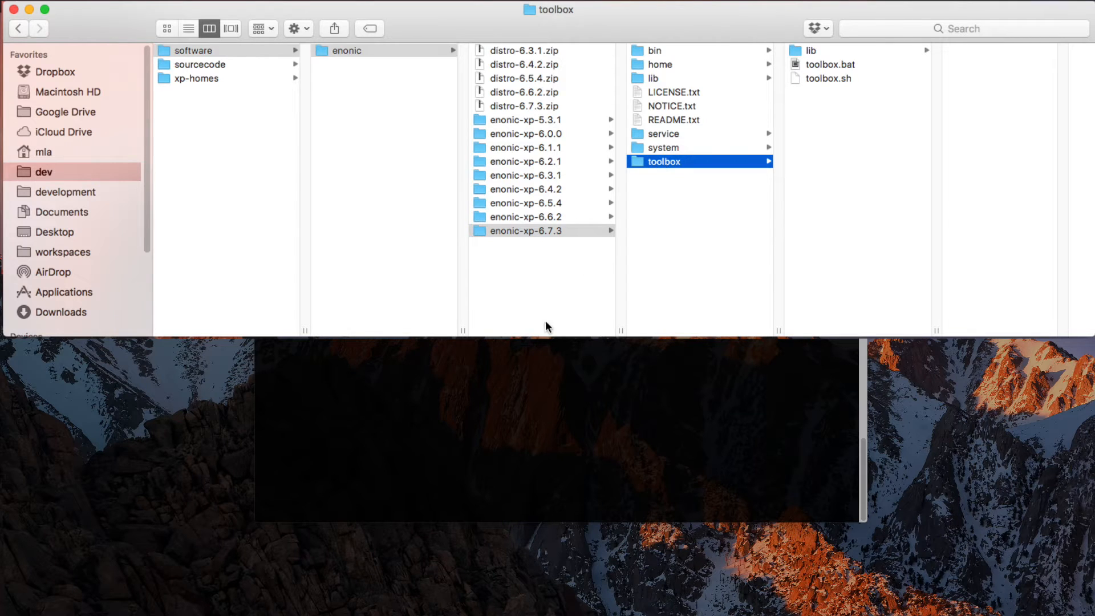
{"action": "mouse_move", "coordinate": [517, 327]}
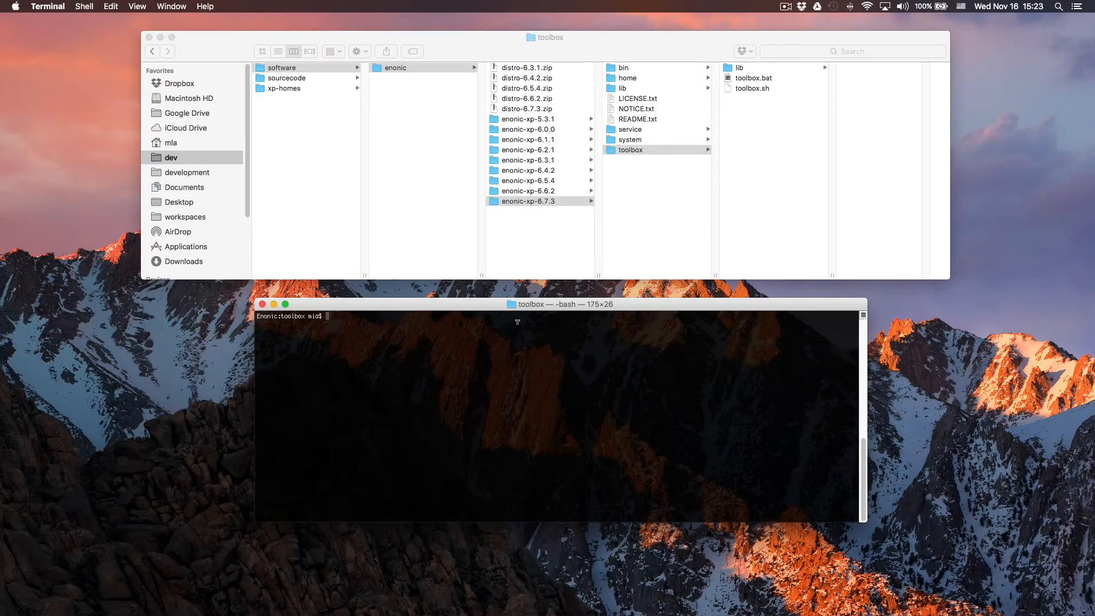
Step: Change directory to /Users/mla/dev/software/enonic/enonic-xp-6.7.3/toolbox
{"action": "type", "text": "cd"}
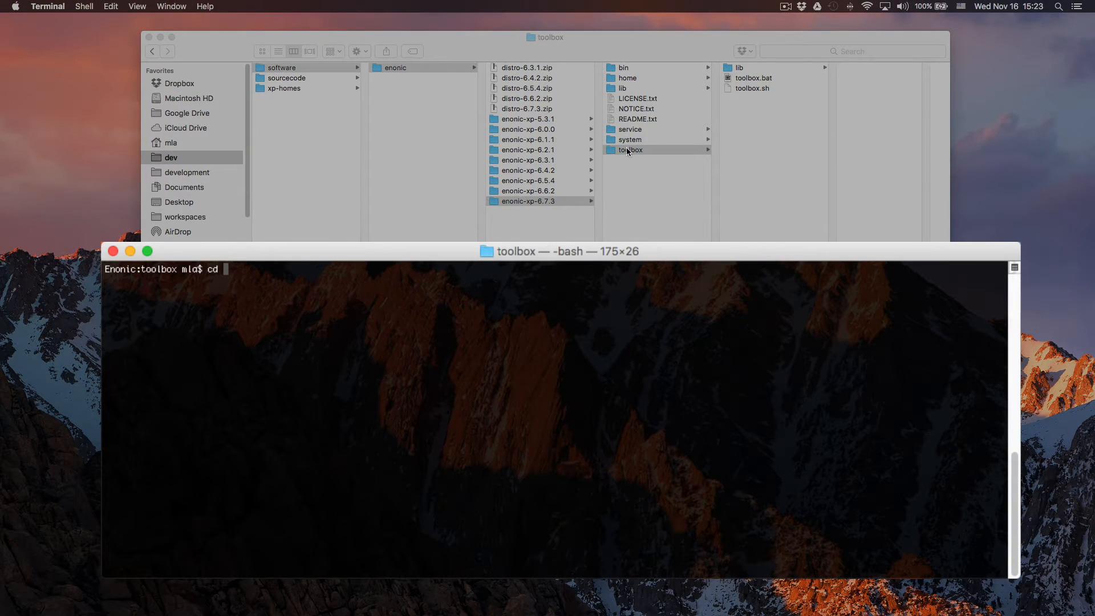
{"action": "type", "text": "/Users/mla/dev/software/enonic/enonic-xp-6.7.3/toolbox"}
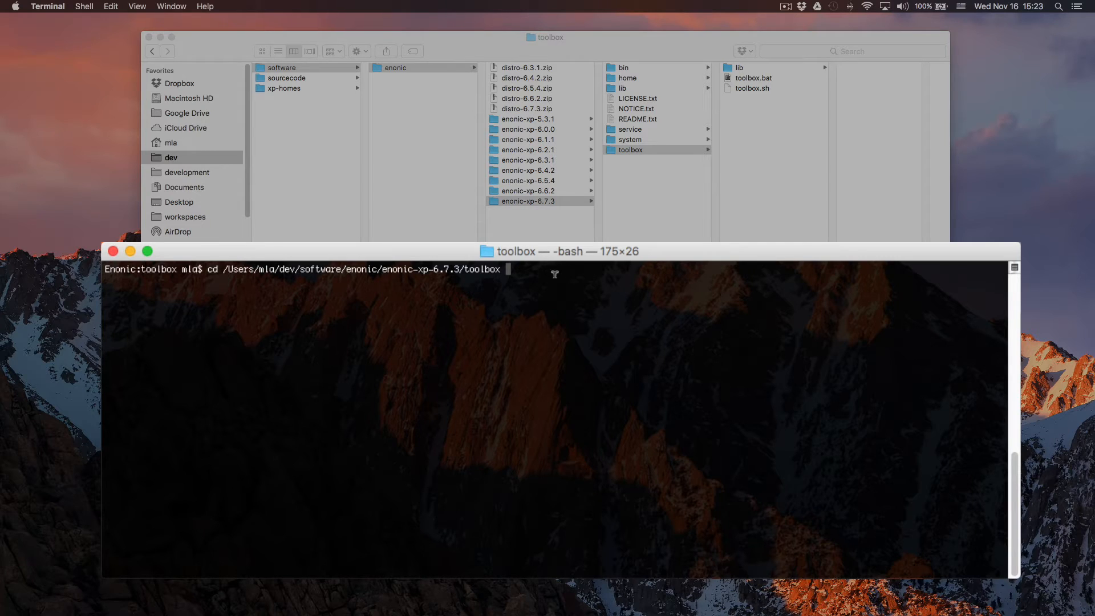
{"action": "key", "text": "Return"}
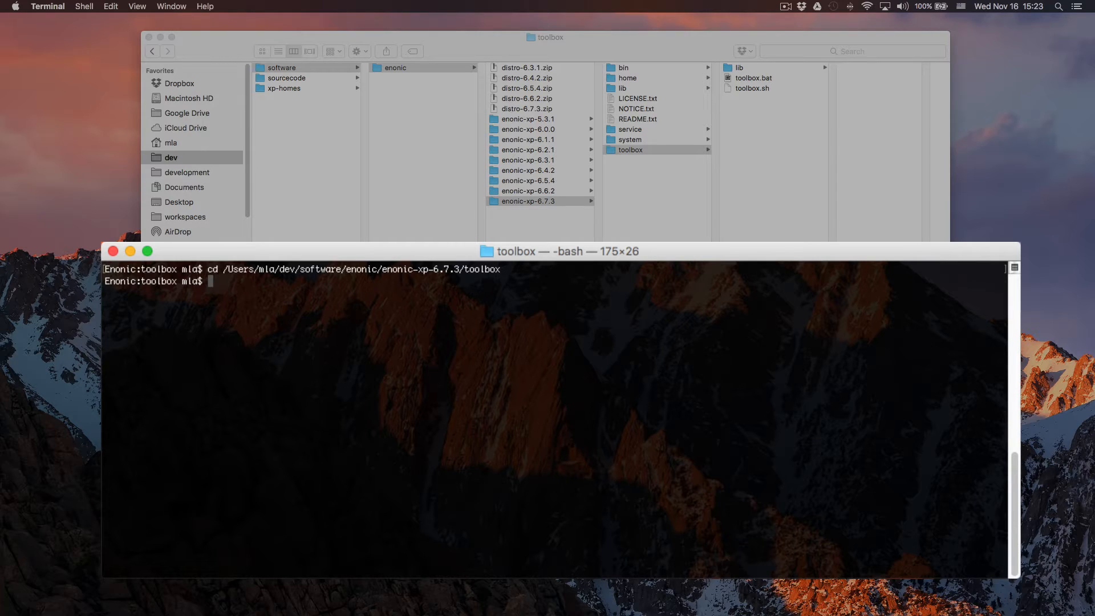
Step: Run ./toolbox.sh help init-project to list the init-project options
{"action": "type", "text": "./tool"}
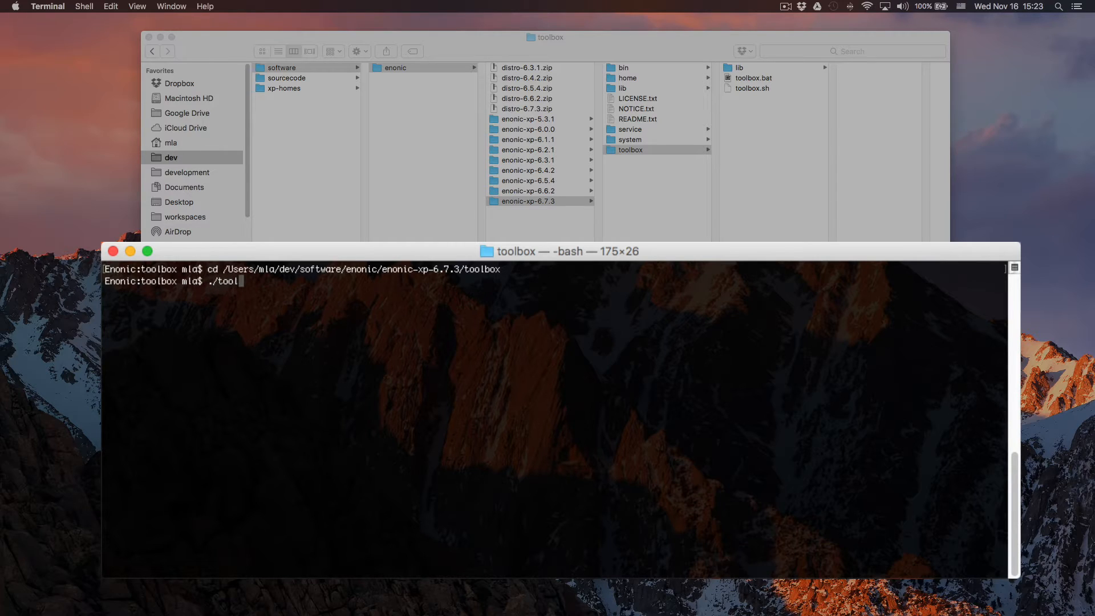
{"action": "type", "text": "box.sh help"}
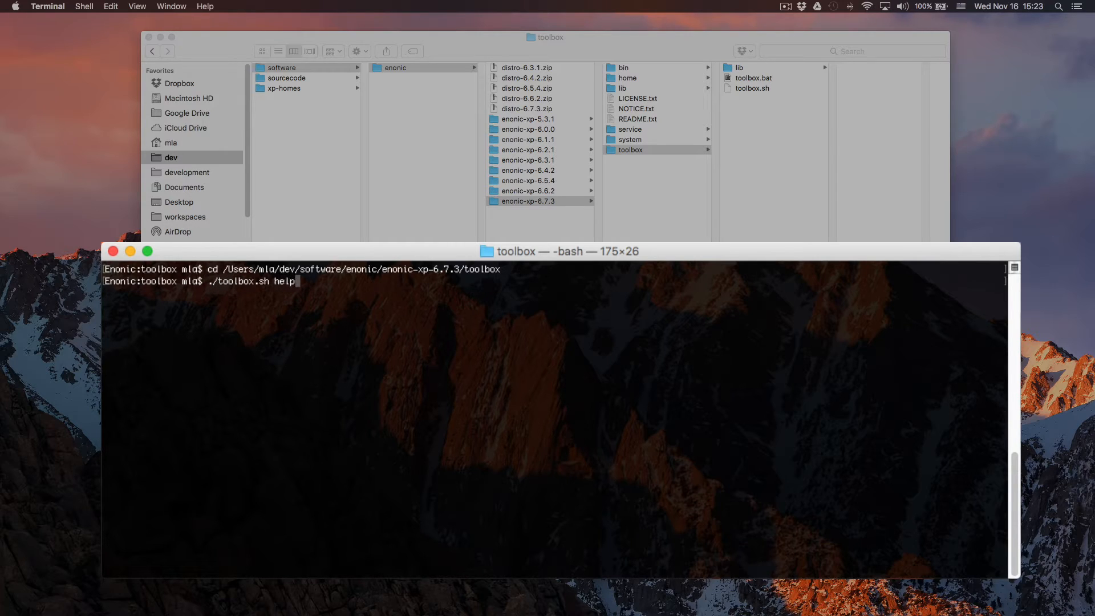
{"action": "type", "text": "init-proj"}
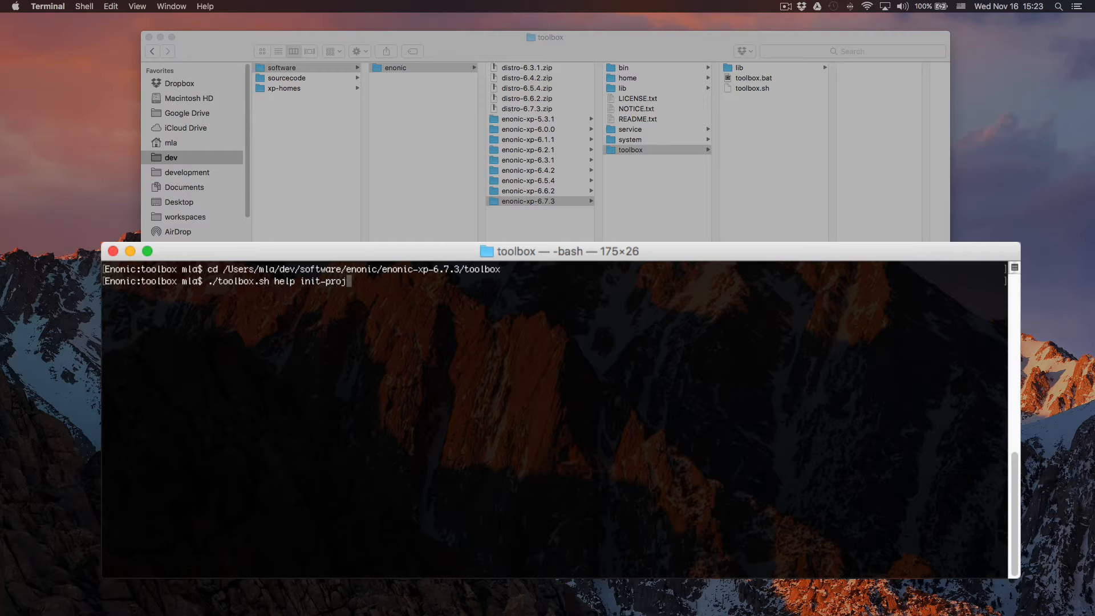
{"action": "type", "text": "ect"}
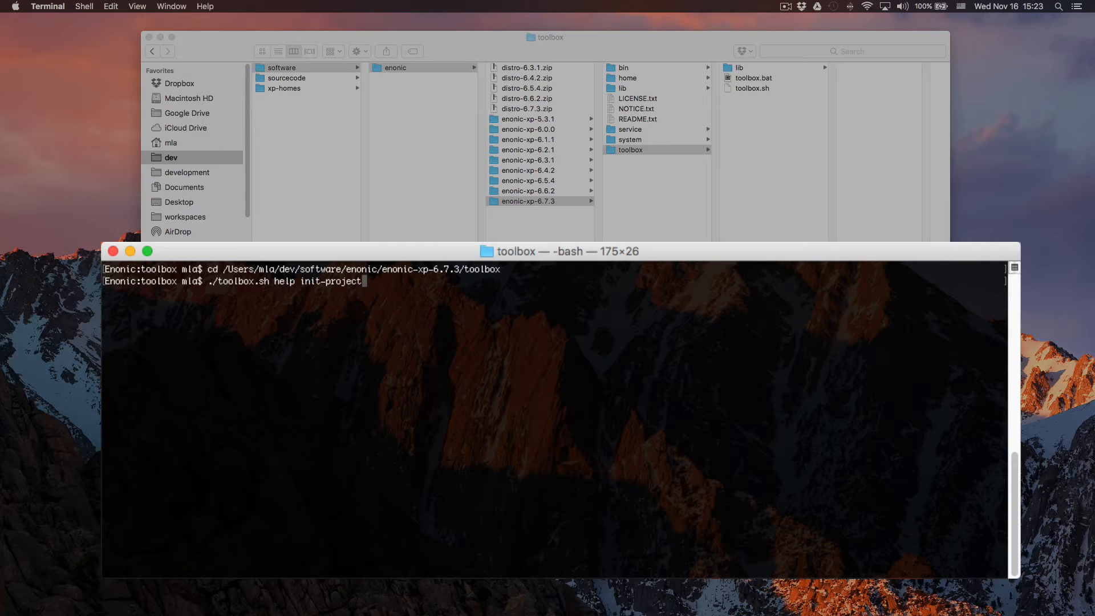
{"action": "key", "text": "Return"}
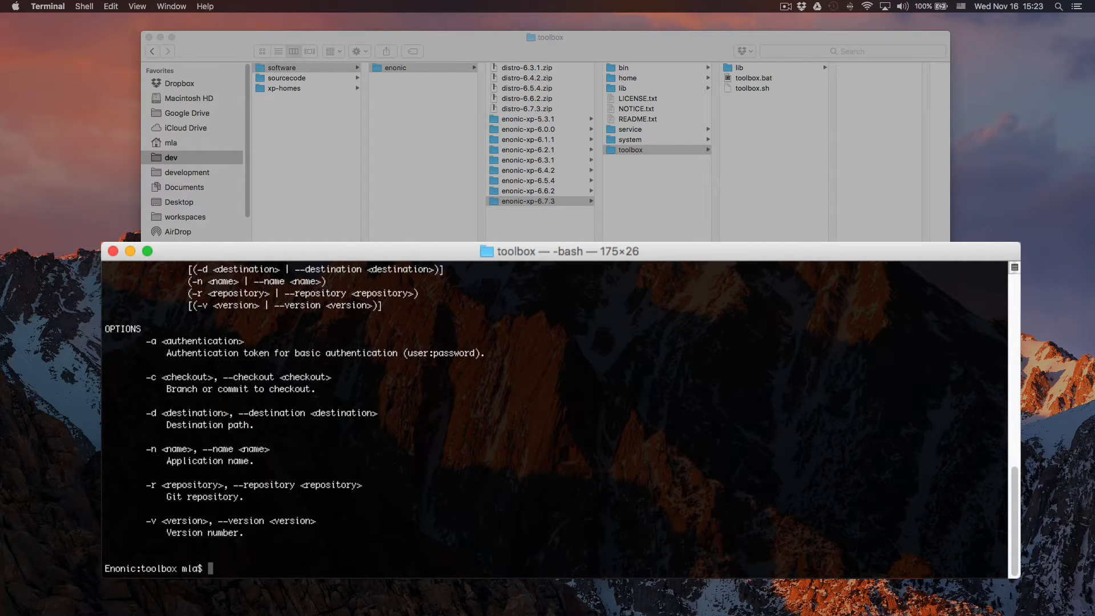
{"action": "type", "text": "./toolbox.sh help init-project"}
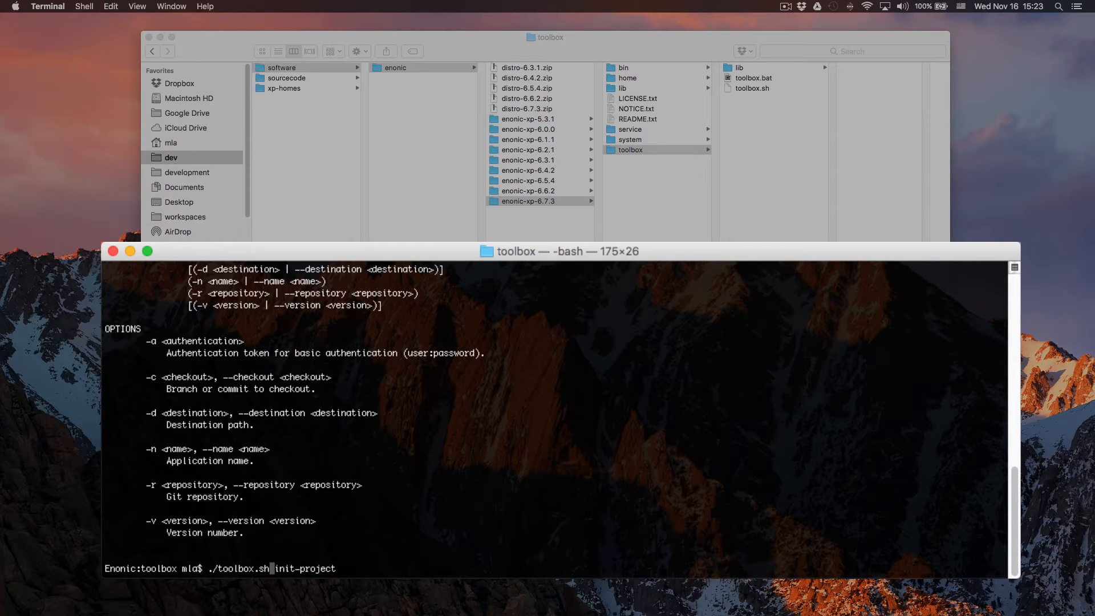
{"action": "type", "text": "-a"}
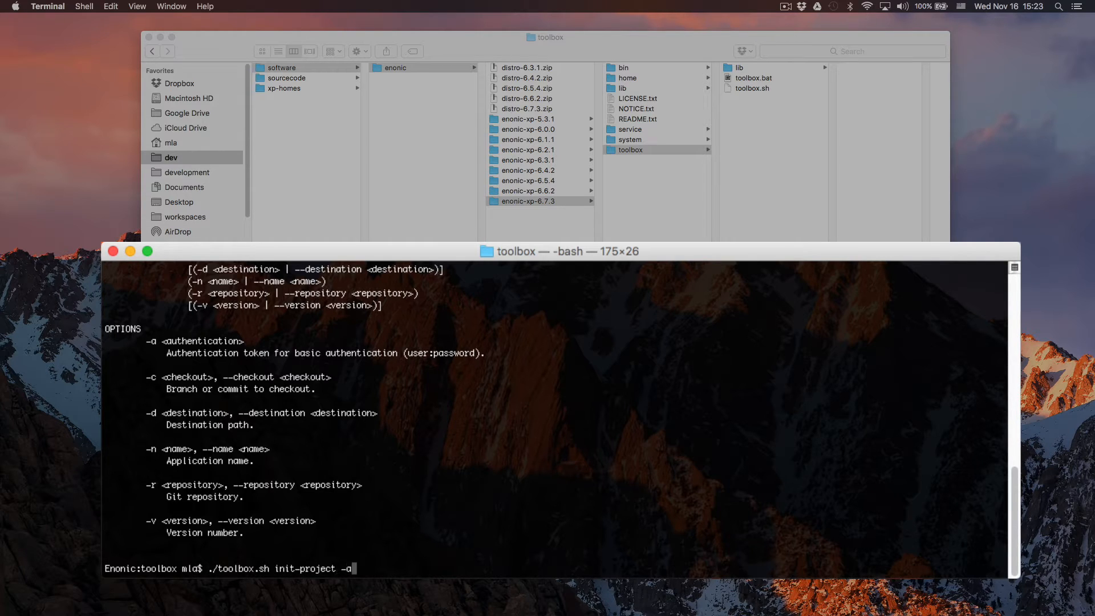
{"action": "type", "text": "s"}
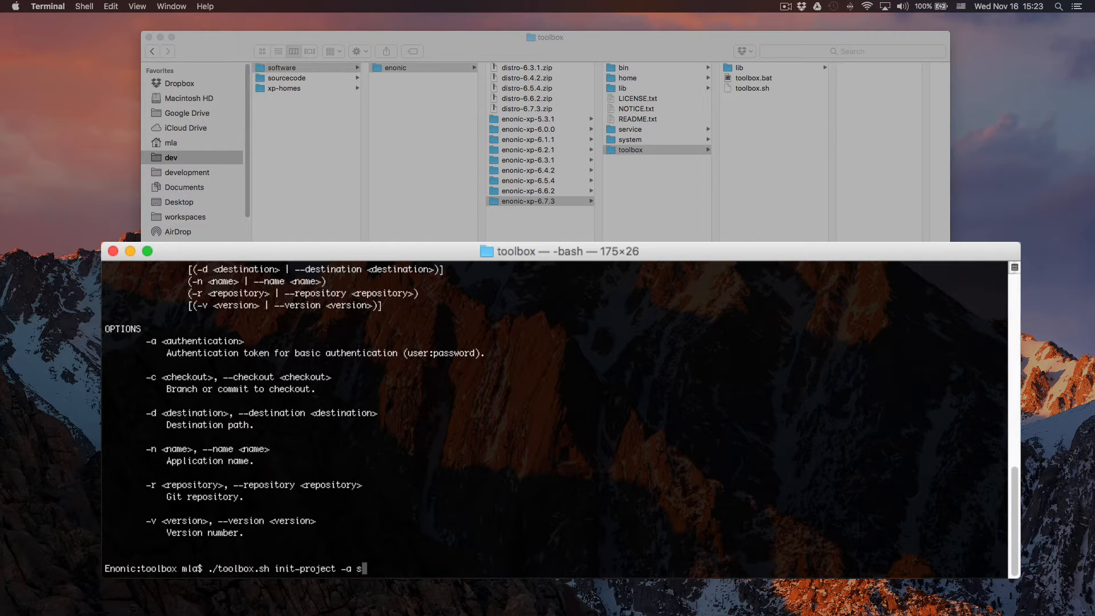
{"action": "type", "text": "u:passwor"}
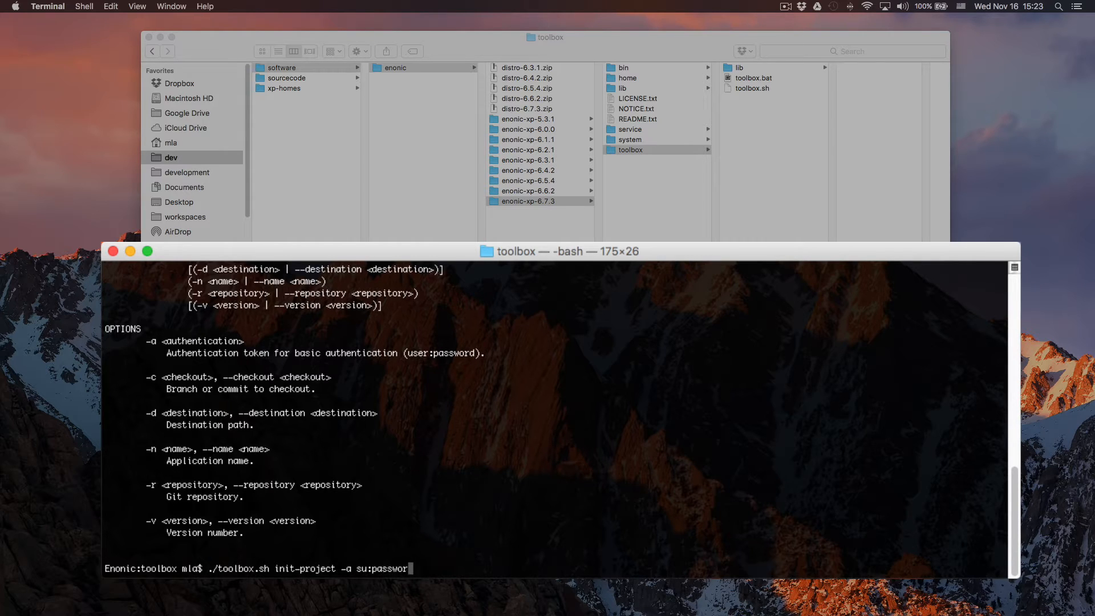
{"action": "type", "text": "d"}
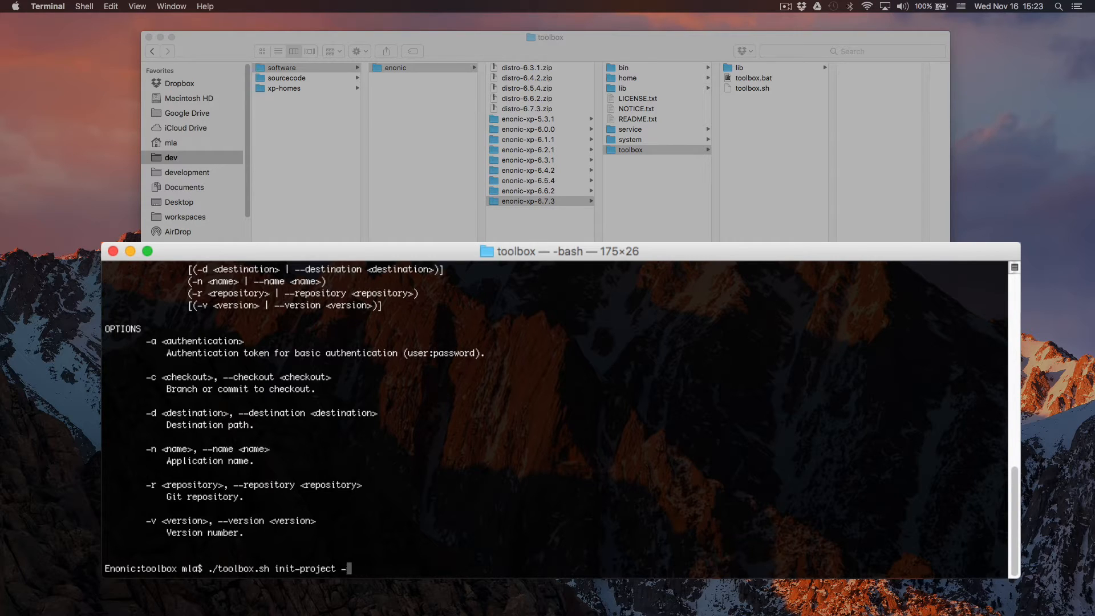
{"action": "type", "text": "-c 1"}
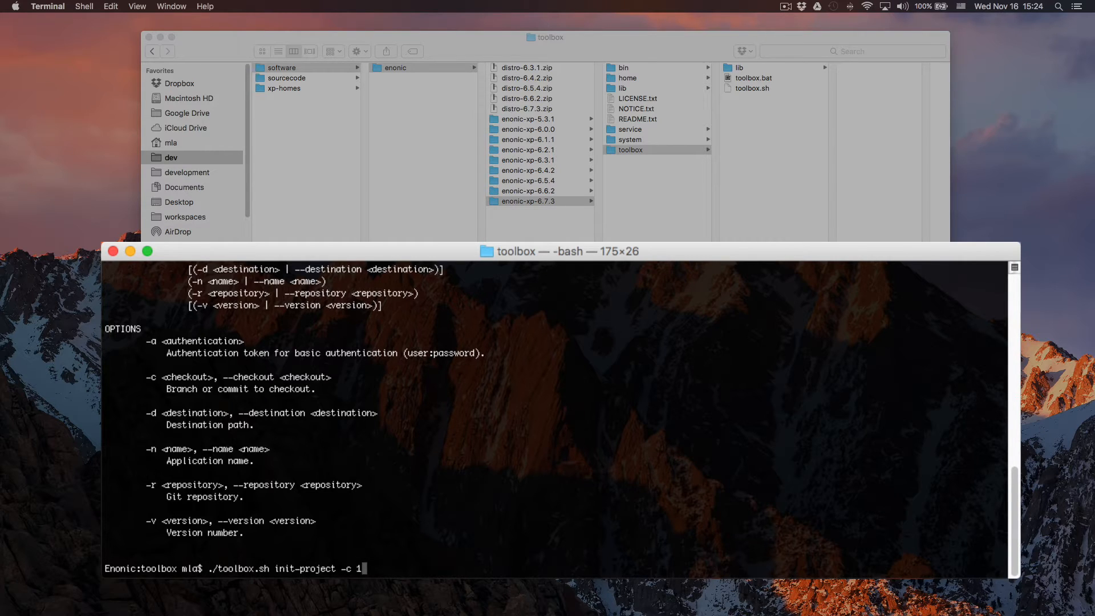
{"action": "type", "text": ".1.0"}
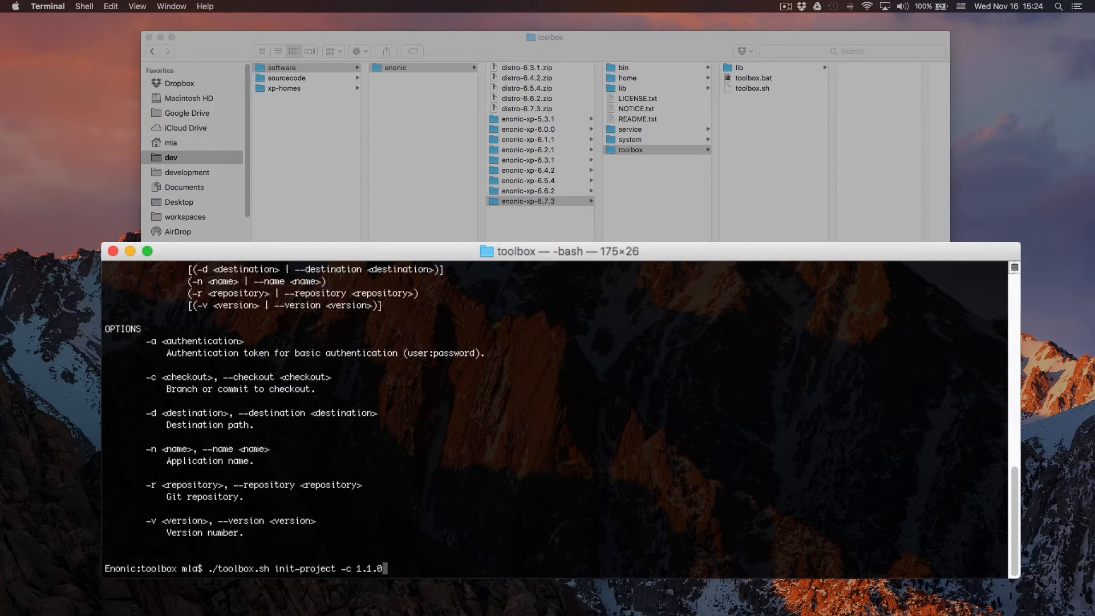
{"action": "key", "text": "Backspace"}
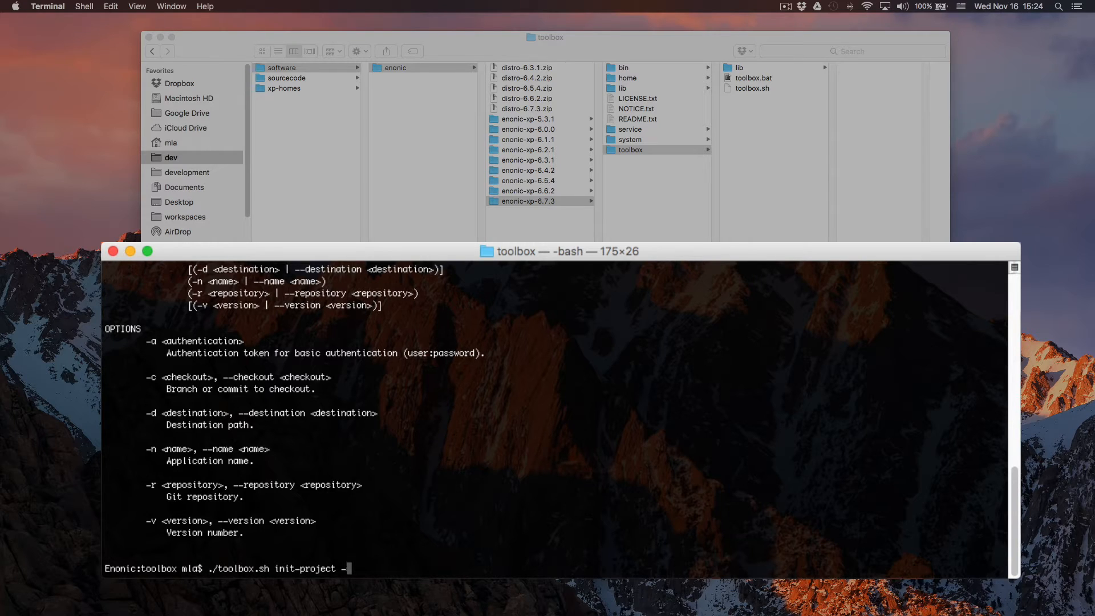
Step: Check sourcecode in Finder, then add the myapp destination and -n com.company.myapp
{"action": "type", "text": "d"}
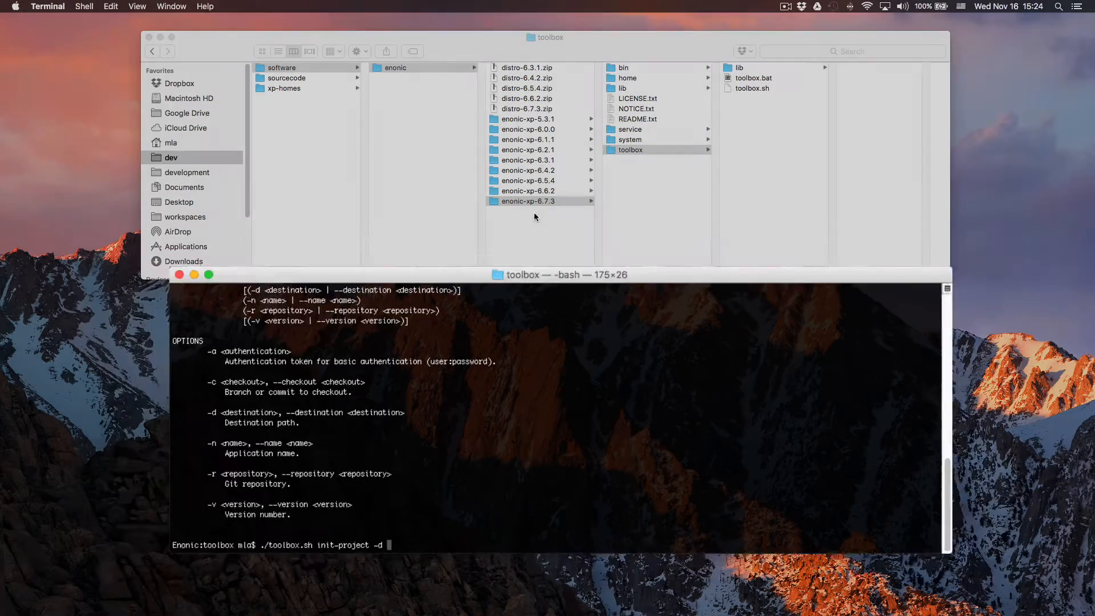
{"action": "left_click", "coordinate": [286, 77]}
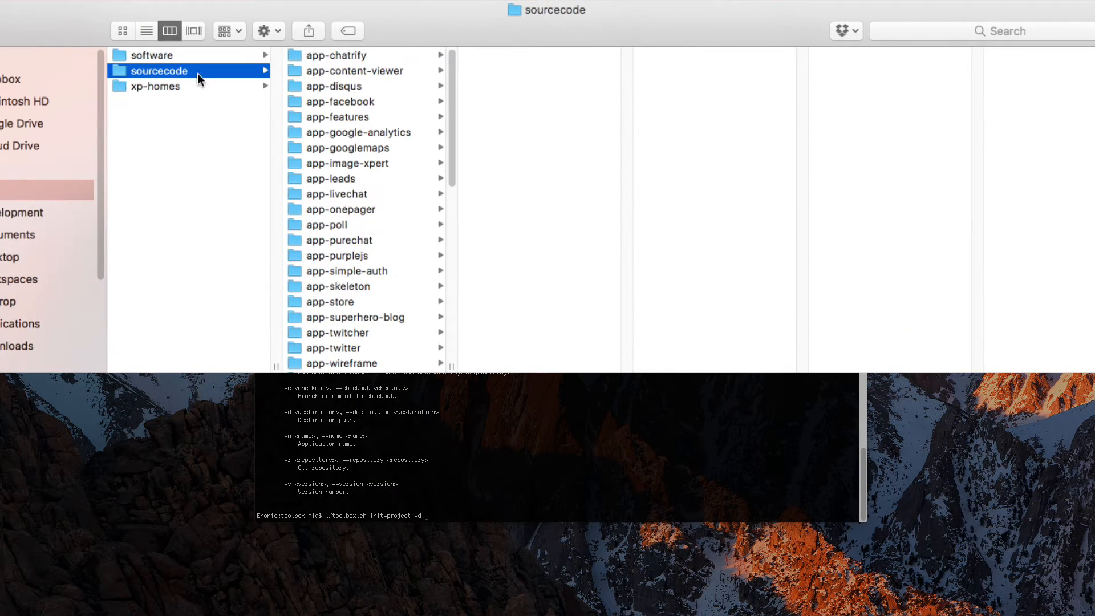
{"action": "scroll", "scroll_direction": "down", "scroll_amount": 3}
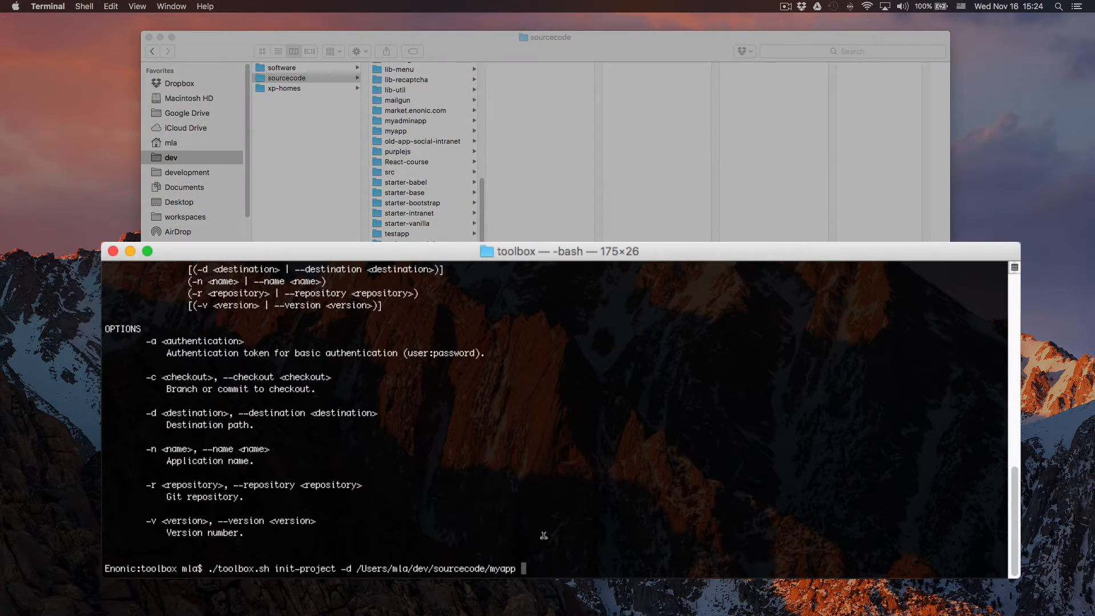
{"action": "type", "text": "-n com.c"}
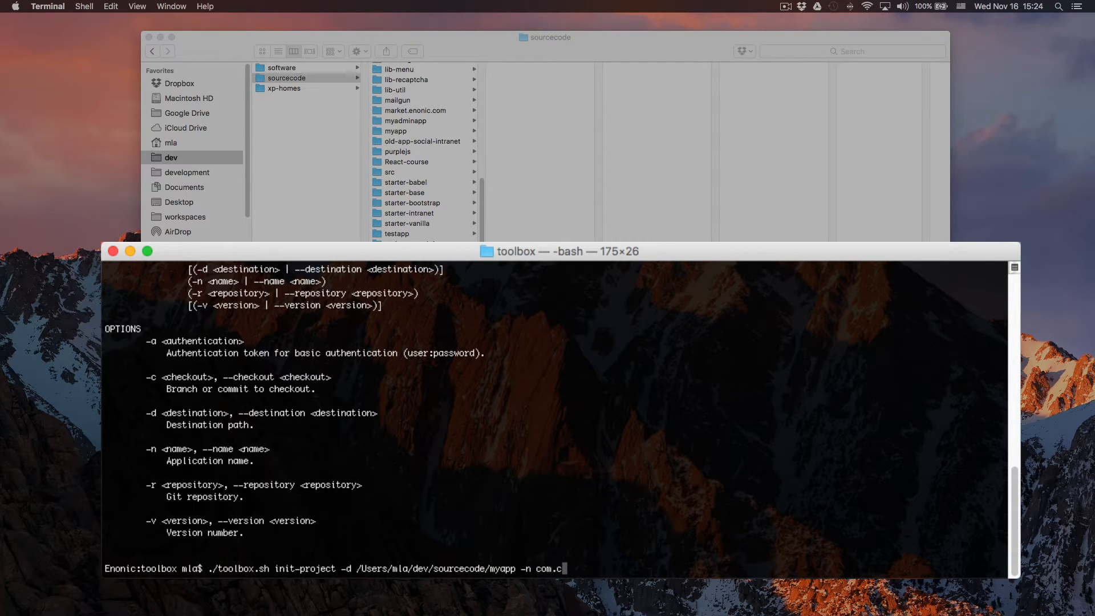
{"action": "type", "text": "ompany"}
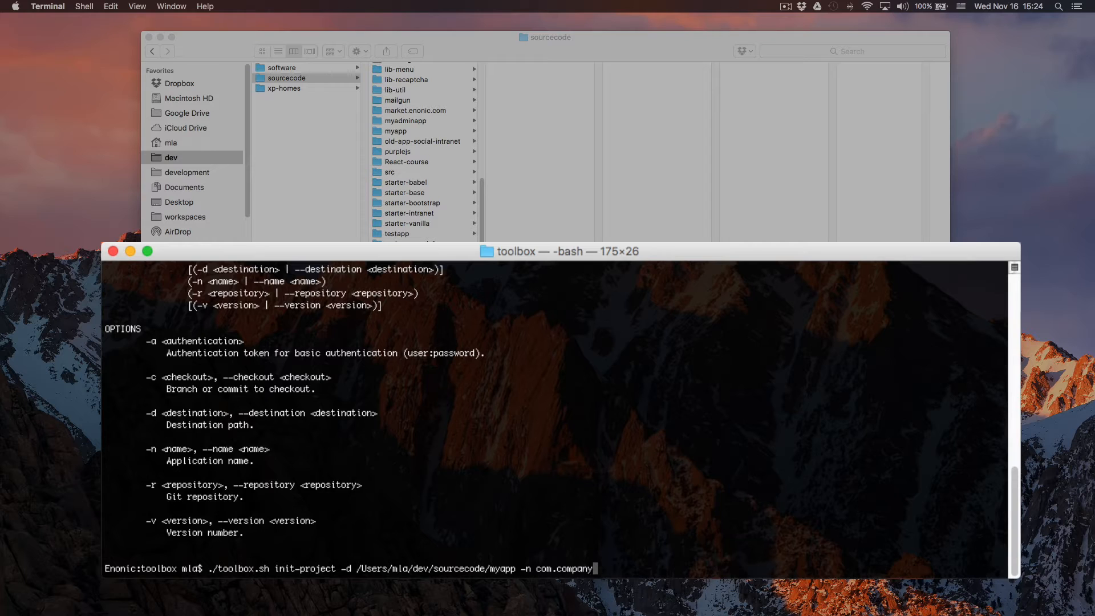
{"action": "type", "text": ".myapp"}
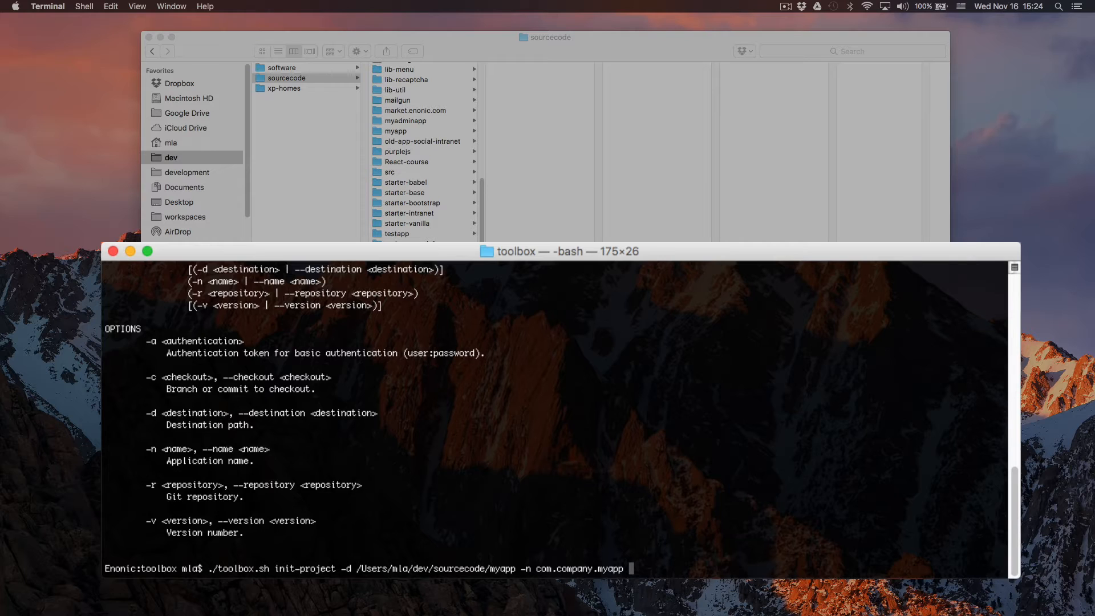
{"action": "type", "text": "-r"}
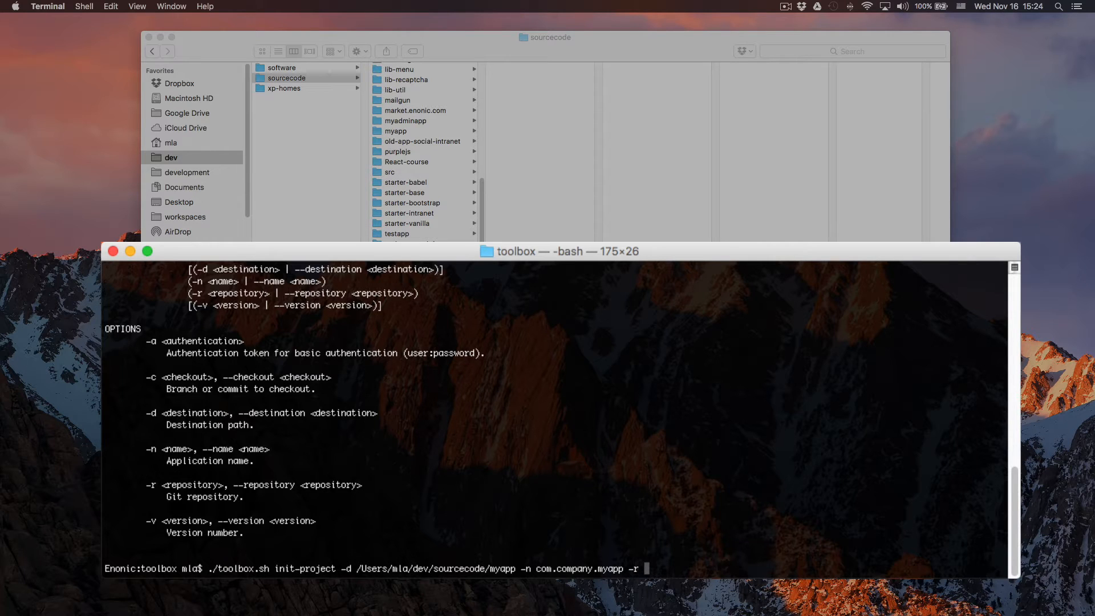
{"action": "type", "text": "https://"}
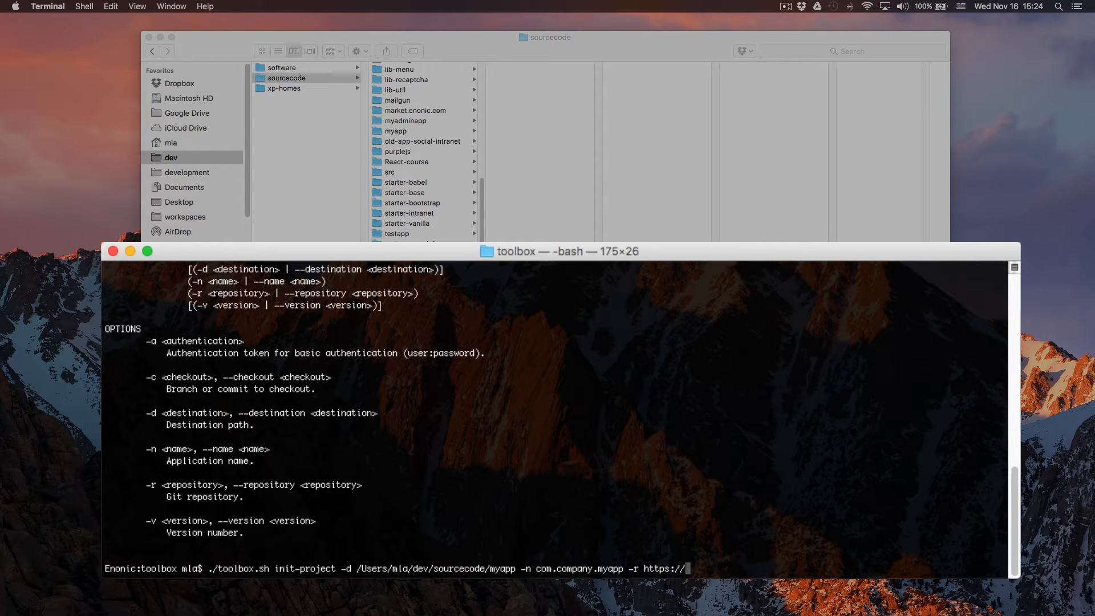
{"action": "type", "text": "github.com/enonic"}
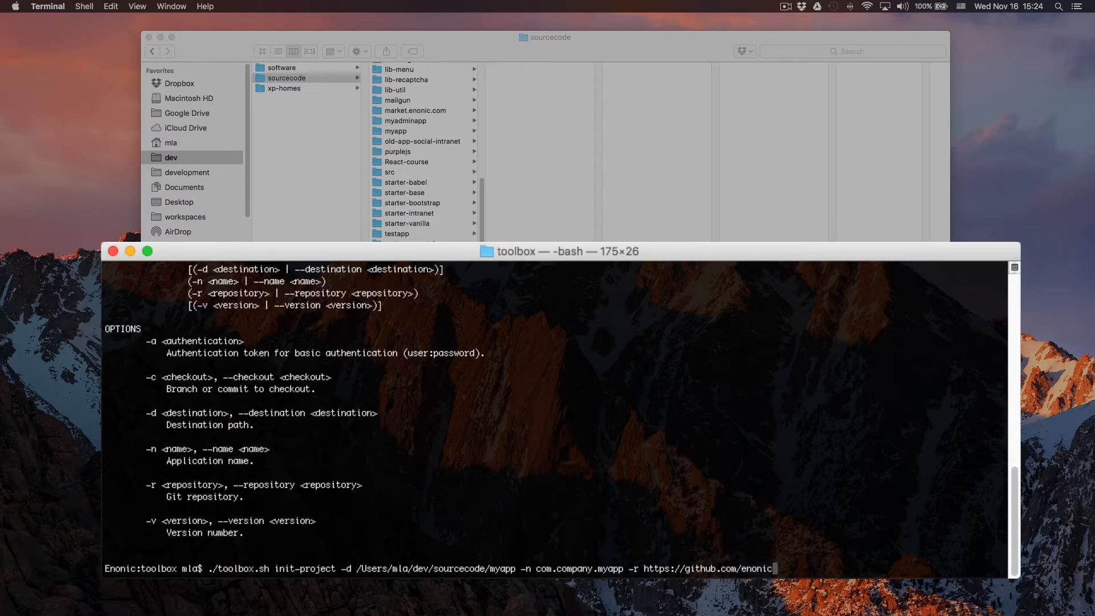
{"action": "type", "text": "/starter"}
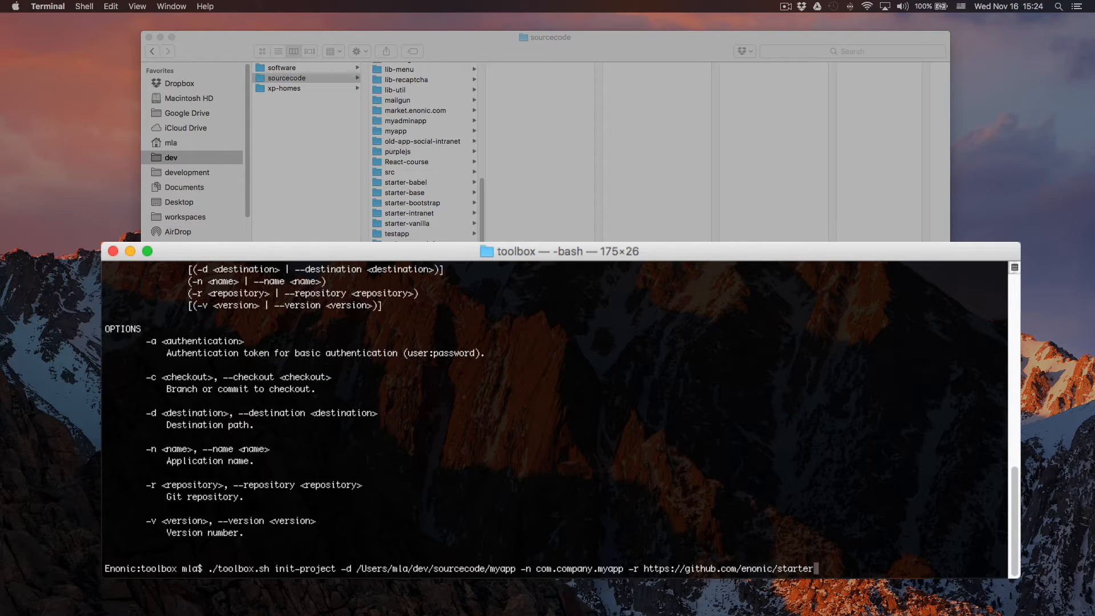
{"action": "type", "text": "-vanilla"}
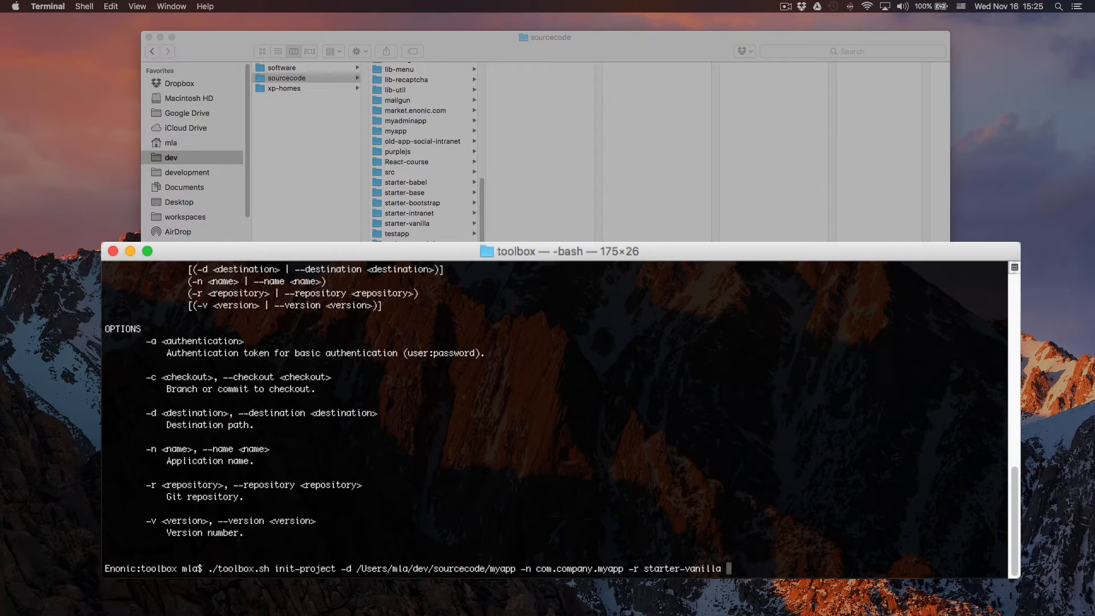
Step: Type a -v 1.0.0-SNAPSHOT option, remove it, and run the command
{"action": "type", "text": "-v"}
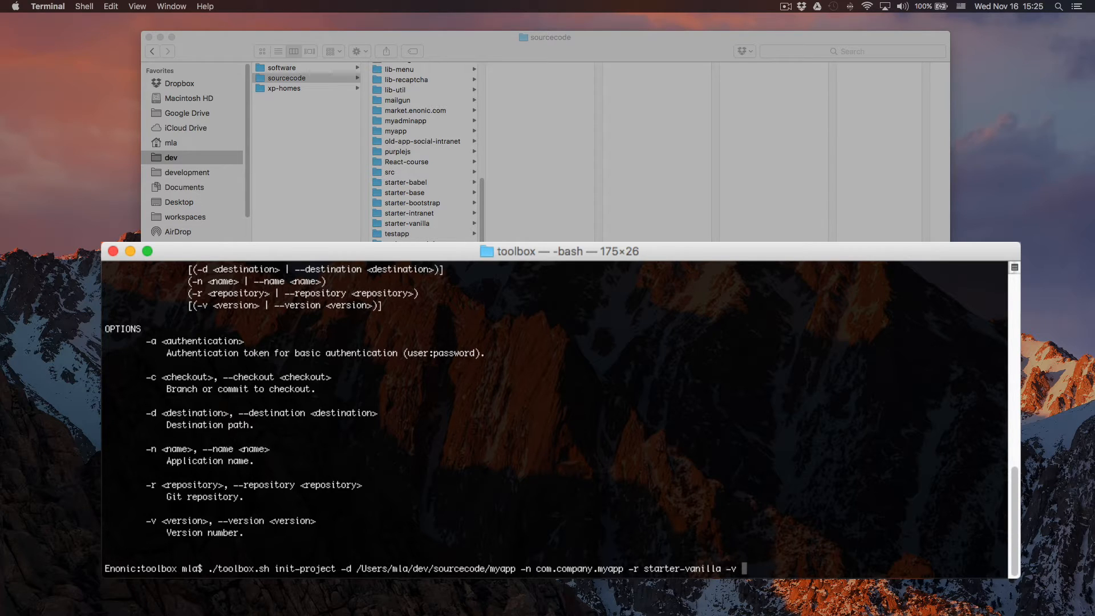
{"action": "type", "text": "1.0."}
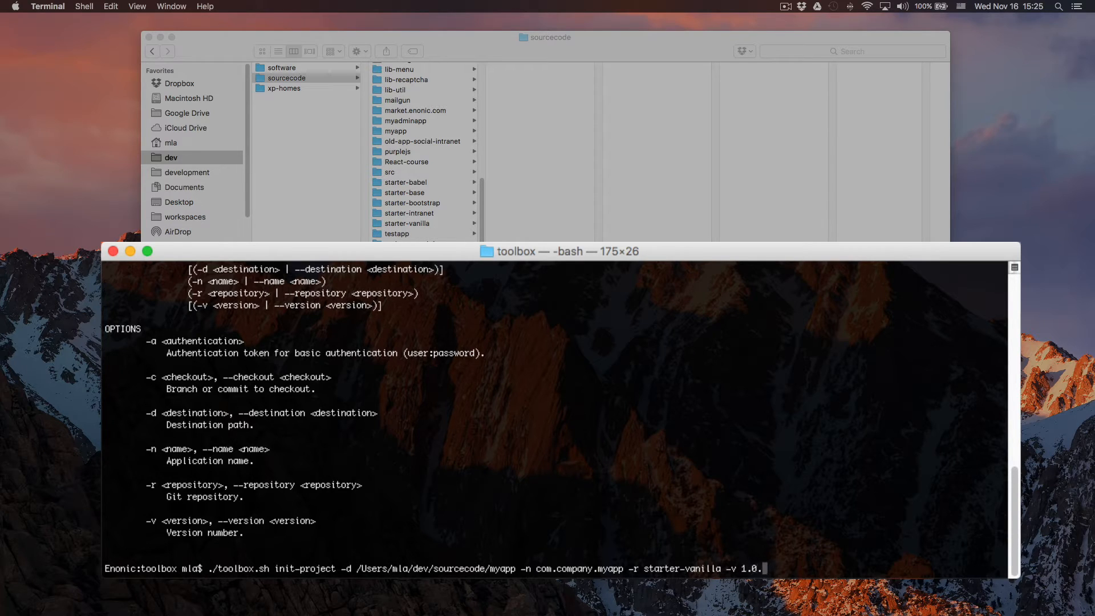
{"action": "type", "text": "-SNAPSHO"}
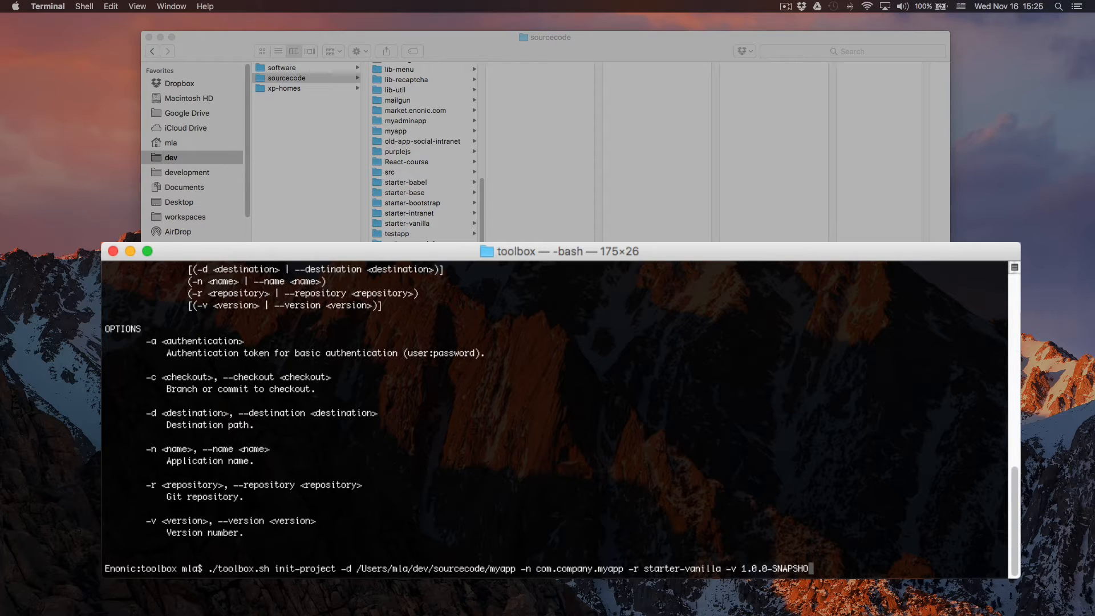
{"action": "type", "text": "T"}
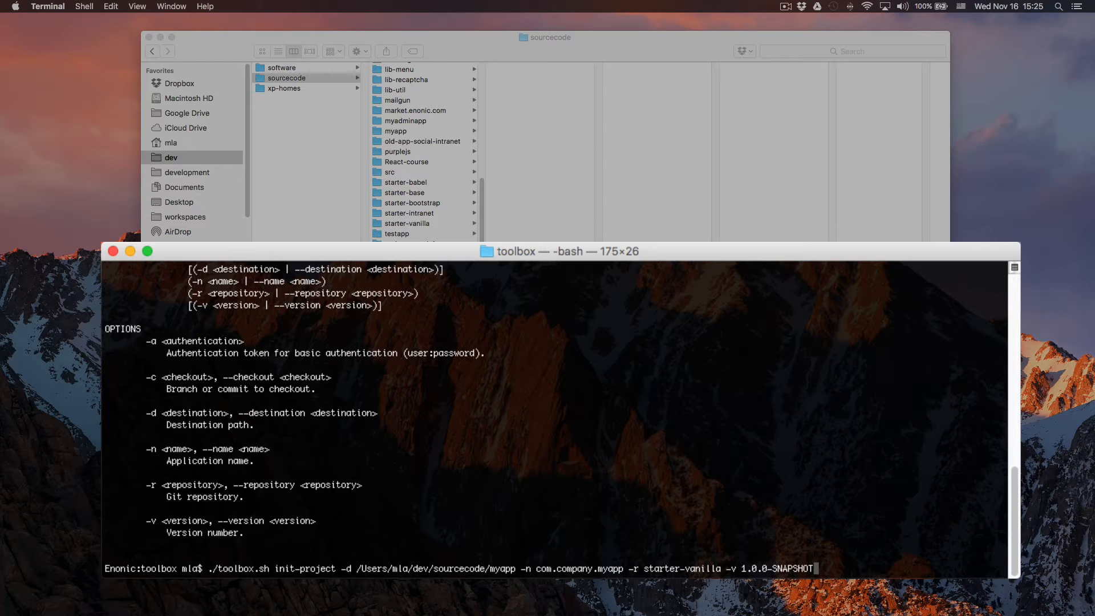
{"action": "key", "text": "Backspace"}
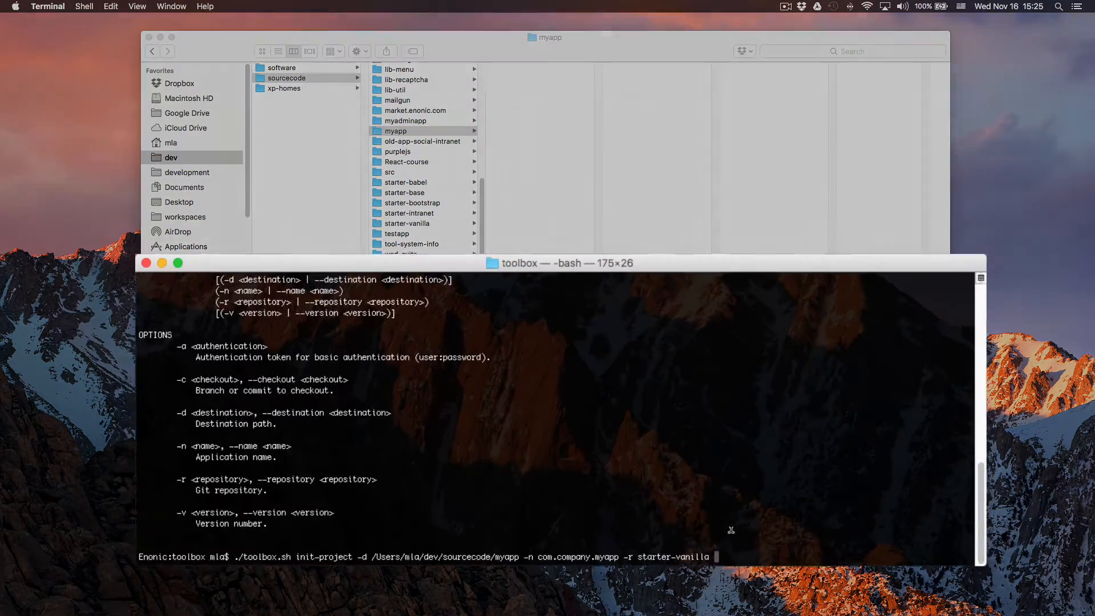
{"action": "key", "text": "Return"}
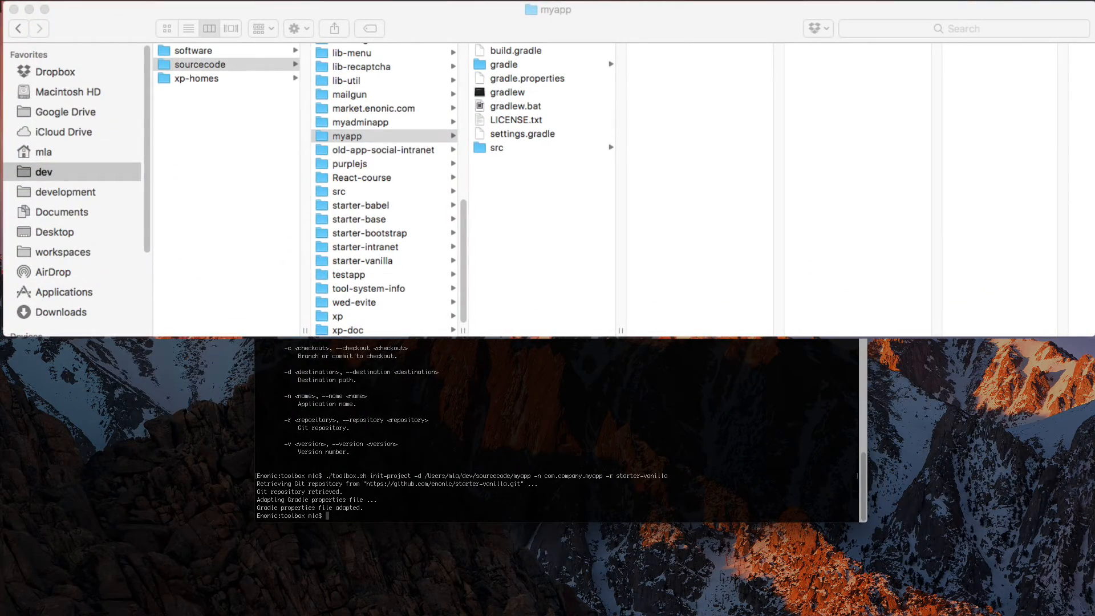
Step: Inspect myapp's gradle folder and gradlew, then open gradle.properties in TextEdit
{"action": "left_click", "coordinate": [504, 63]}
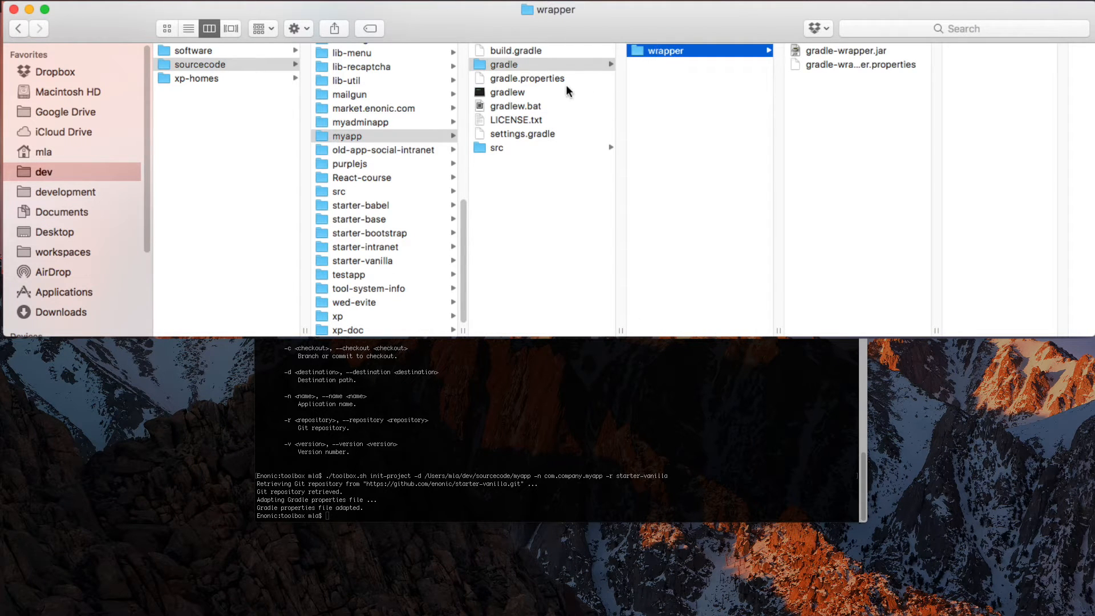
{"action": "mouse_move", "coordinate": [555, 85]}
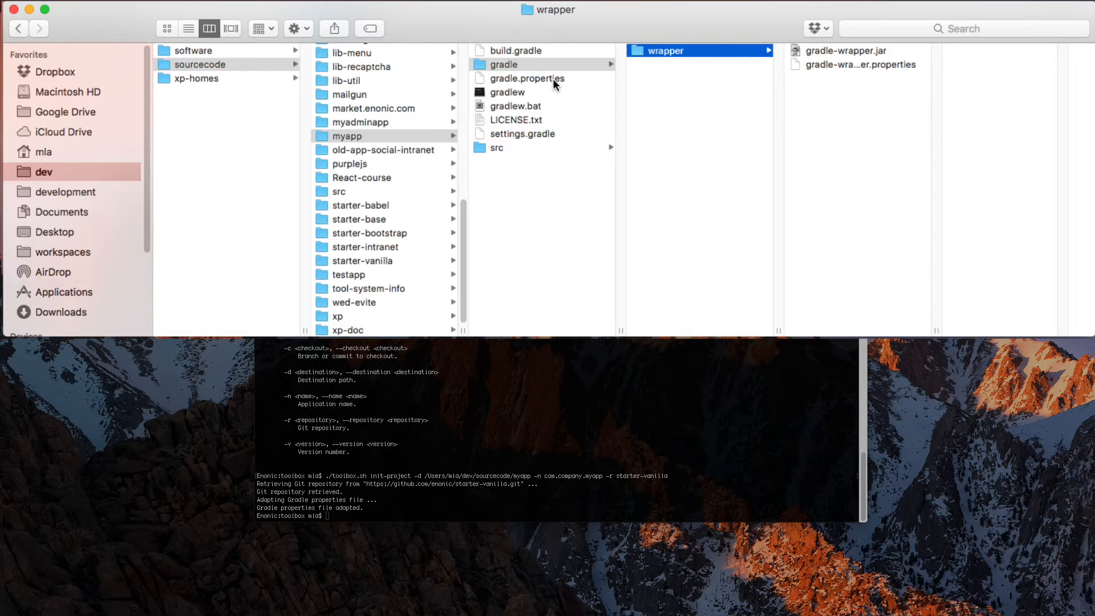
{"action": "left_click", "coordinate": [526, 78]}
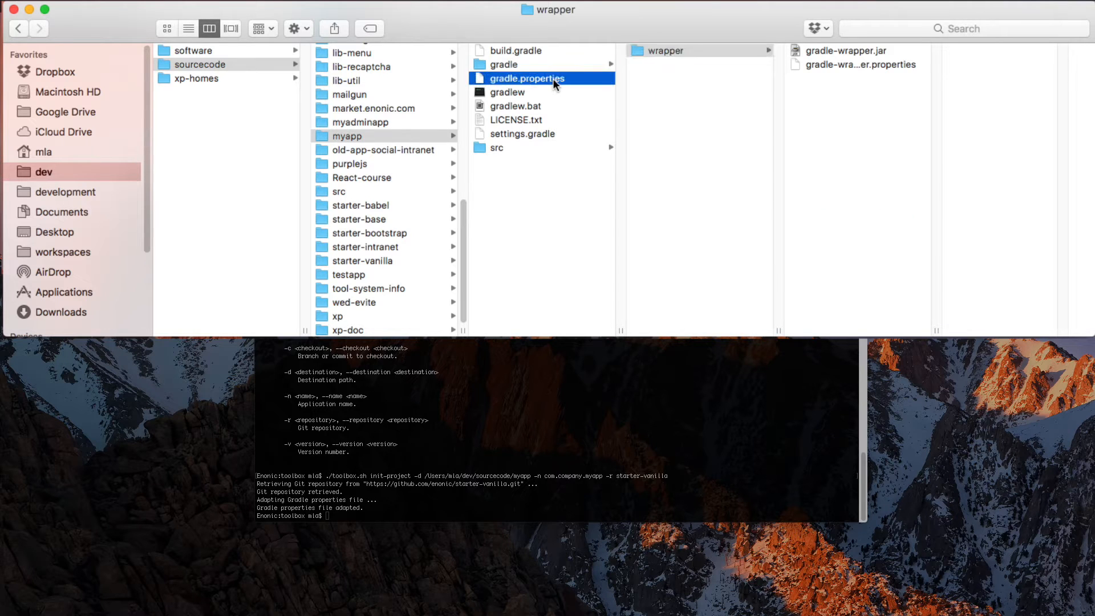
{"action": "left_click", "coordinate": [508, 92]}
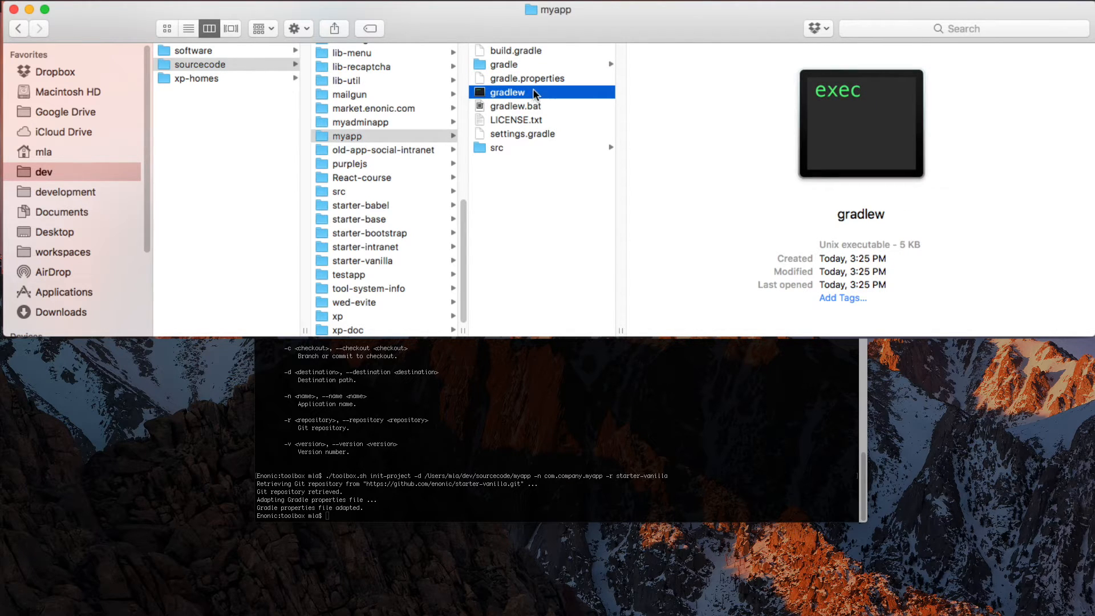
{"action": "left_click", "coordinate": [530, 79]}
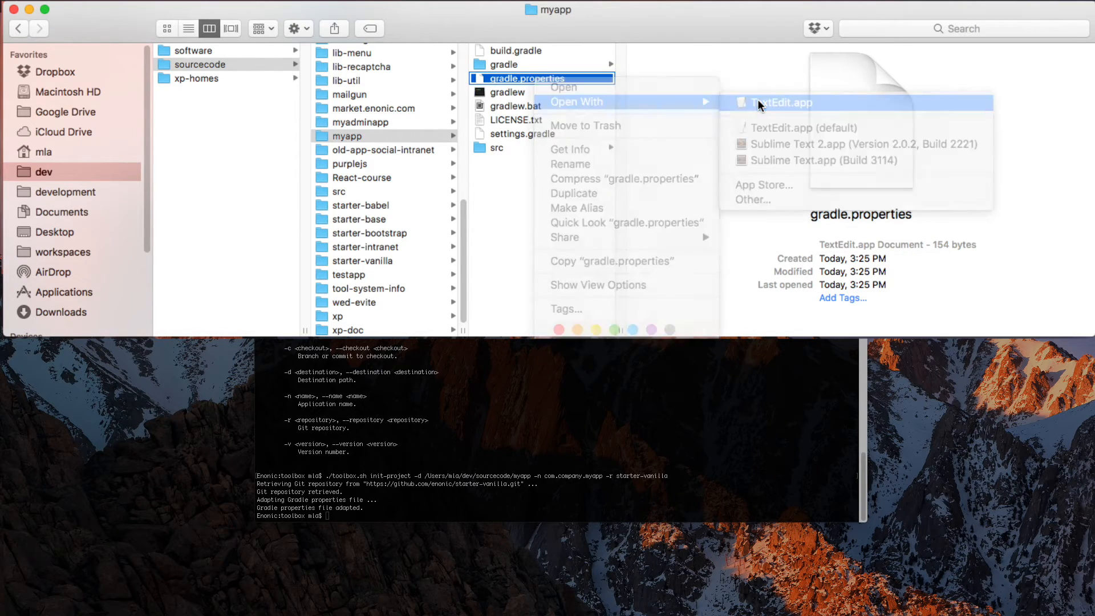
{"action": "left_click", "coordinate": [782, 102]}
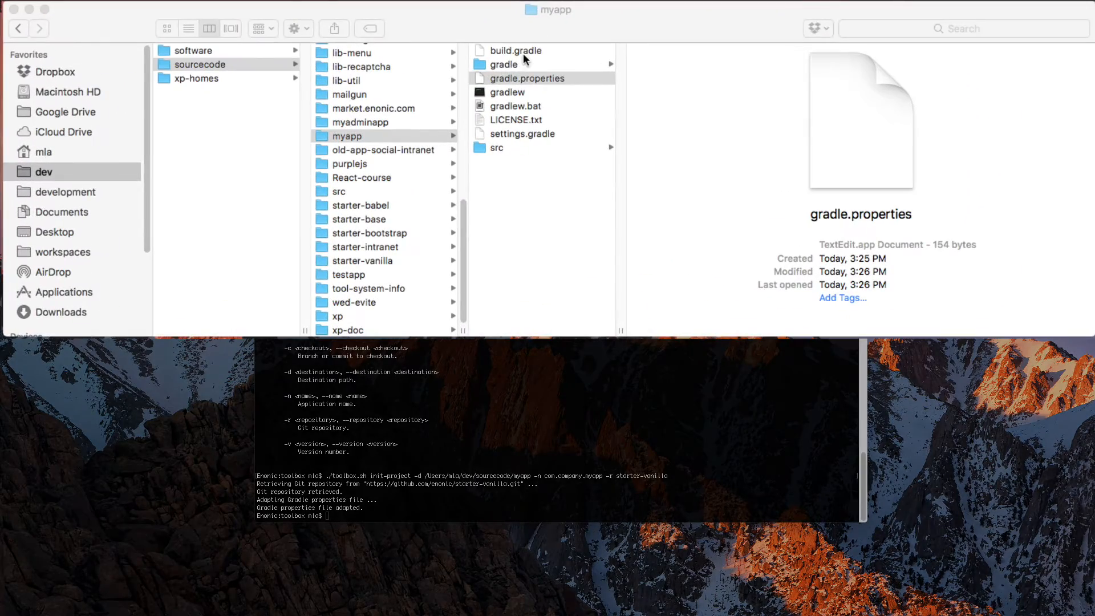
Step: Open build.gradle in TextEdit via Open With and select its dependencies block
{"action": "right_click", "coordinate": [517, 50]}
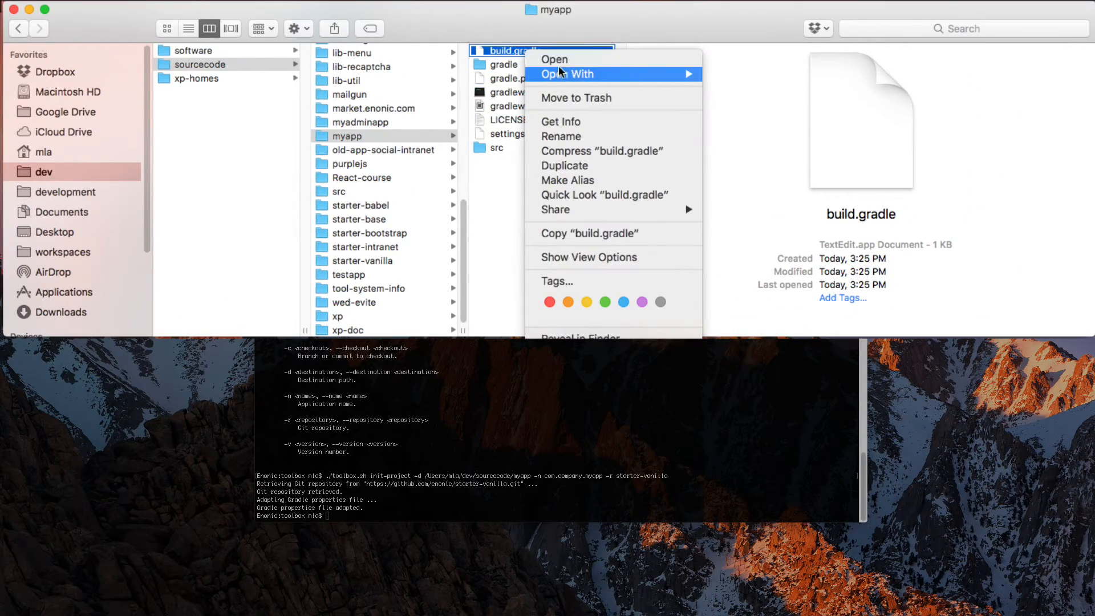
{"action": "left_click", "coordinate": [555, 59]}
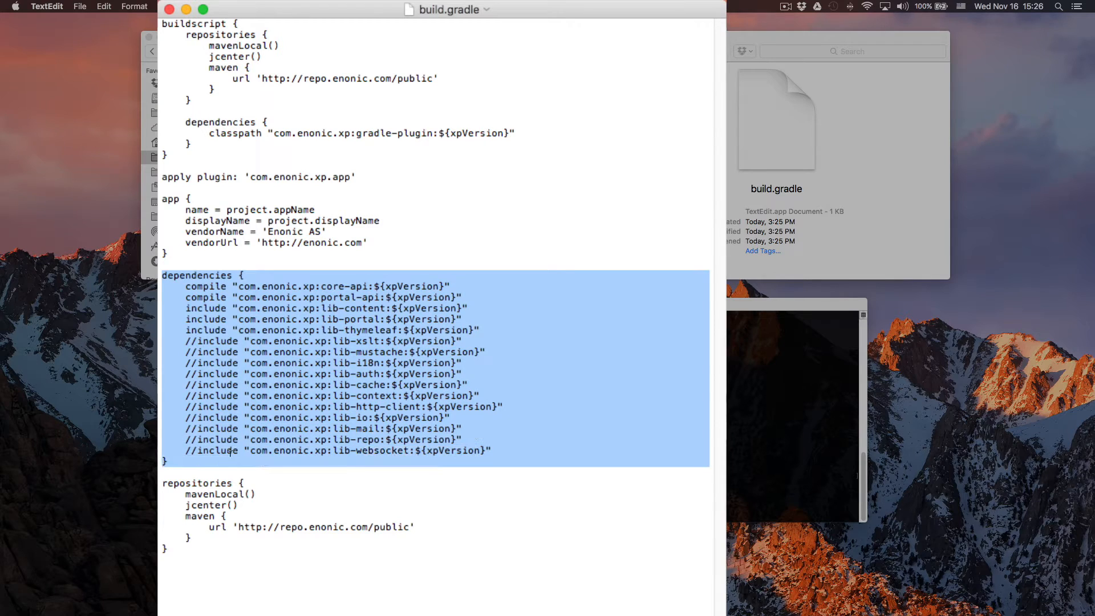
{"action": "left_click", "coordinate": [515, 441]}
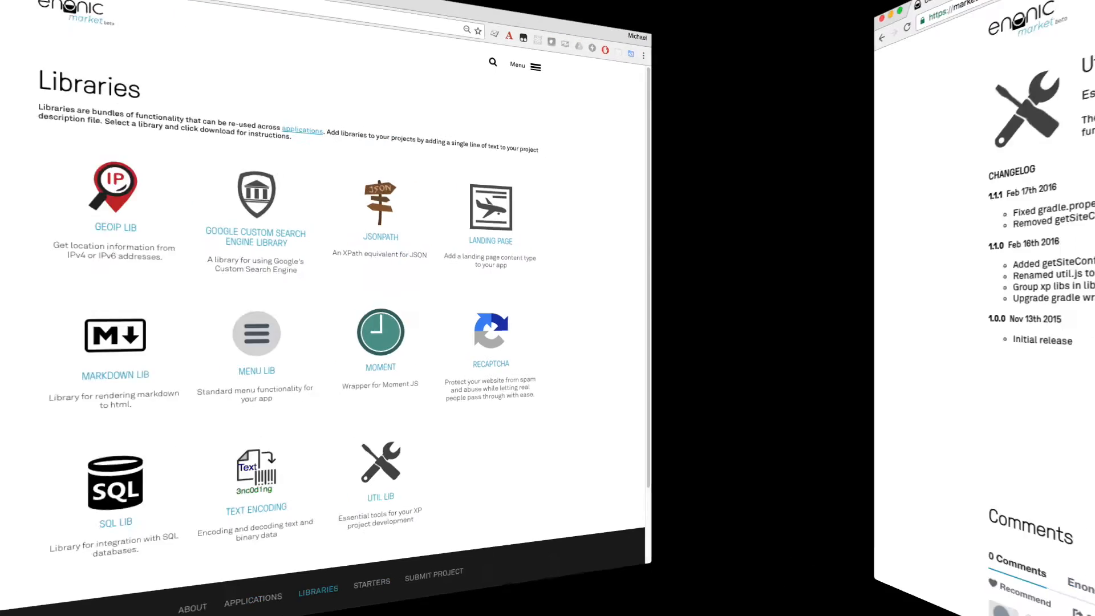
{"action": "left_click", "coordinate": [381, 466]}
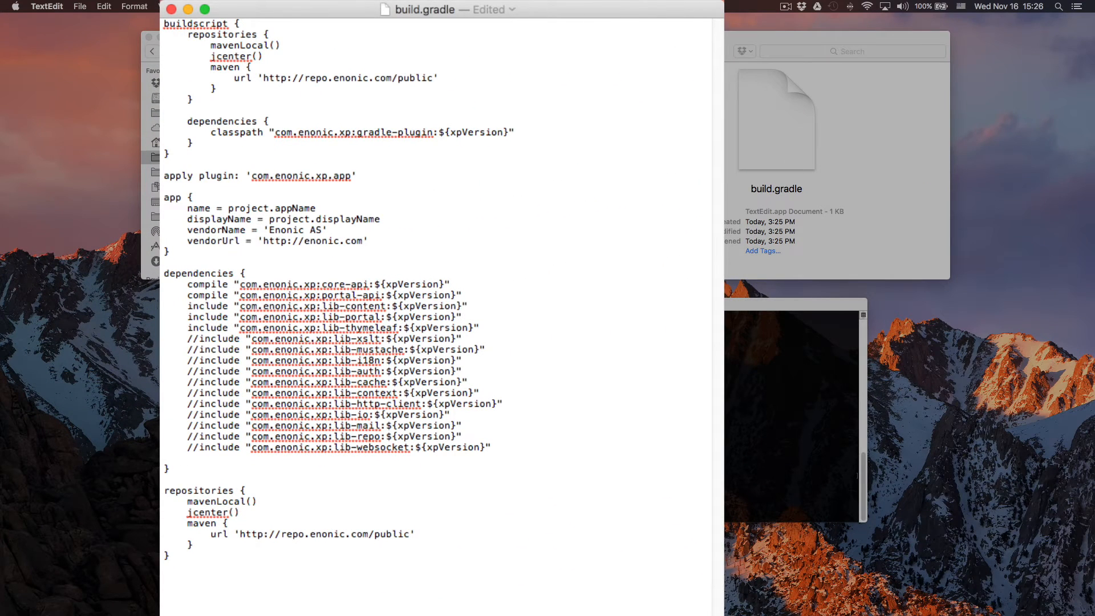
Step: Add include "com.enonic.lib:util:1.1.1" to the dependencies and save build.gradle
{"action": "type", "text": "include \"com.enonic.lib:util:1.1.1\""}
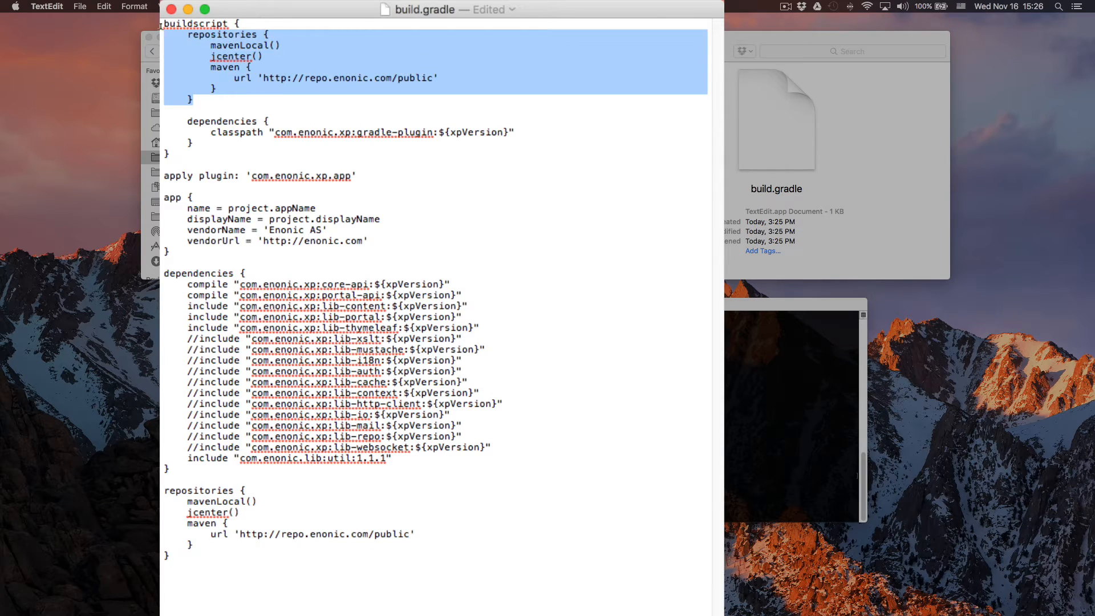
{"action": "left_click", "coordinate": [210, 46]}
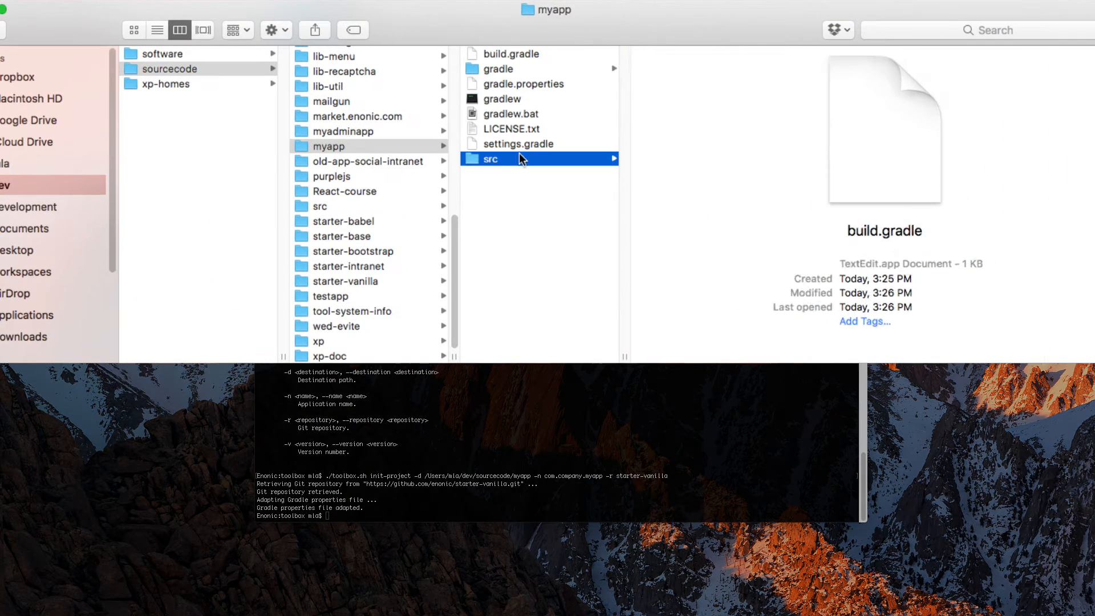
Step: Browse resources' admin tools and widgets, then preview application.svg and application.xml
{"action": "left_click", "coordinate": [491, 159]}
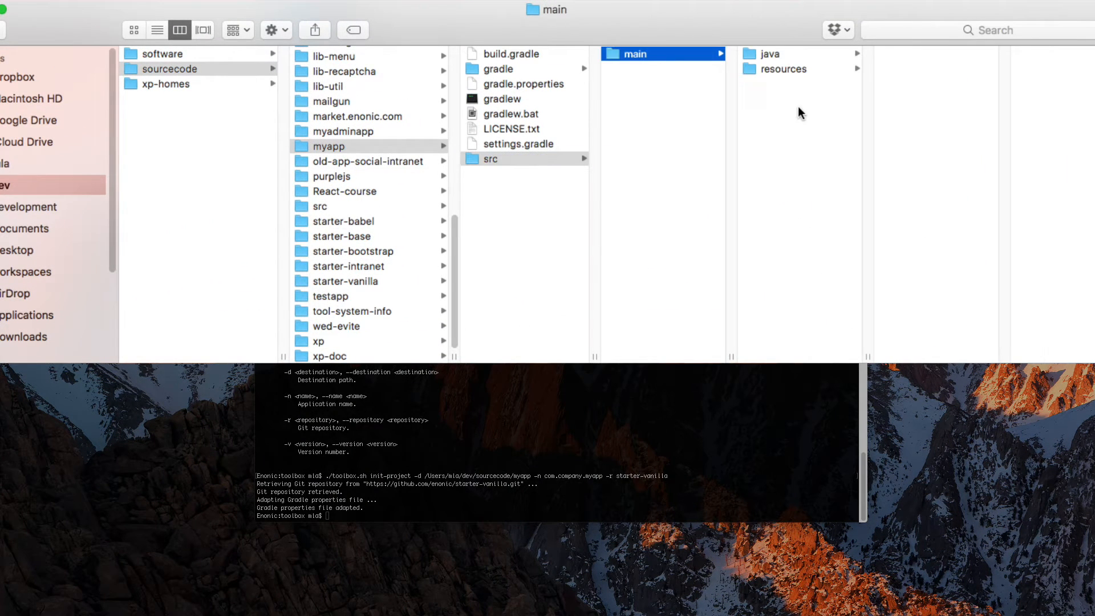
{"action": "left_click", "coordinate": [783, 68]}
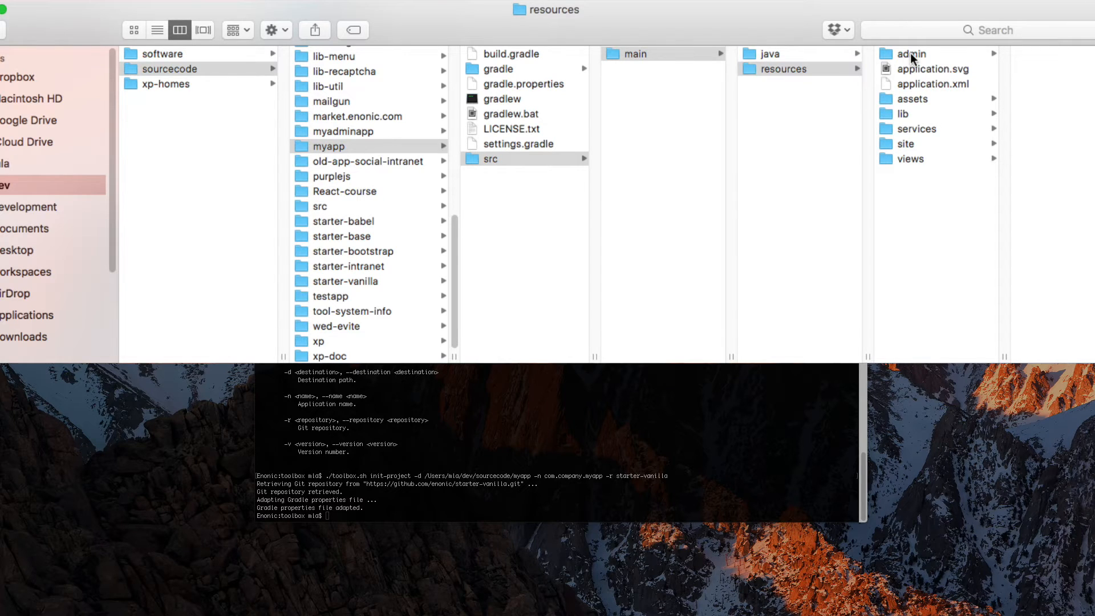
{"action": "left_click", "coordinate": [909, 53]}
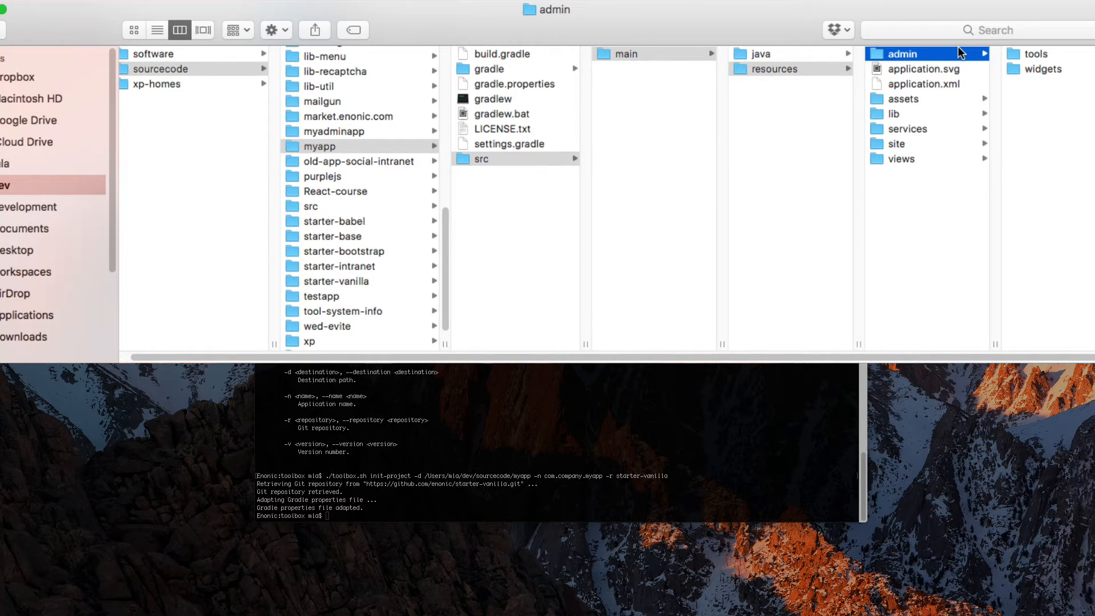
{"action": "mouse_move", "coordinate": [1032, 68]}
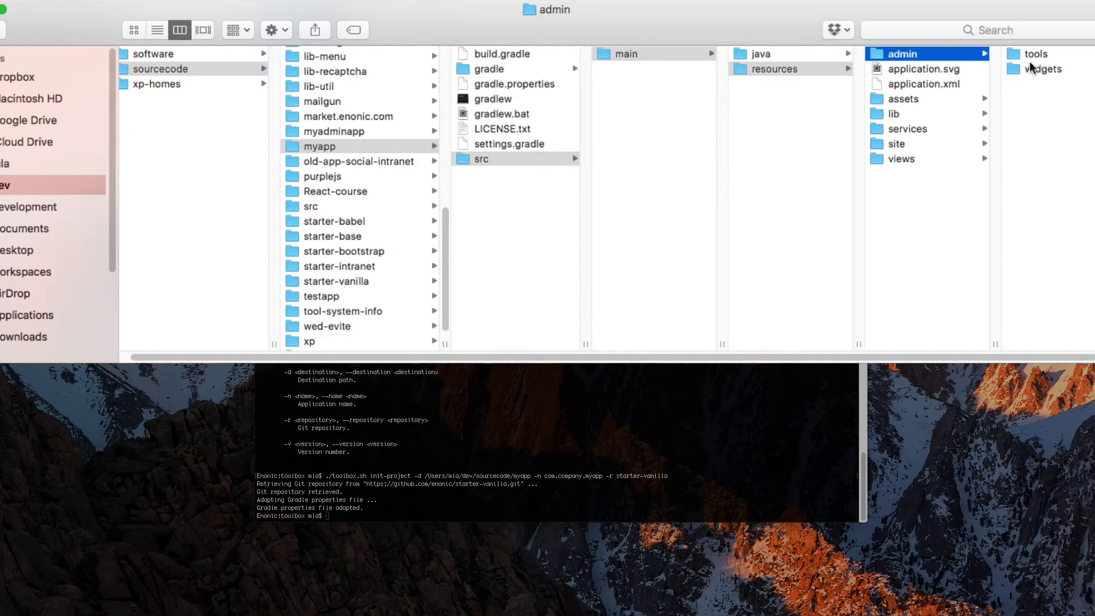
{"action": "left_click", "coordinate": [1036, 54]}
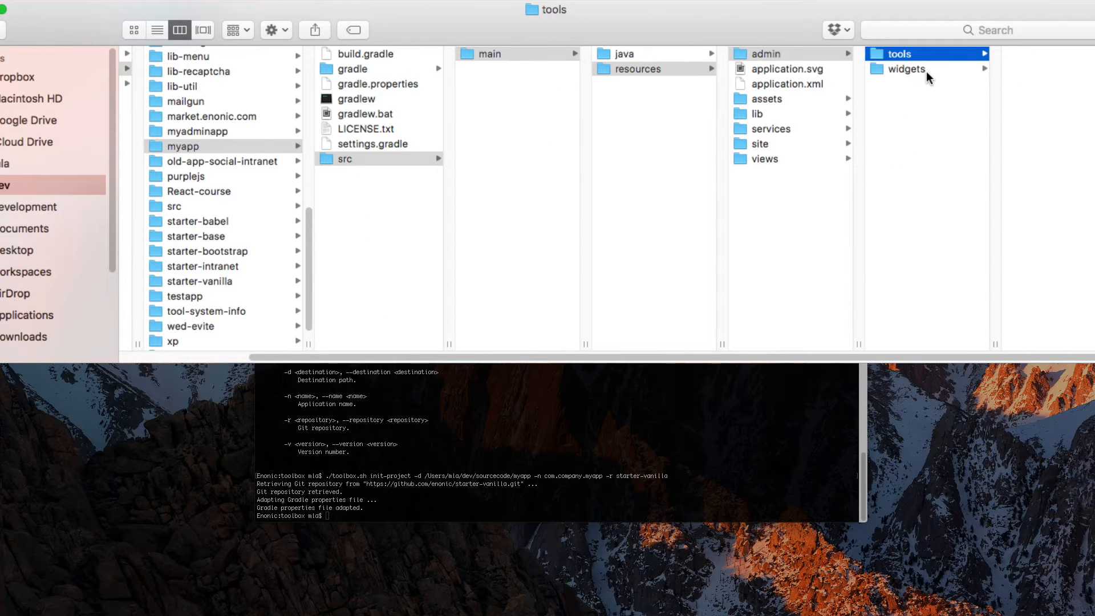
{"action": "left_click", "coordinate": [907, 68]}
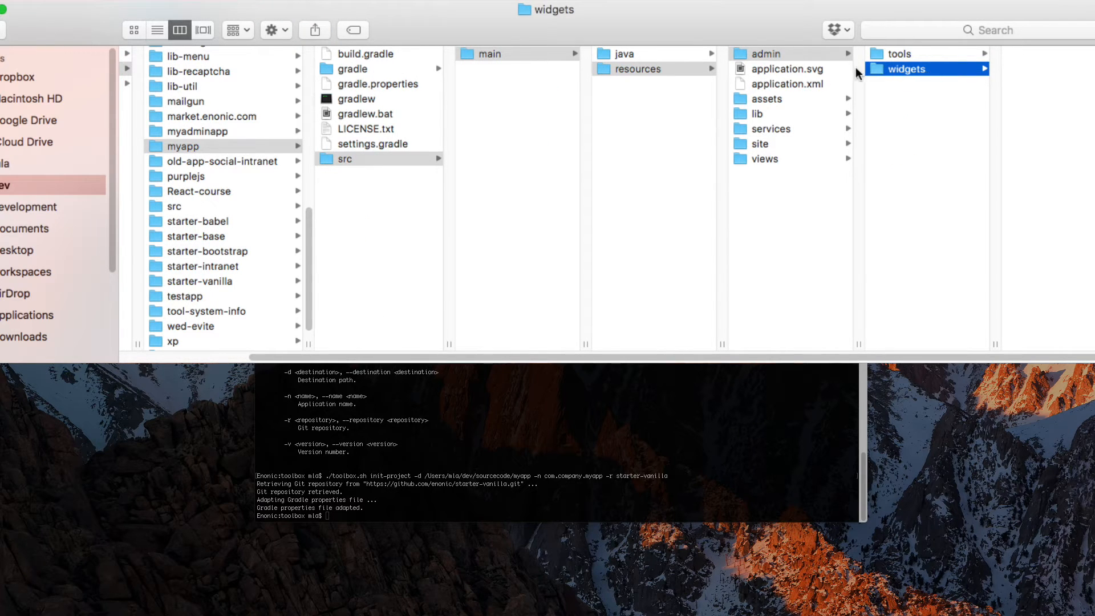
{"action": "left_click", "coordinate": [789, 68]}
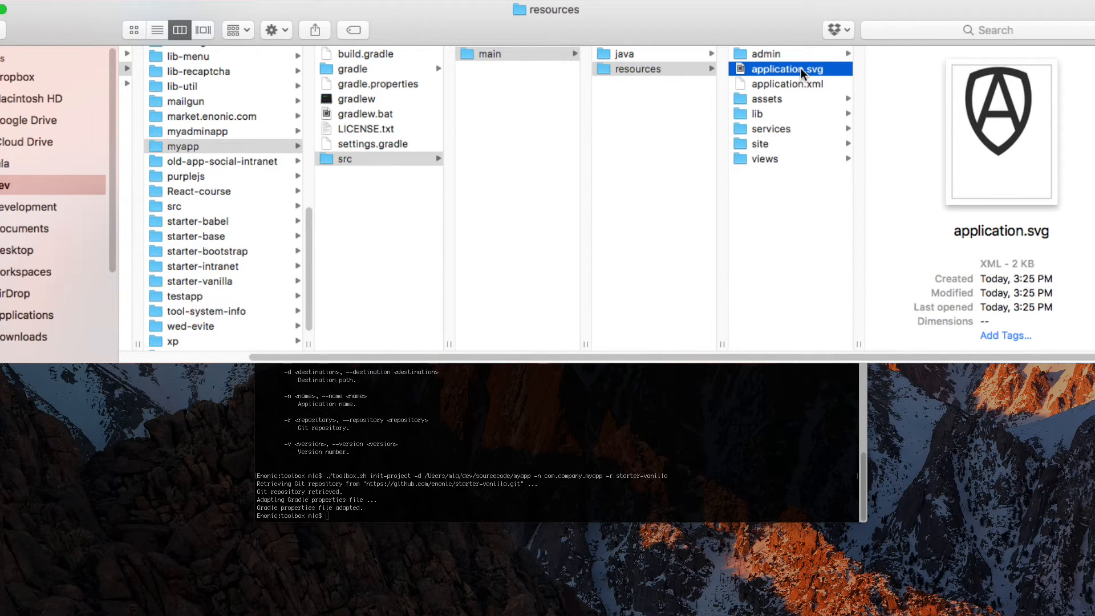
{"action": "left_click", "coordinate": [789, 84]}
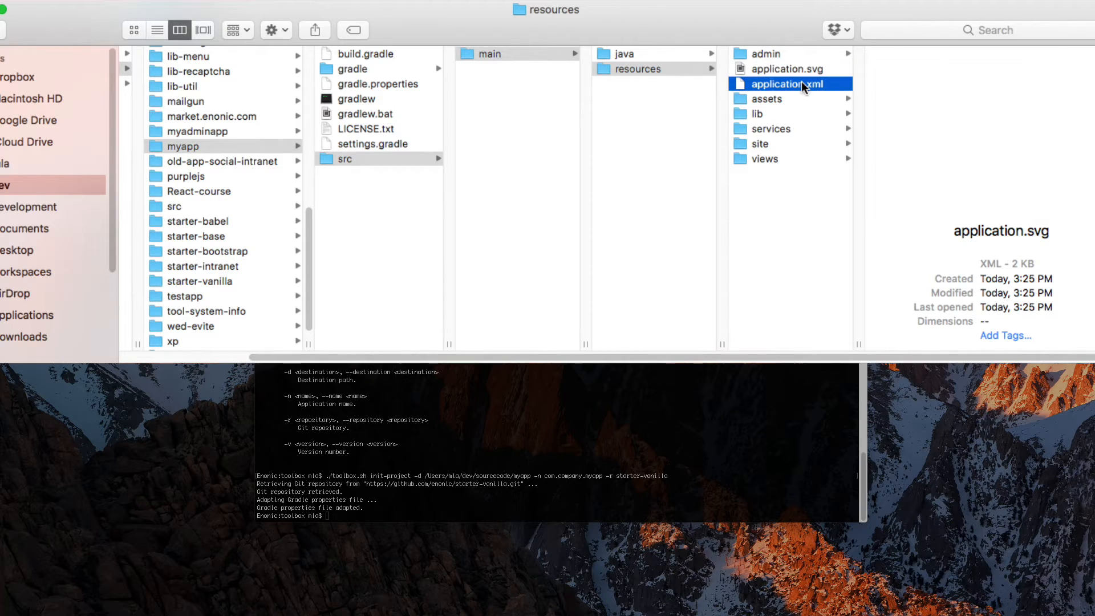
{"action": "left_click", "coordinate": [777, 84]}
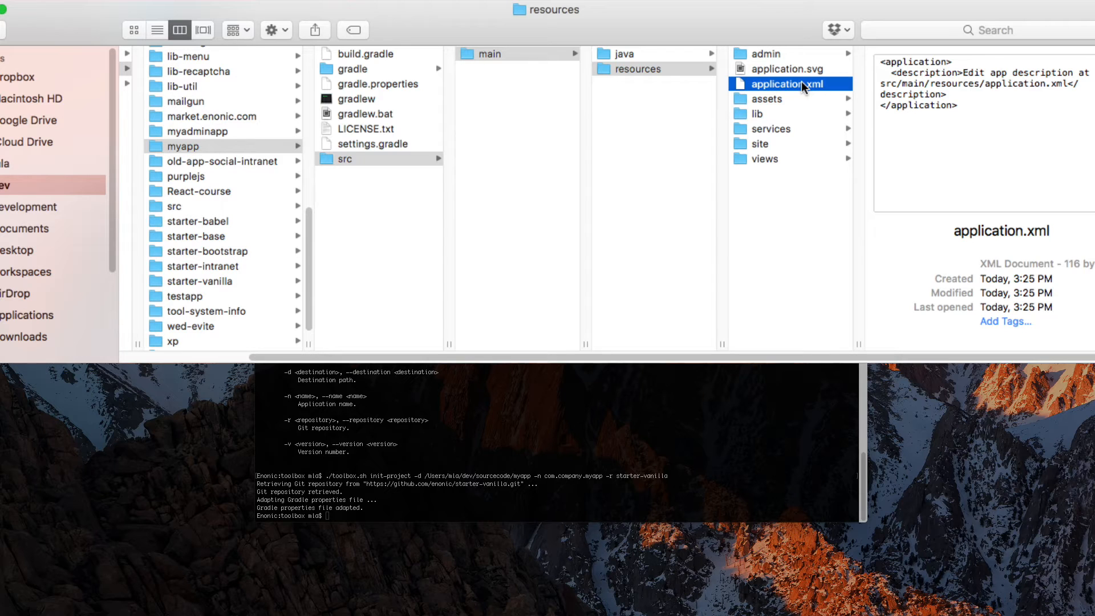
{"action": "mouse_move", "coordinate": [807, 102]}
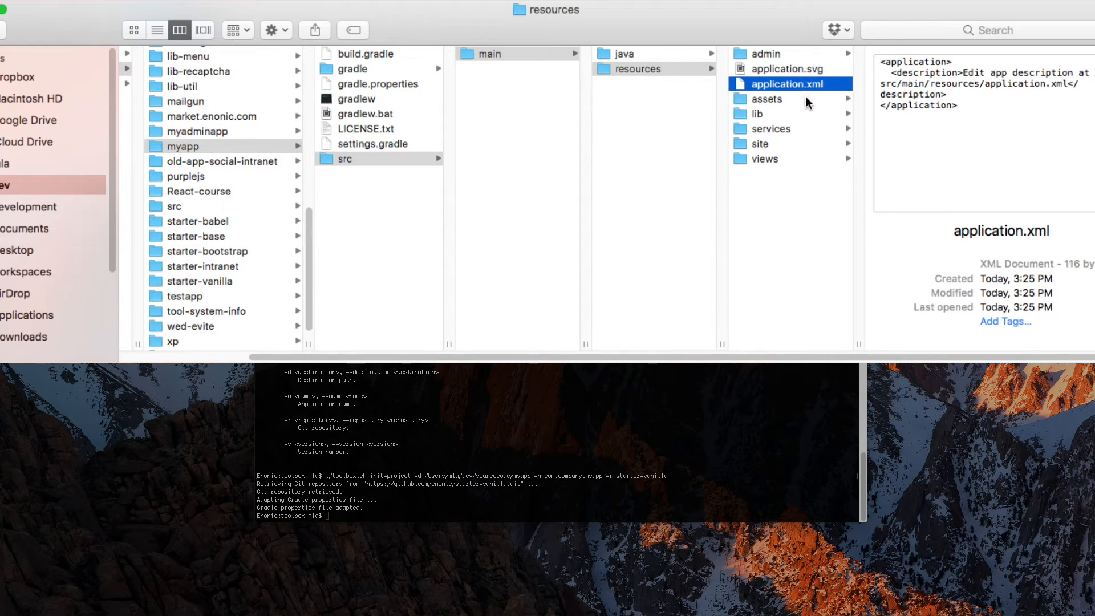
Step: Click through myapp's assets, lib, java, resources and services folders in Finder
{"action": "left_click", "coordinate": [766, 98]}
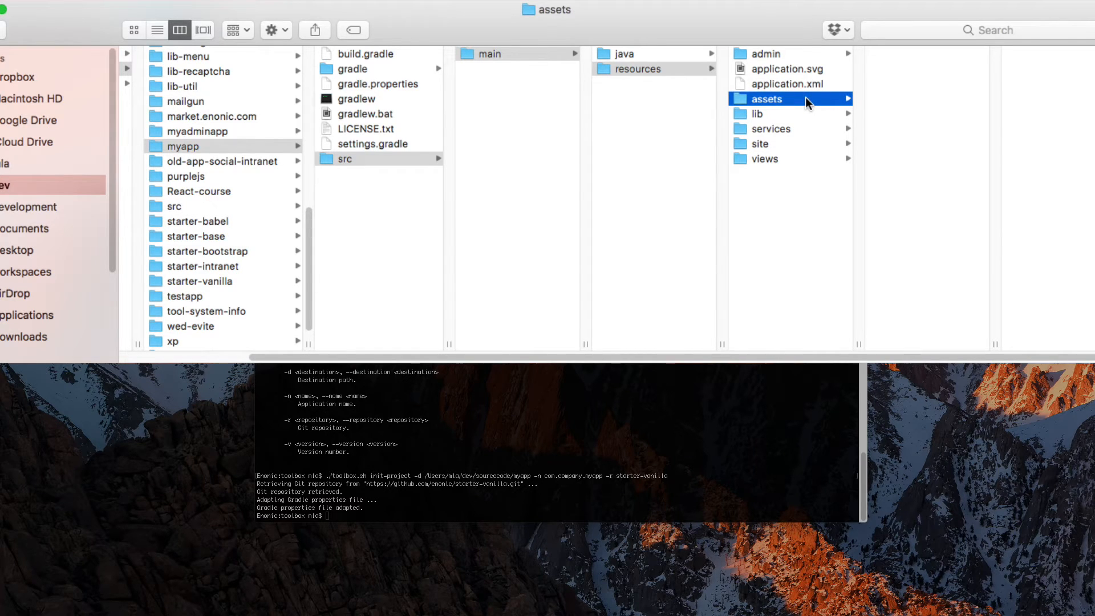
{"action": "left_click", "coordinate": [758, 114]}
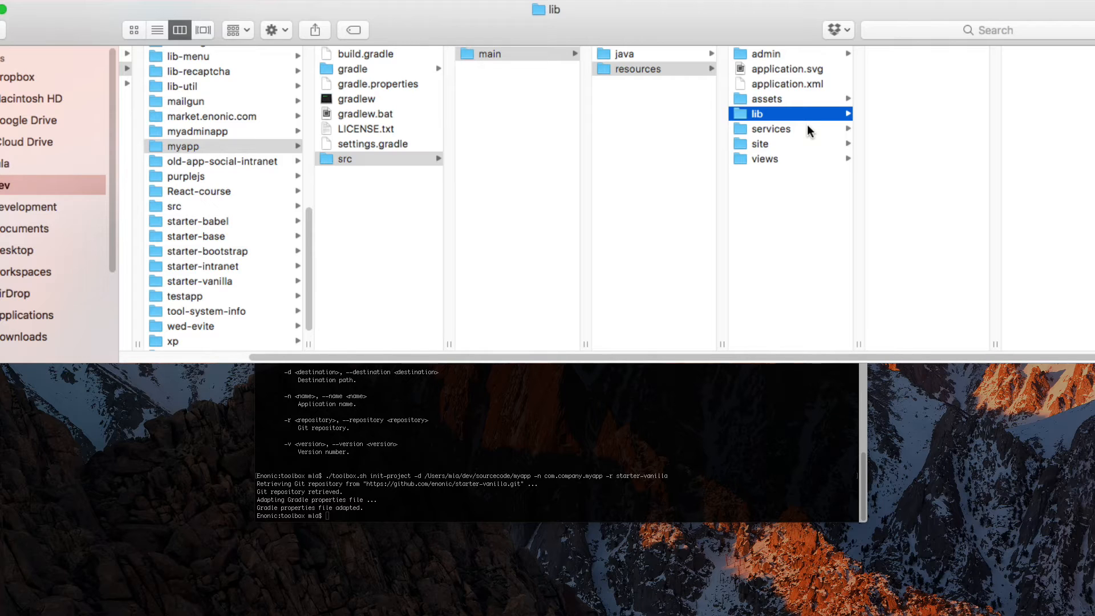
{"action": "mouse_move", "coordinate": [733, 78]}
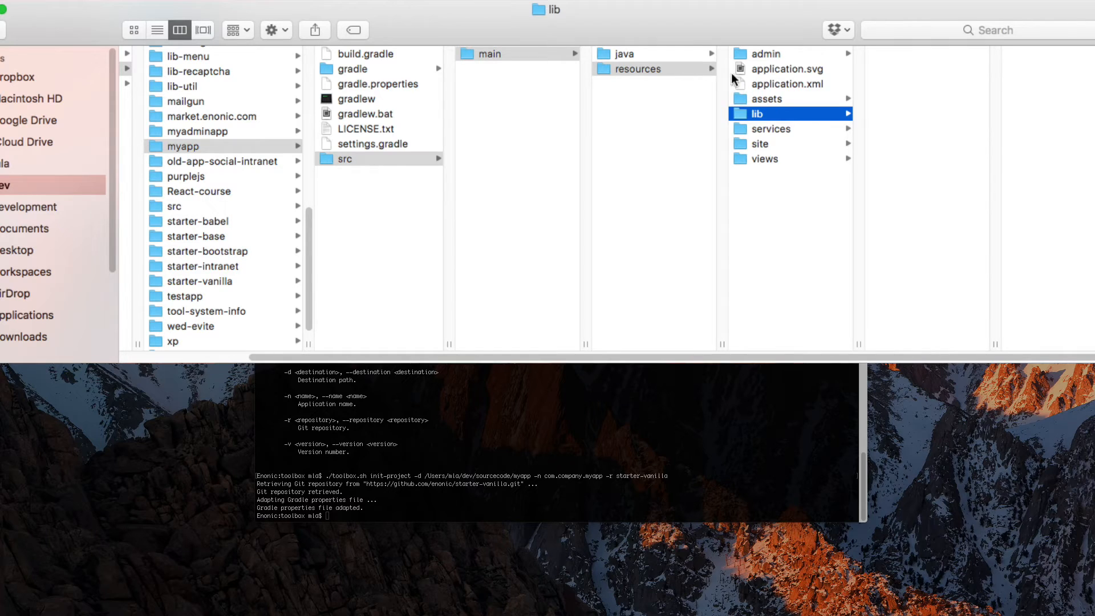
{"action": "left_click", "coordinate": [627, 53]}
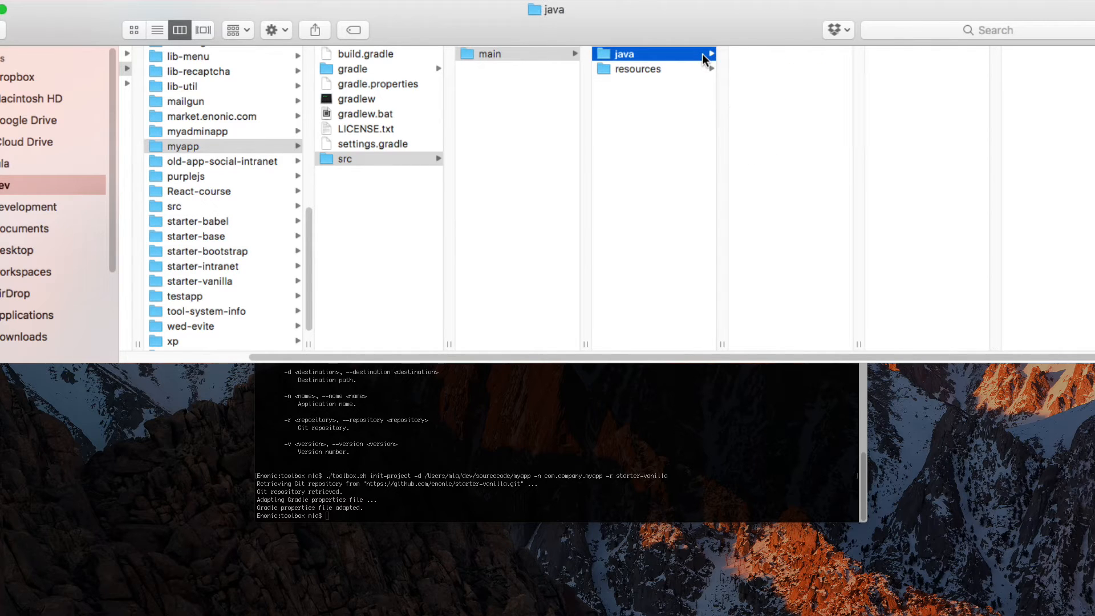
{"action": "left_click", "coordinate": [638, 69]}
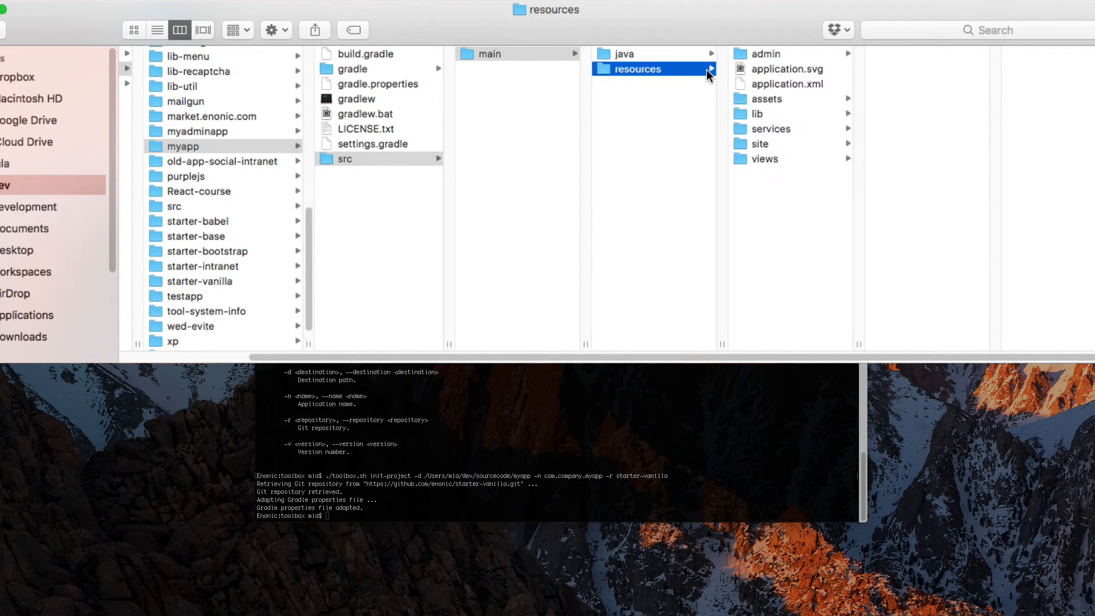
{"action": "left_click", "coordinate": [768, 128]}
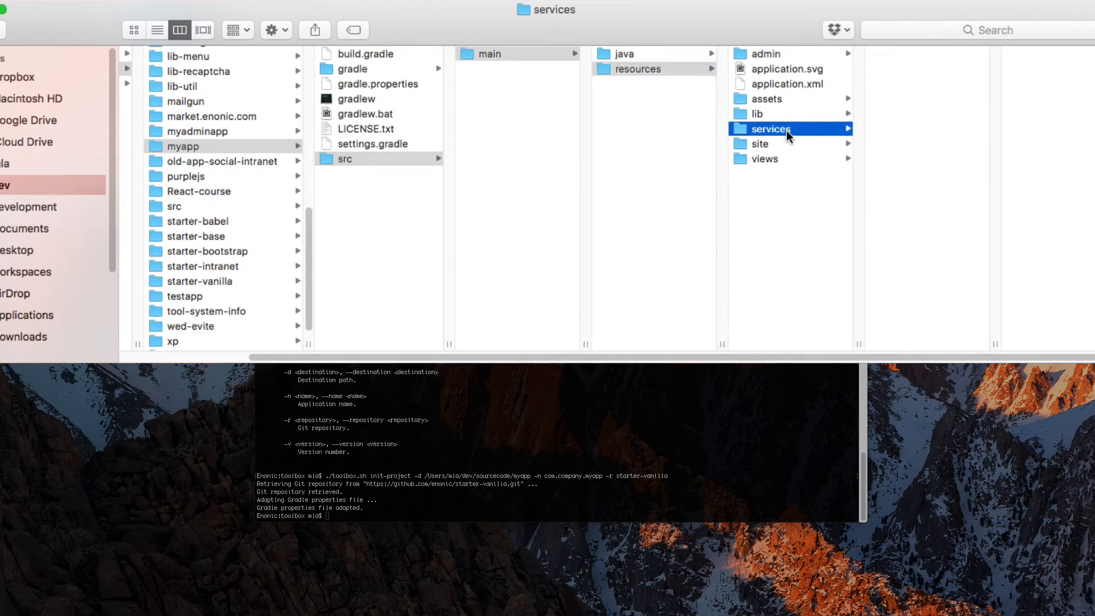
{"action": "mouse_move", "coordinate": [791, 147]}
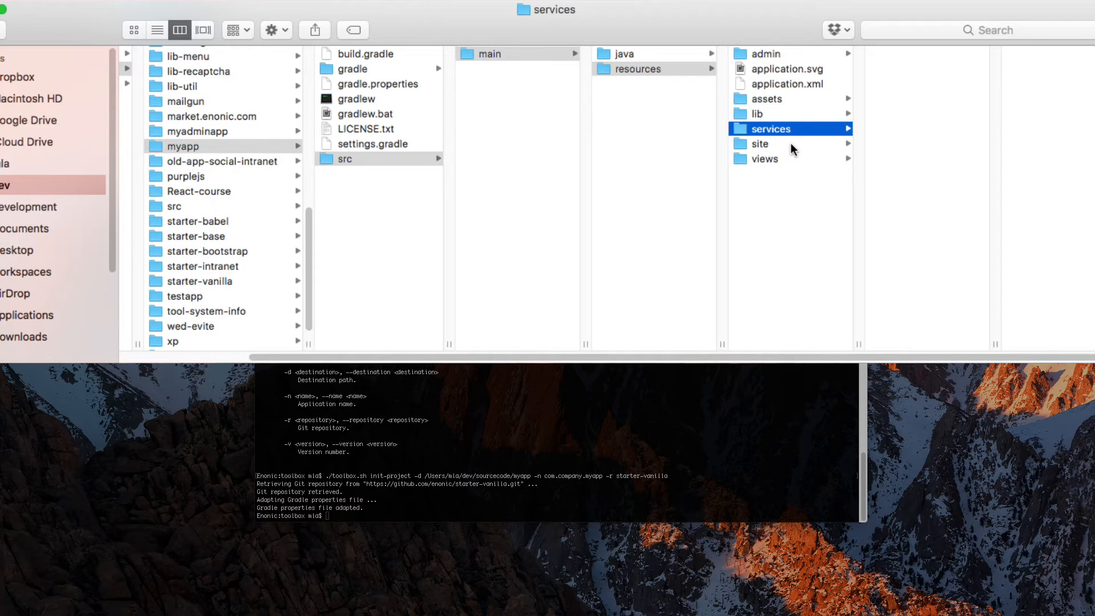
{"action": "left_click", "coordinate": [761, 144]}
{"action": "type", "text": "cd"}
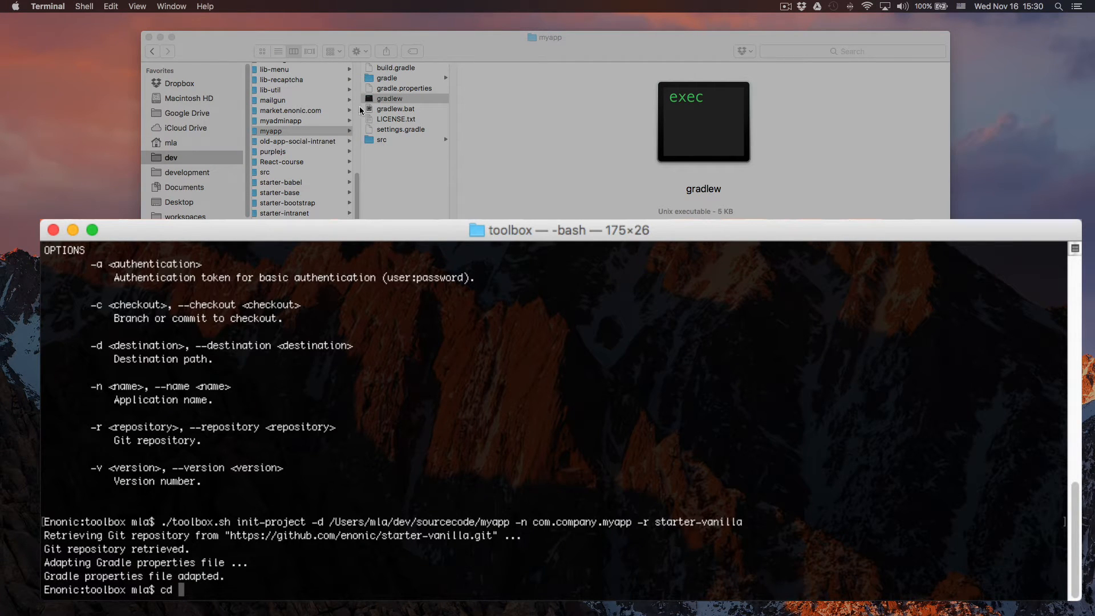
Step: Run ./gradlew build in /Users/mla/dev/sourcecode/myapp and open the new build folder
{"action": "type", "text": "/Users/mla/dev/sourcecode/myapp"}
{"action": "type", "text": "./gradlew build"}
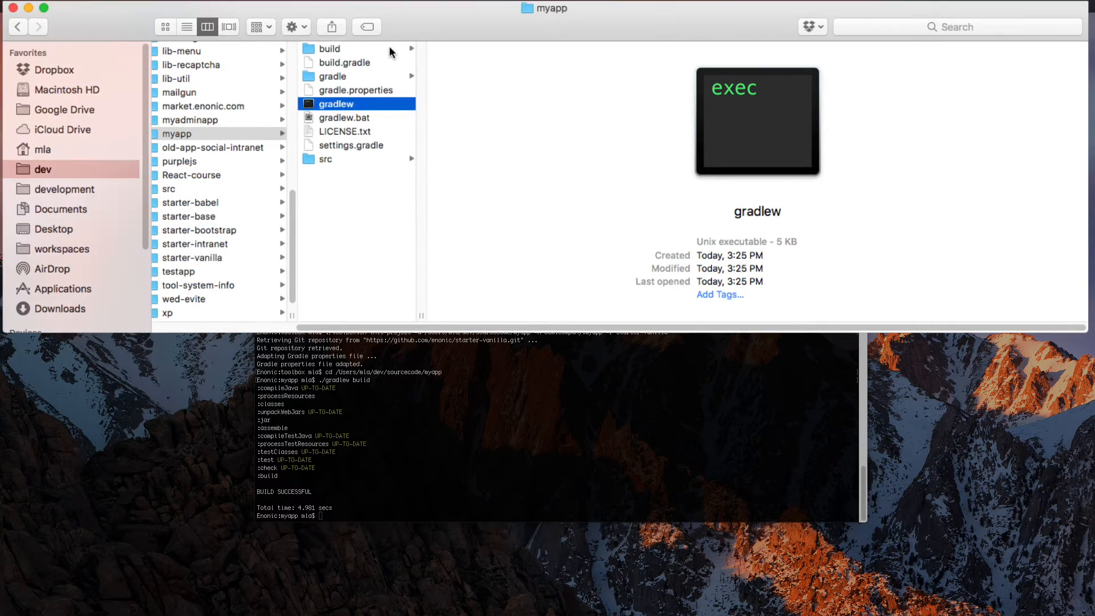
{"action": "left_click", "coordinate": [328, 48]}
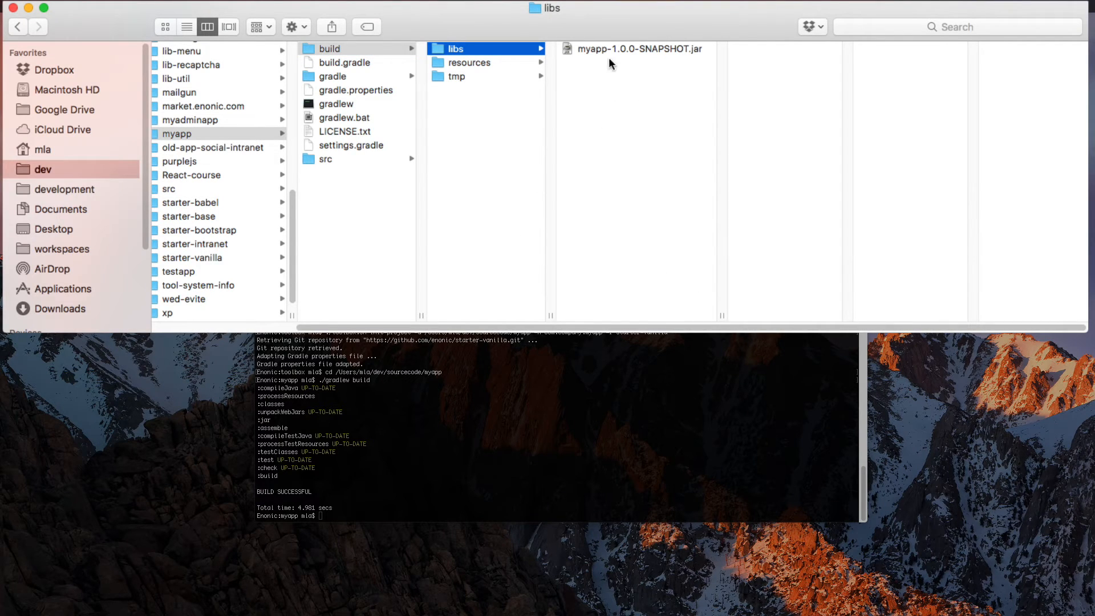
Step: Copy myapp-1.0.0-SNAPSHOT.jar from build/libs and head to the enonic-xp-6.7.3 home folder
{"action": "right_click", "coordinate": [632, 49]}
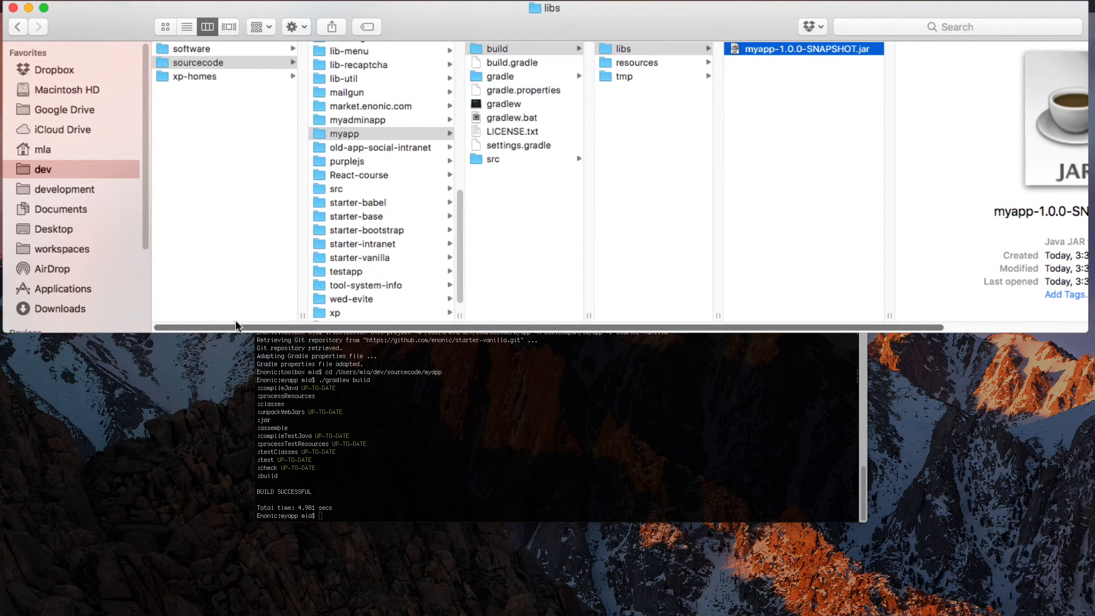
{"action": "left_click", "coordinate": [191, 48]}
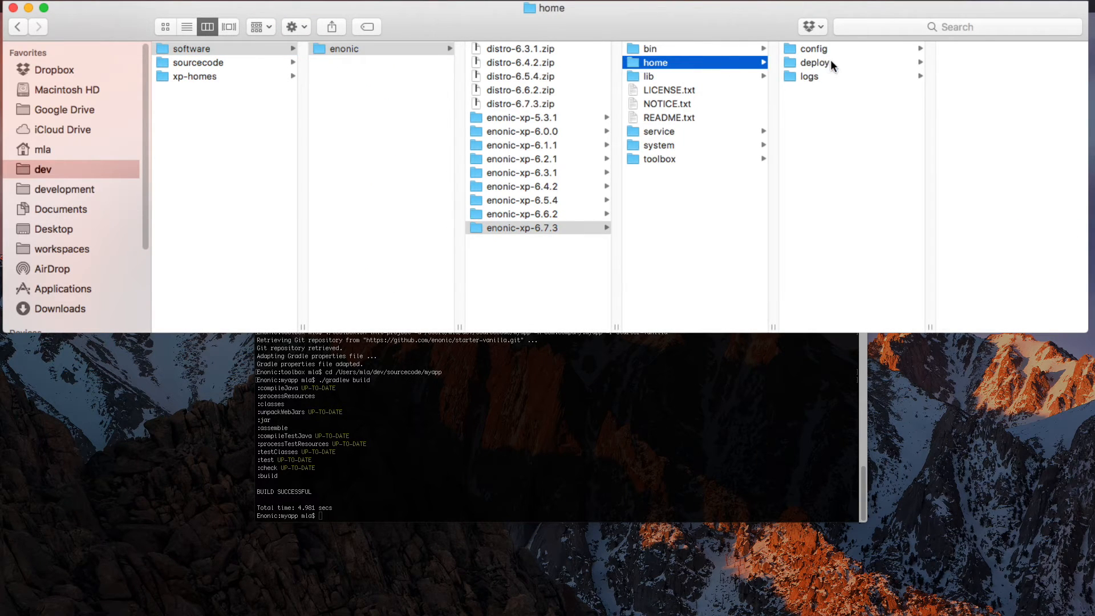
Step: Paste the myapp jar into home/deploy and launch XP with ./server.sh
{"action": "left_click", "coordinate": [814, 63]}
{"action": "type", "text": "cd /Users/mla/dev/software/enonic/enonic-xp-6.7.3/bin"}
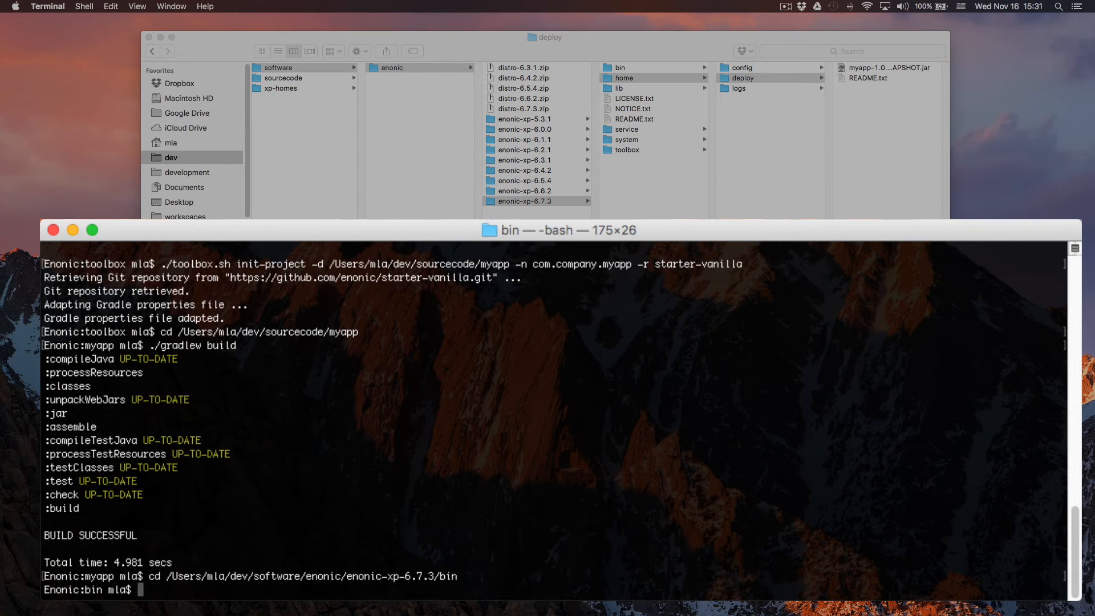
{"action": "type", "text": "./serv"}
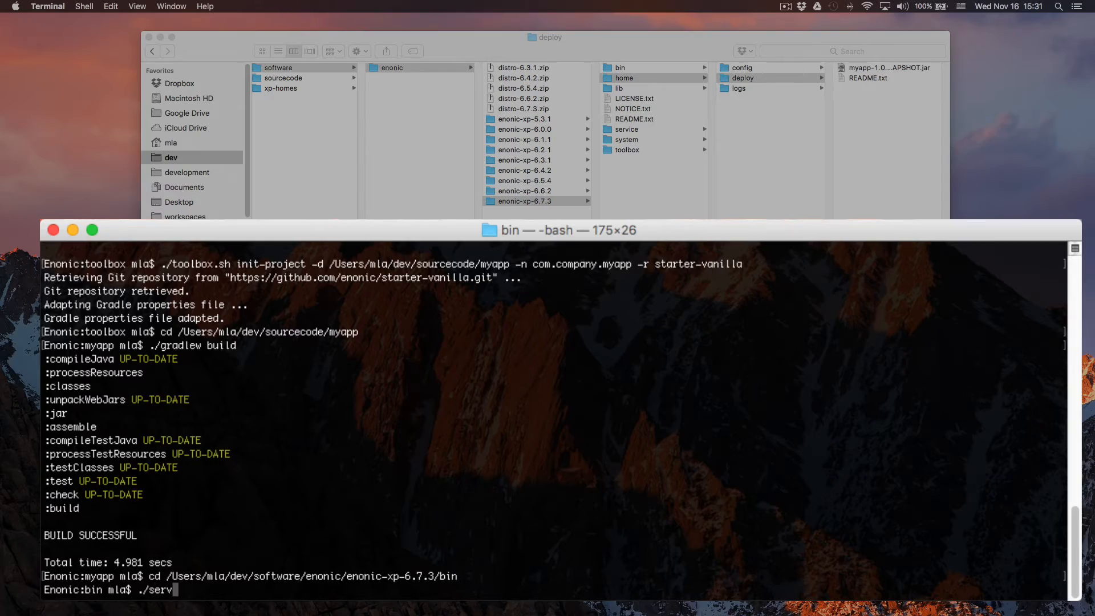
{"action": "key", "text": "Return"}
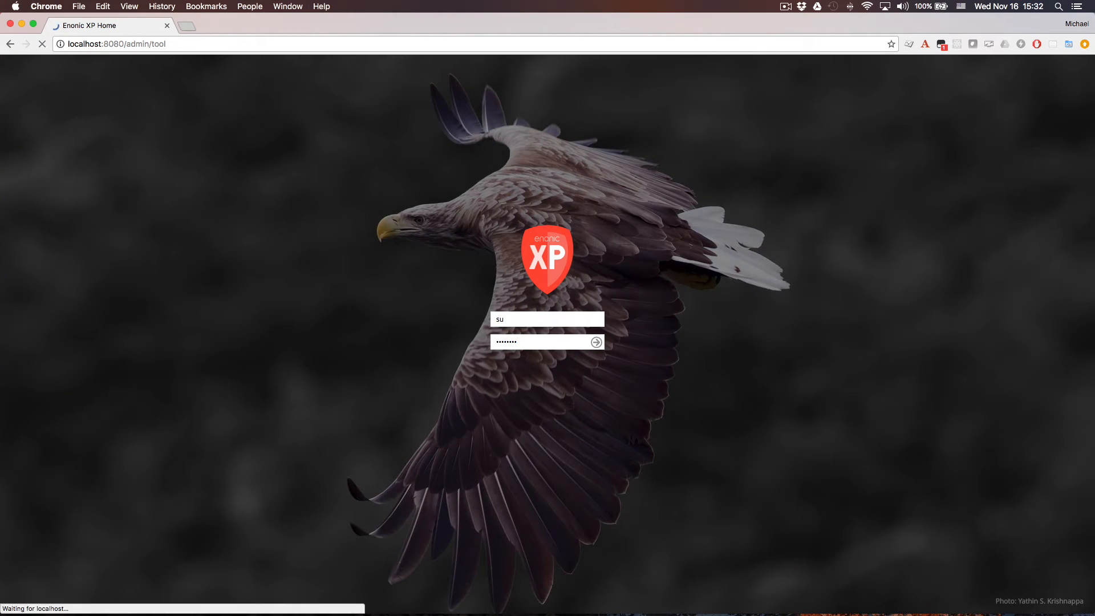
Step: Log in to XP Admin, select Myapp in Applications, and open Install Application
{"action": "left_click", "coordinate": [585, 342]}
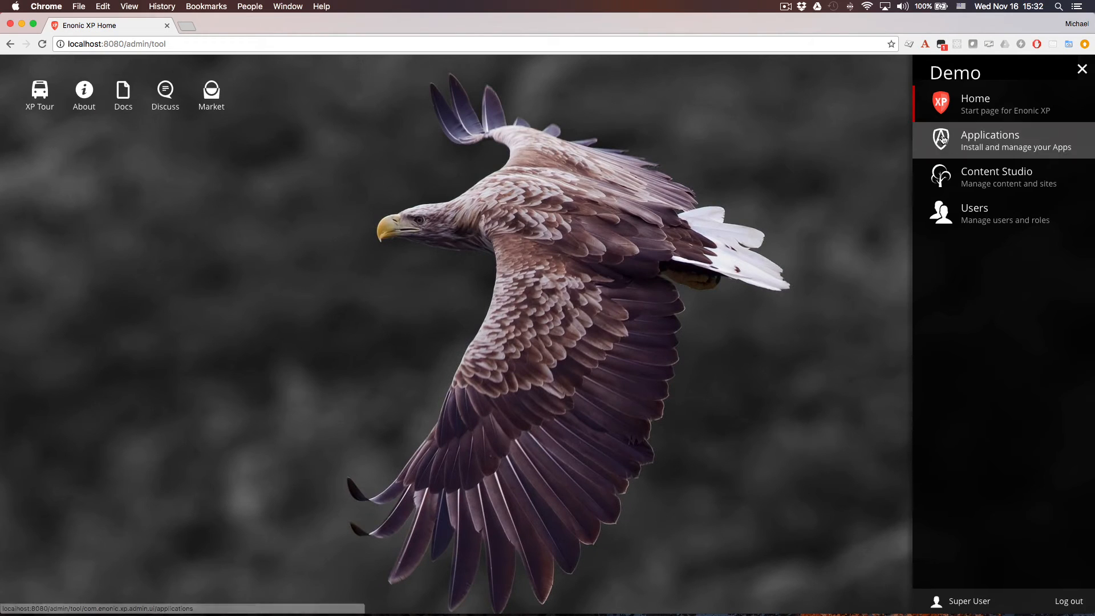
{"action": "left_click", "coordinate": [989, 140]}
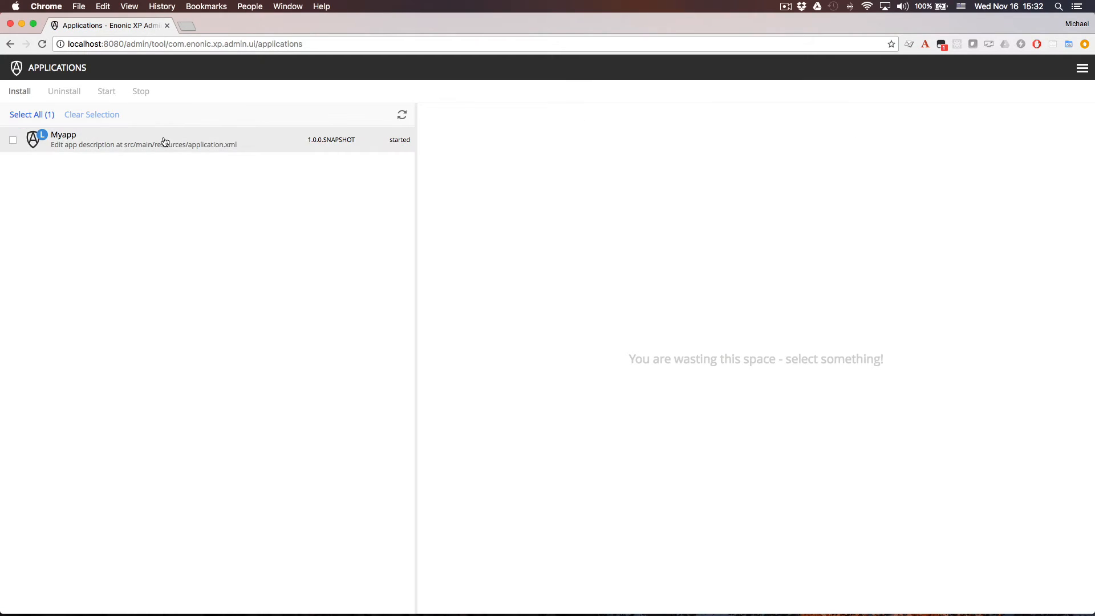
{"action": "left_click", "coordinate": [140, 139]}
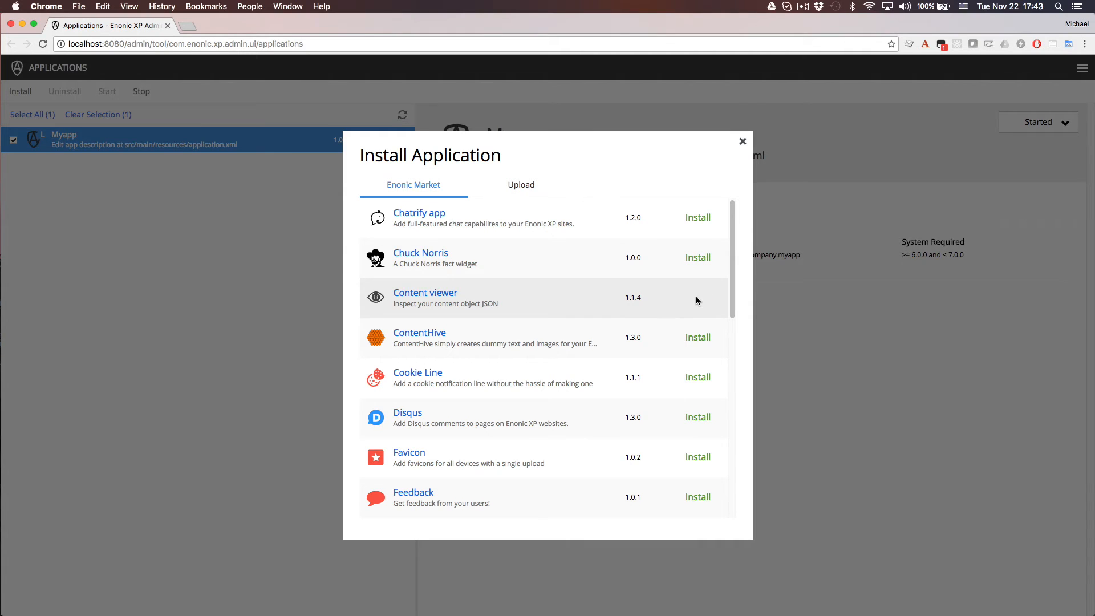
{"action": "left_click", "coordinate": [697, 297]}
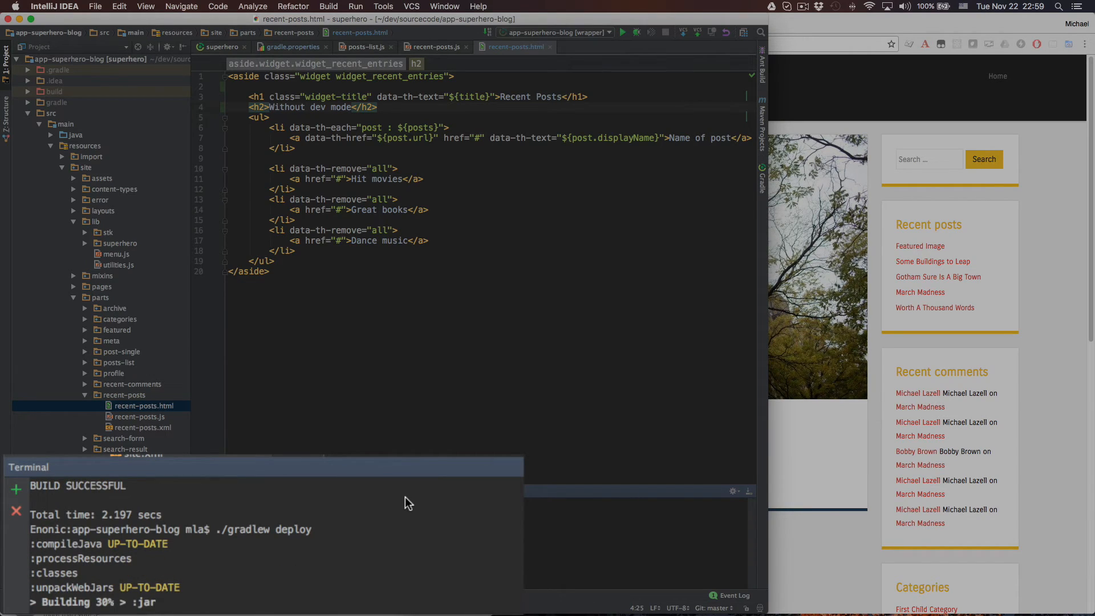
Step: Set the recent-posts.html h2 to 'Without dev mode' and restart XP with ./server.sh dev
{"action": "left_click", "coordinate": [621, 25]}
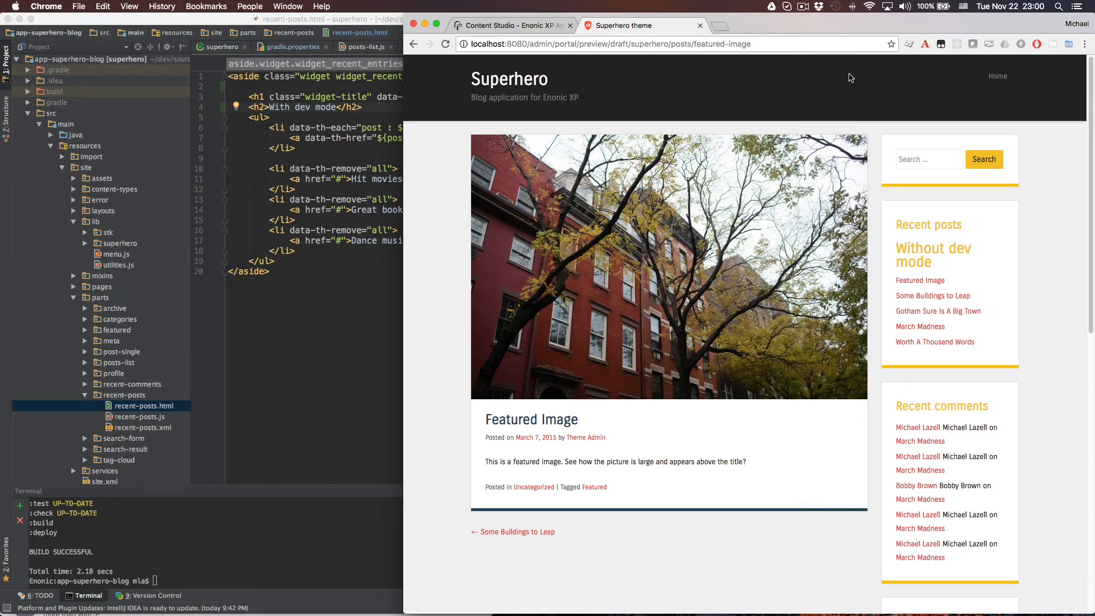
{"action": "left_click", "coordinate": [445, 44]}
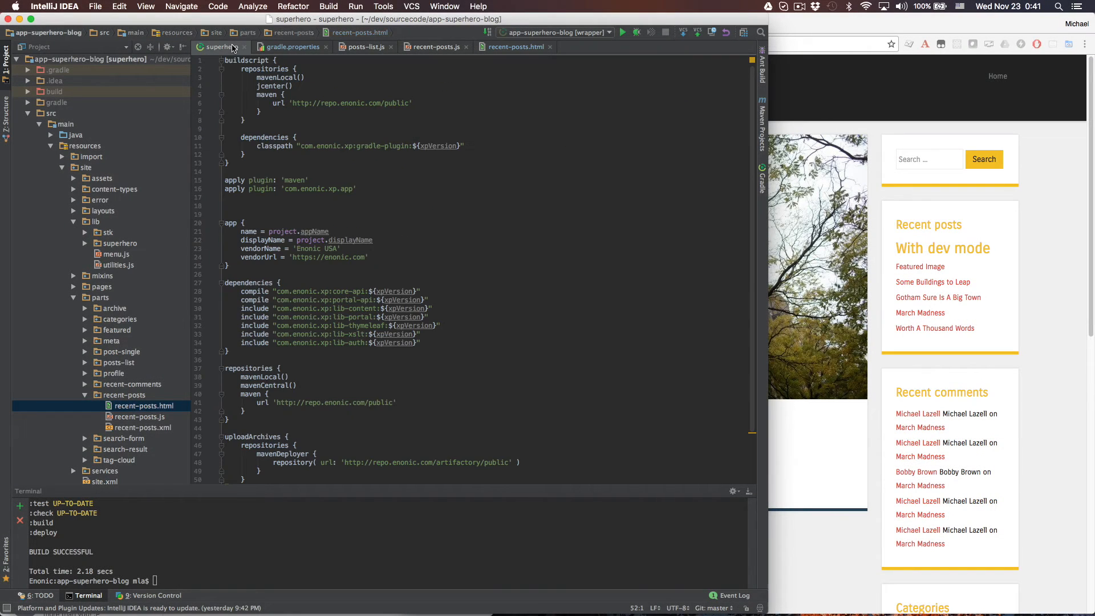
{"action": "left_click", "coordinate": [51, 134]}
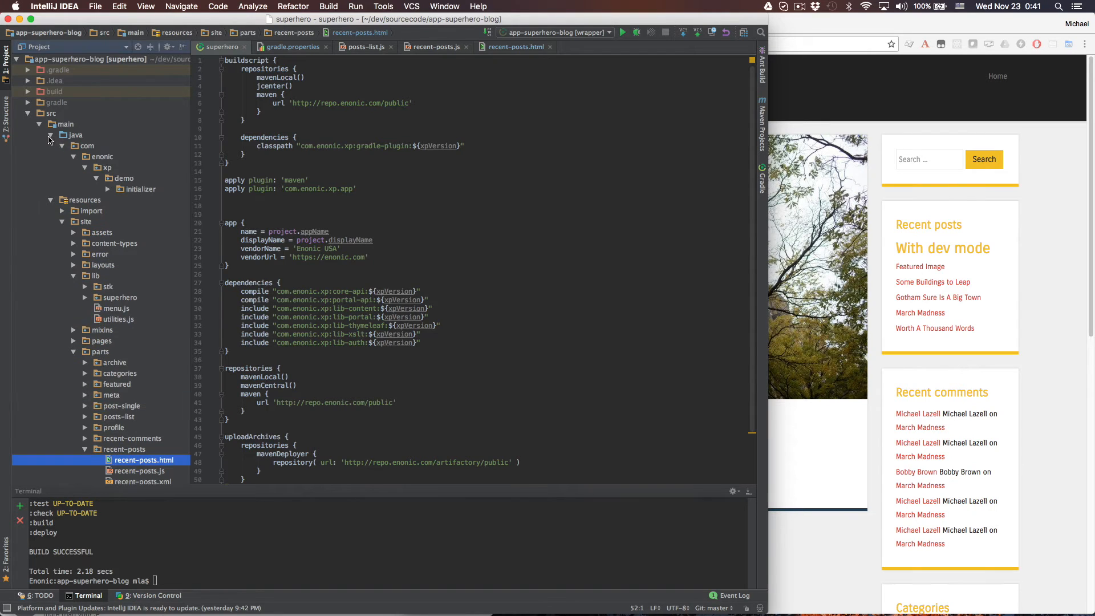
{"action": "left_click", "coordinate": [115, 265]}
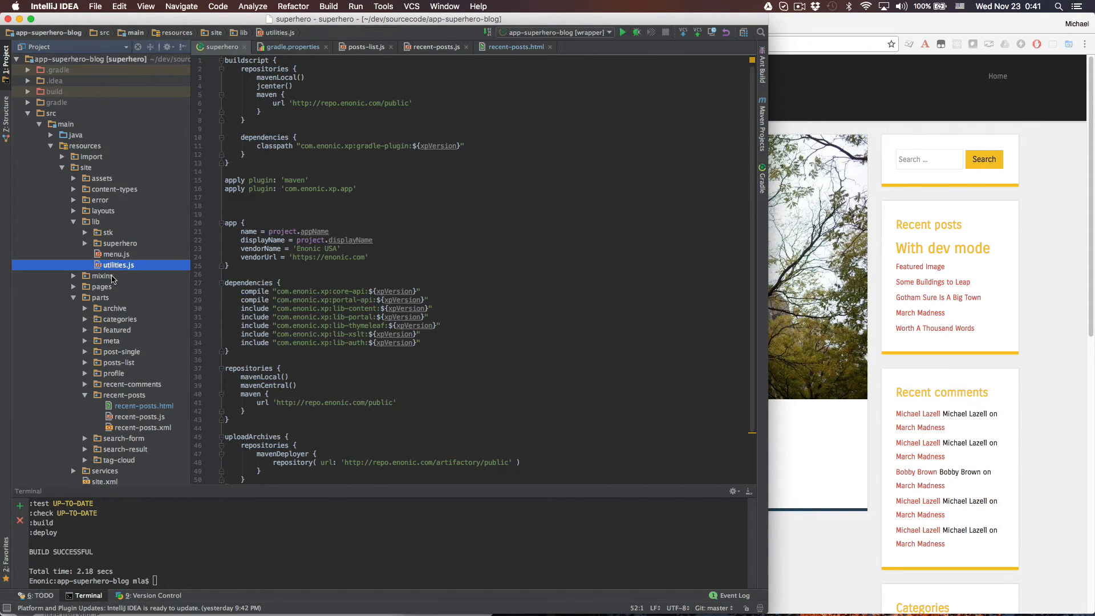
{"action": "left_click", "coordinate": [124, 395]}
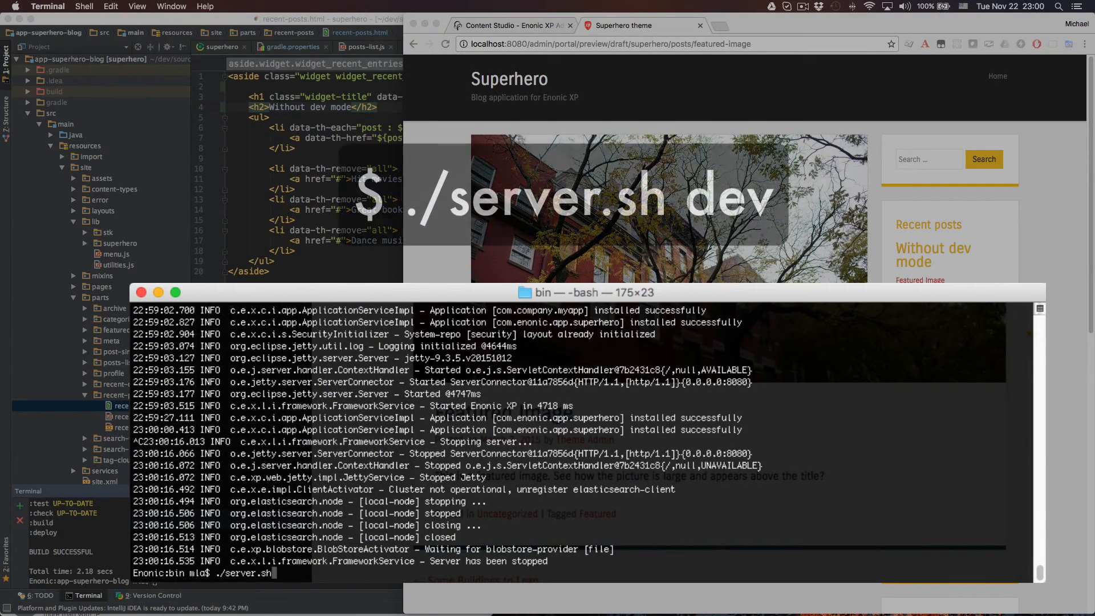
{"action": "type", "text": "dev"}
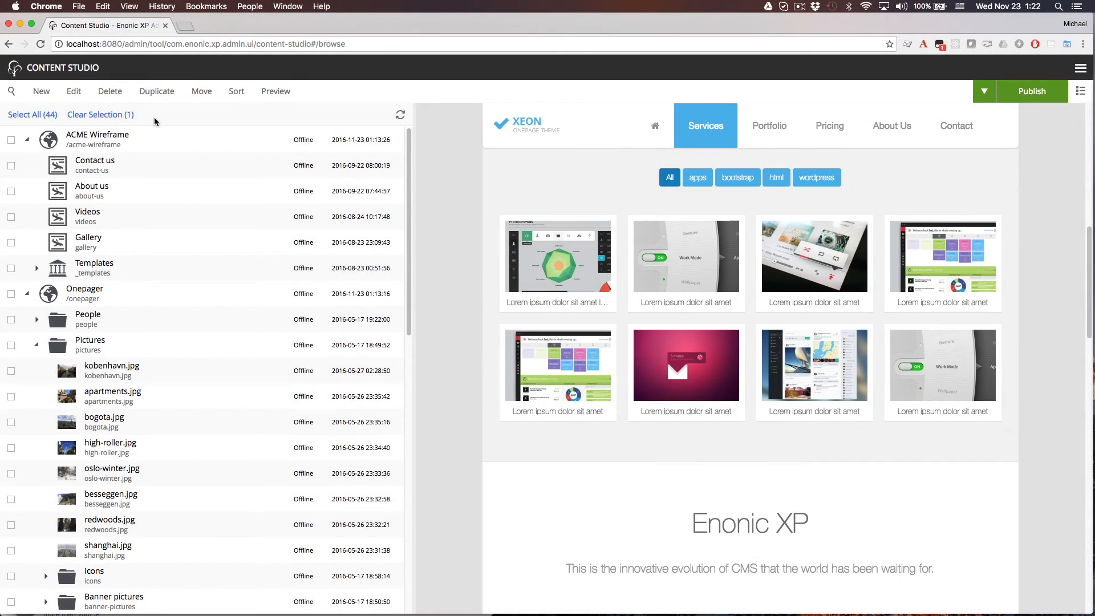
{"action": "mouse_move", "coordinate": [26, 145]}
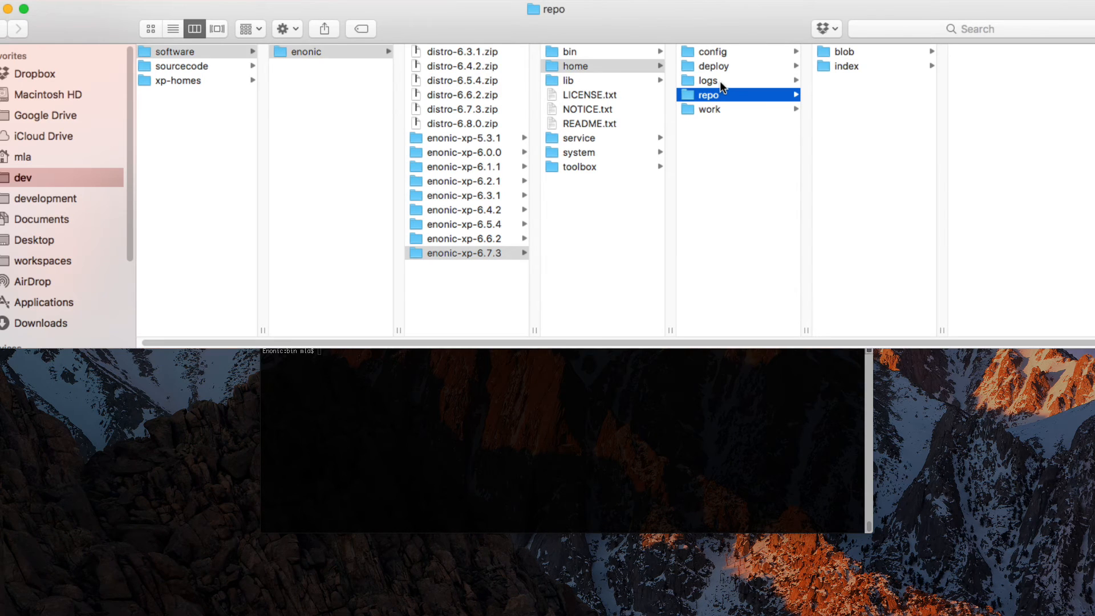
Step: Copy the enonic-xp-6.7.3 home folder and go to xp-homes
{"action": "left_click", "coordinate": [709, 50]}
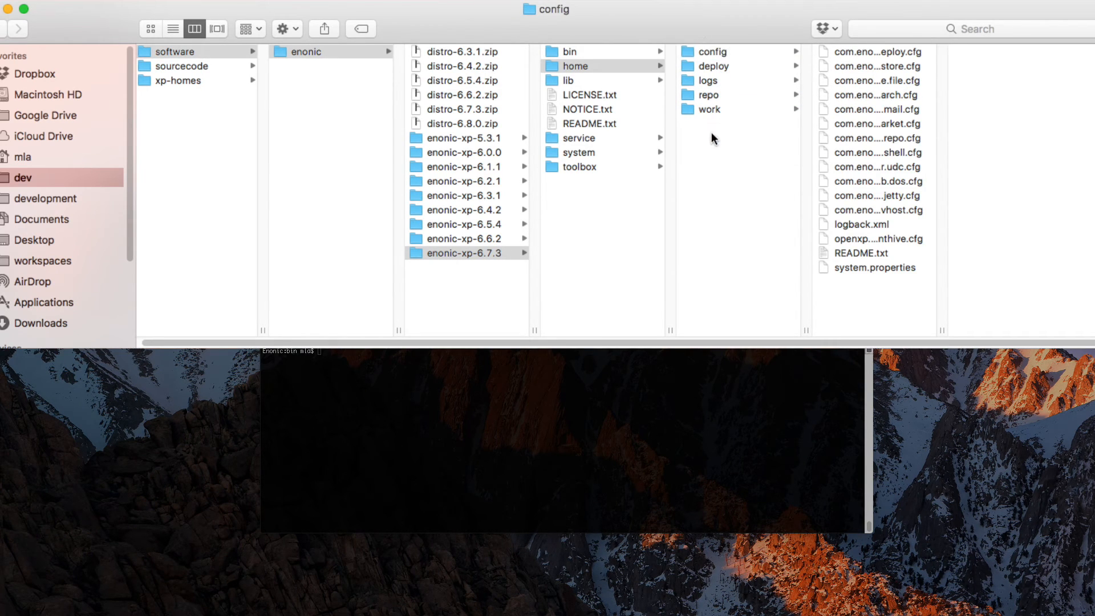
{"action": "right_click", "coordinate": [575, 66]}
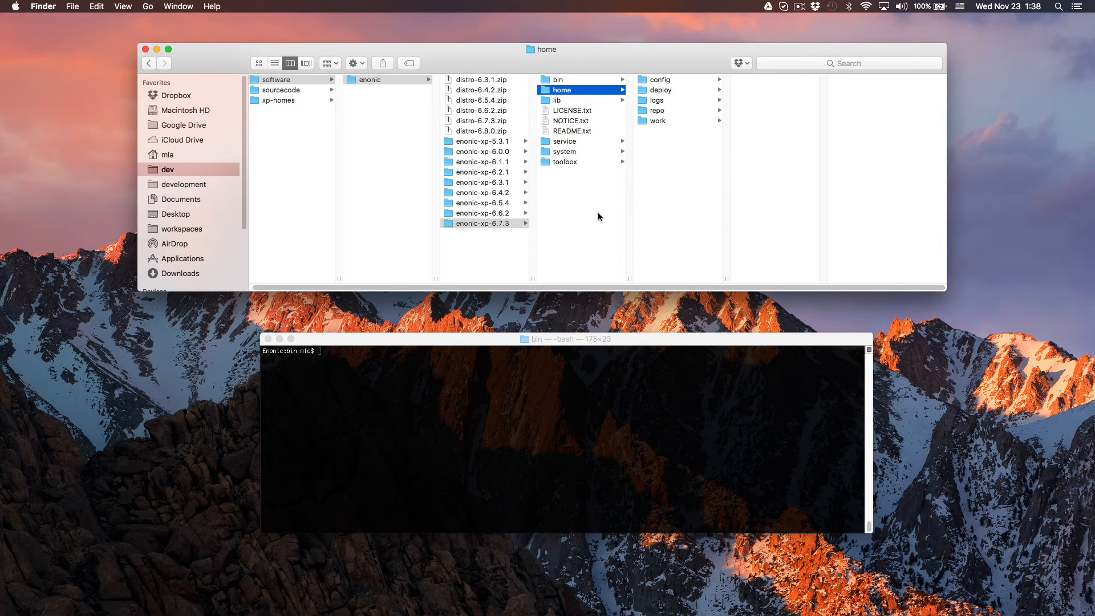
{"action": "left_click", "coordinate": [276, 78]}
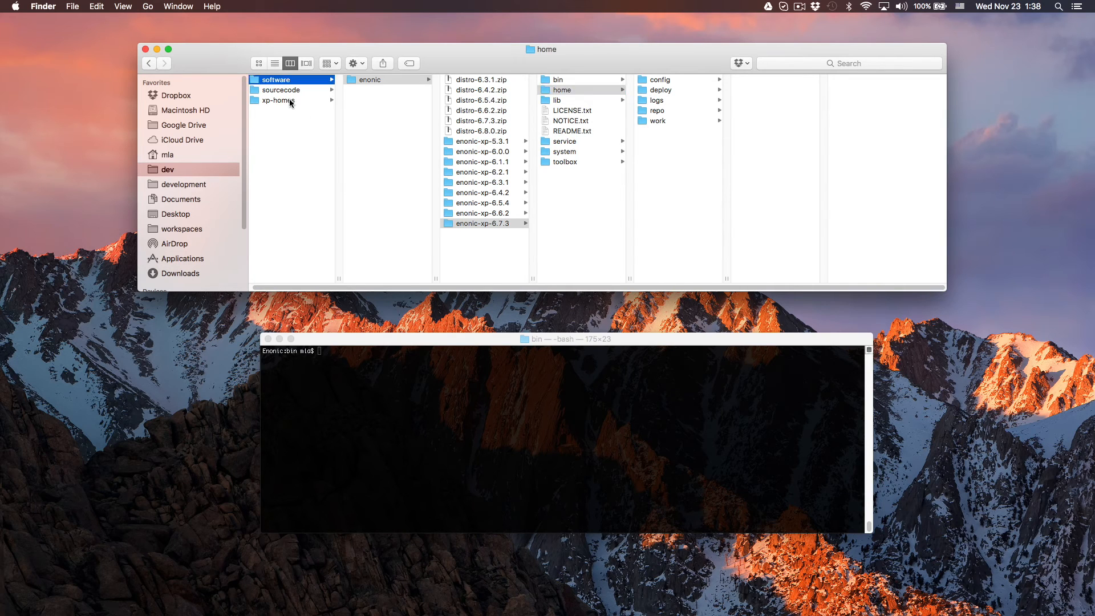
Step: Create a myapp folder in xp-homes, paste the home folder into it, and check its contents
{"action": "right_click", "coordinate": [485, 137]}
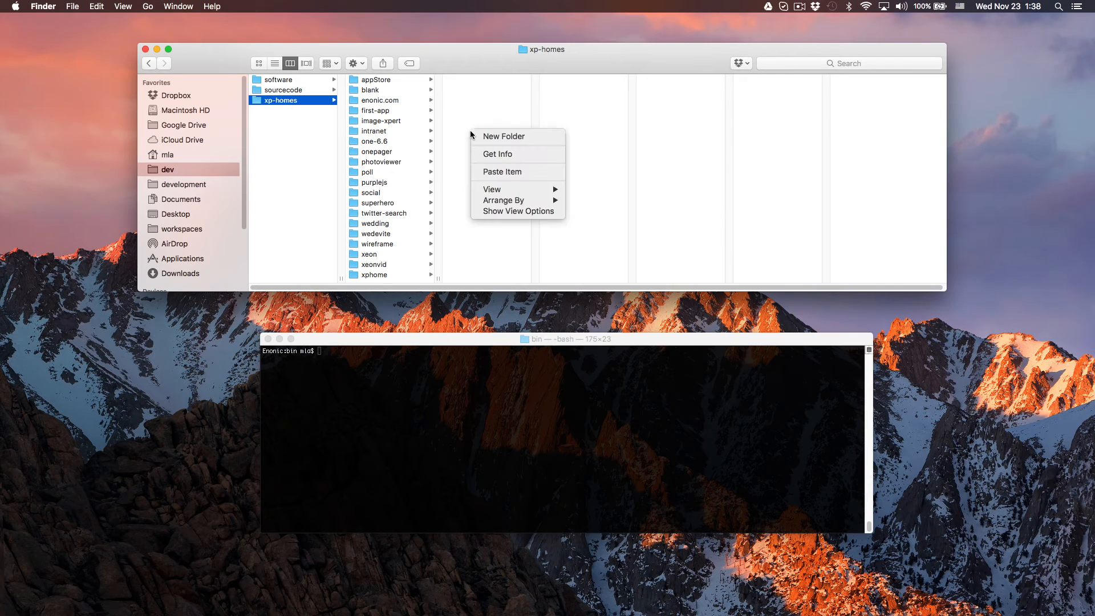
{"action": "left_click", "coordinate": [504, 136]}
{"action": "type", "text": "myapp"}
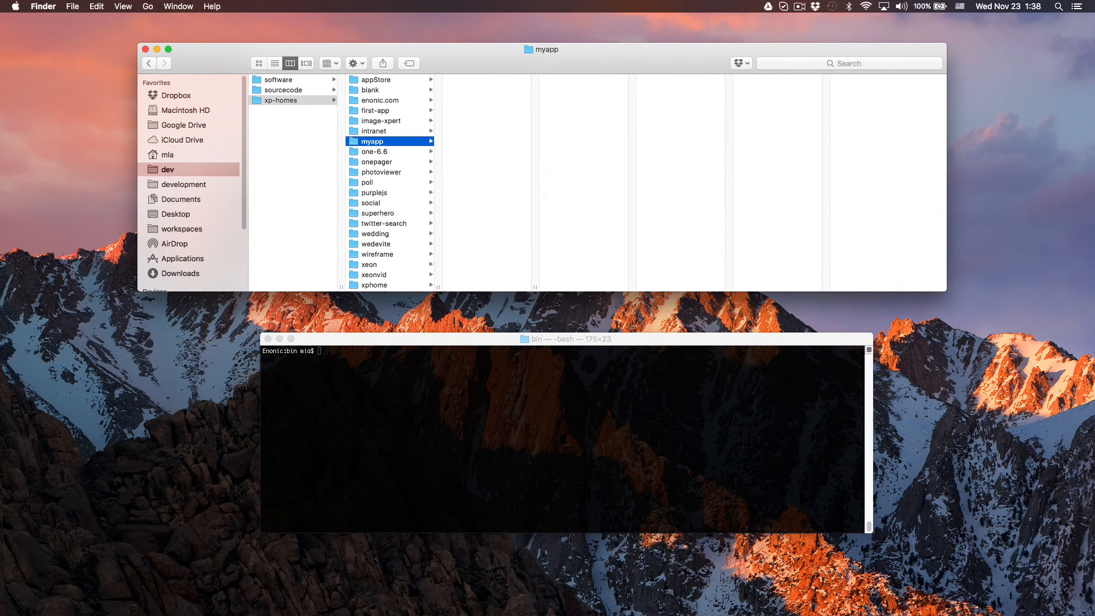
{"action": "right_click", "coordinate": [486, 167]}
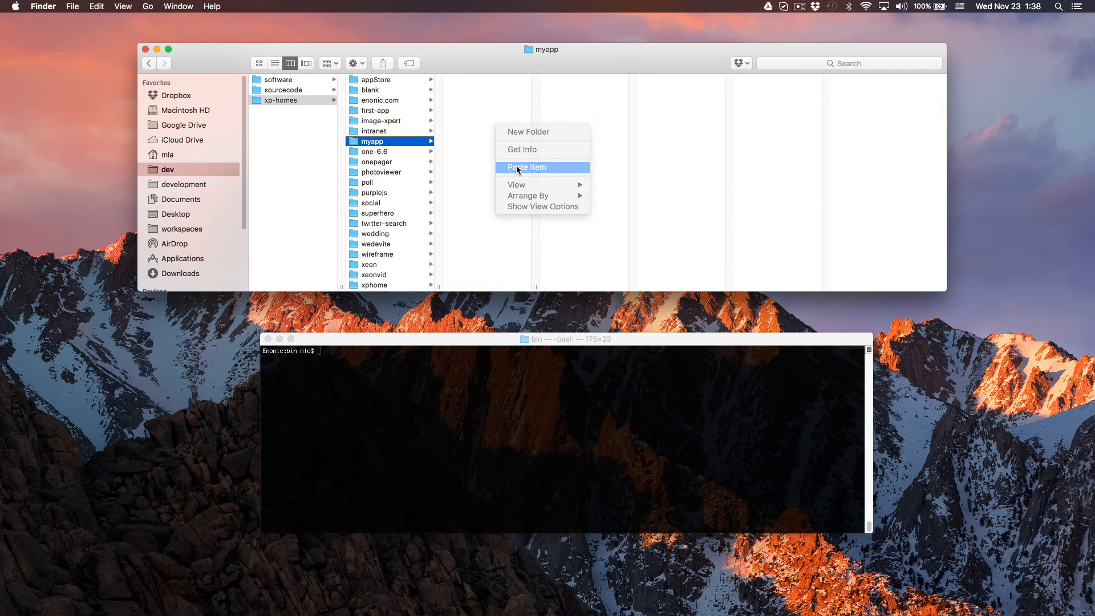
{"action": "left_click", "coordinate": [527, 167]}
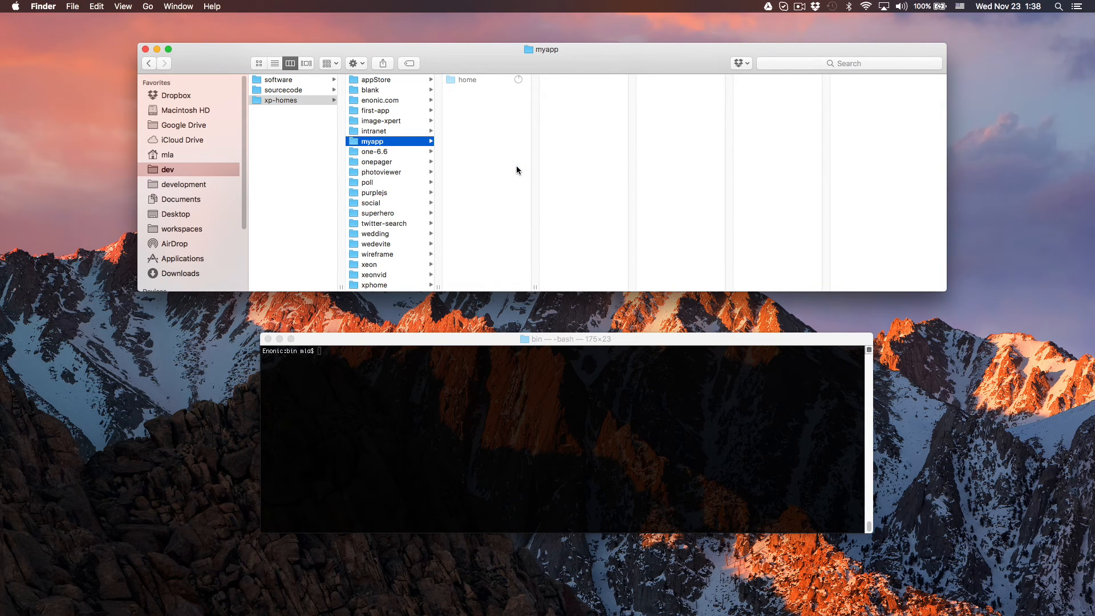
{"action": "mouse_move", "coordinate": [517, 94]}
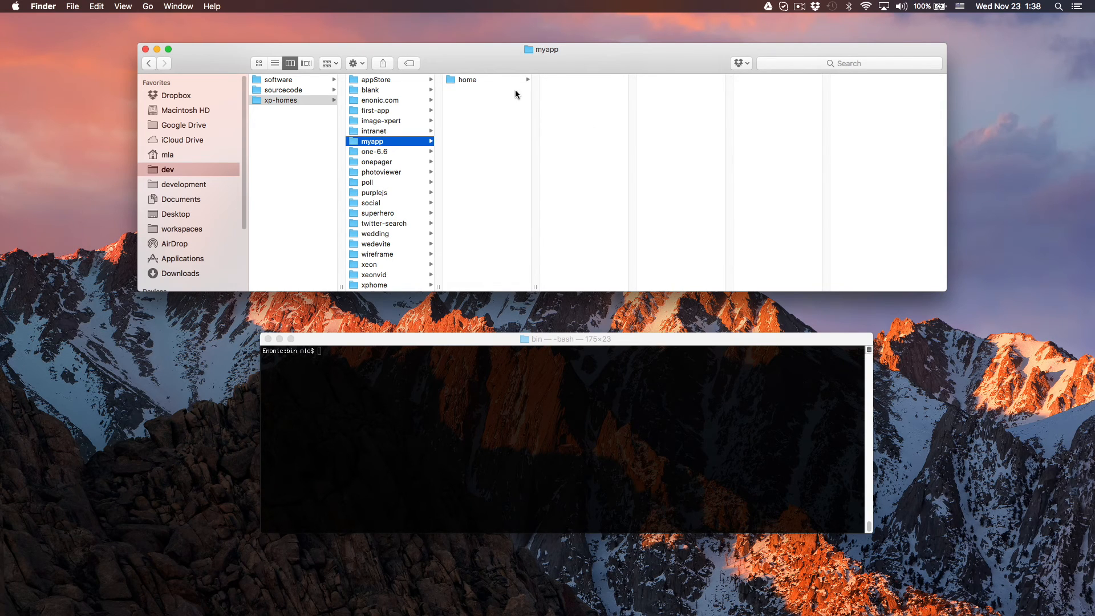
{"action": "left_click", "coordinate": [466, 79]}
{"action": "type", "text": "e"}
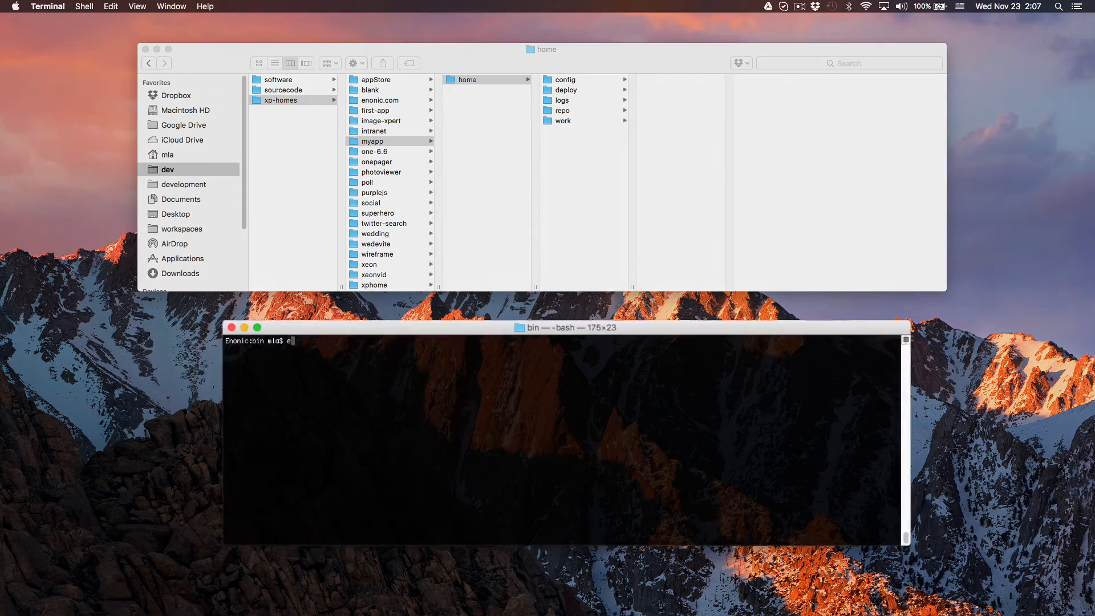
Step: Export XP_HOME=/Users/mla/dev/xp-homes/myapp/home and trash the copied repo folder
{"action": "type", "text": "xport XP"}
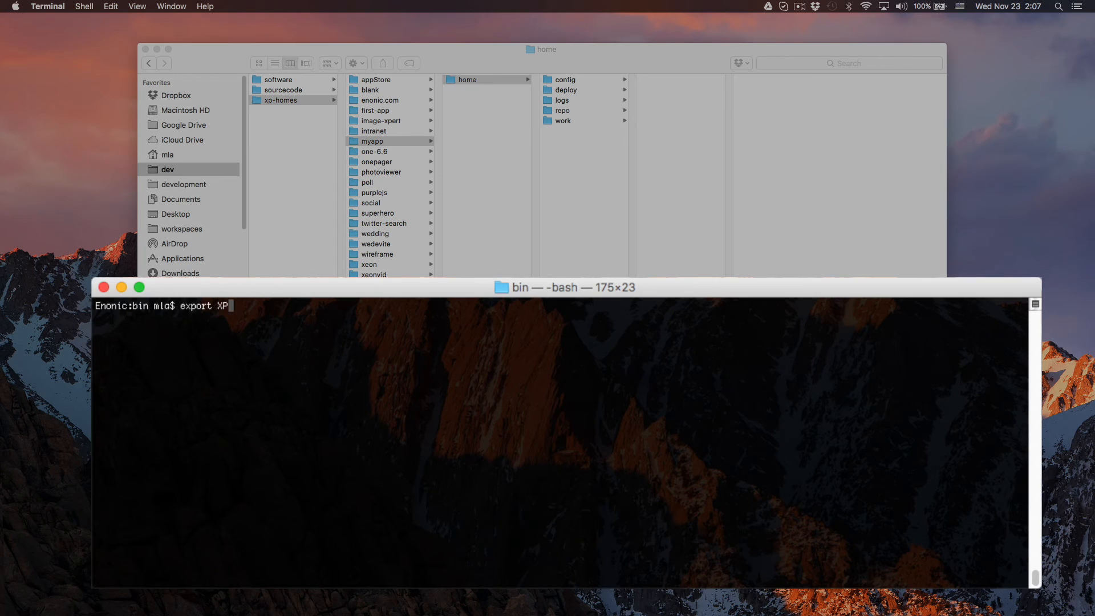
{"action": "type", "text": "_HOME=/Users/mla/dev/xp-homes/myapp/home"}
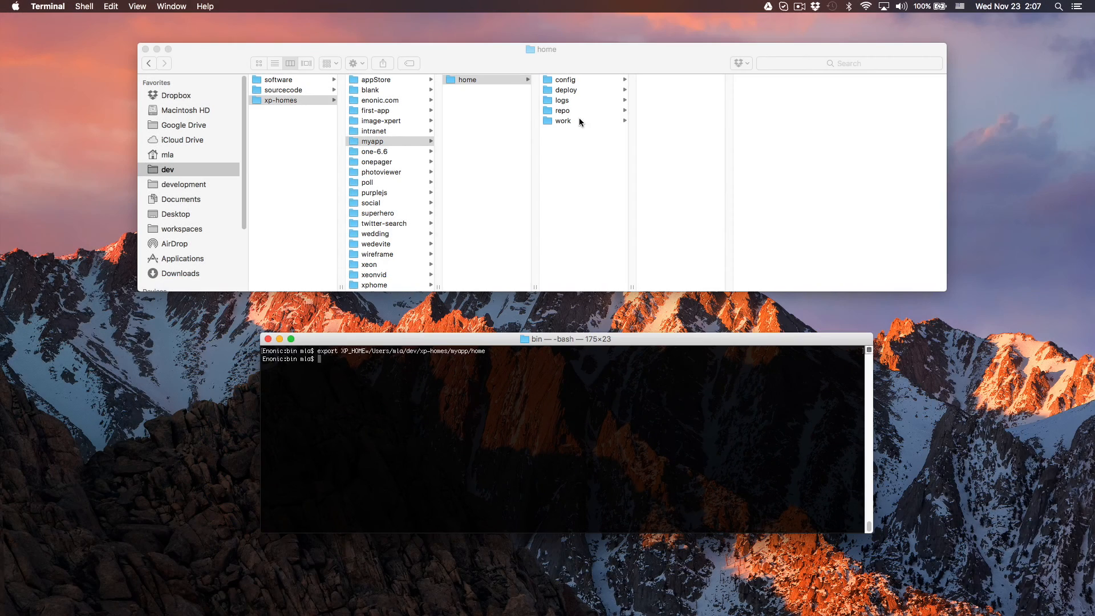
{"action": "right_click", "coordinate": [563, 110]}
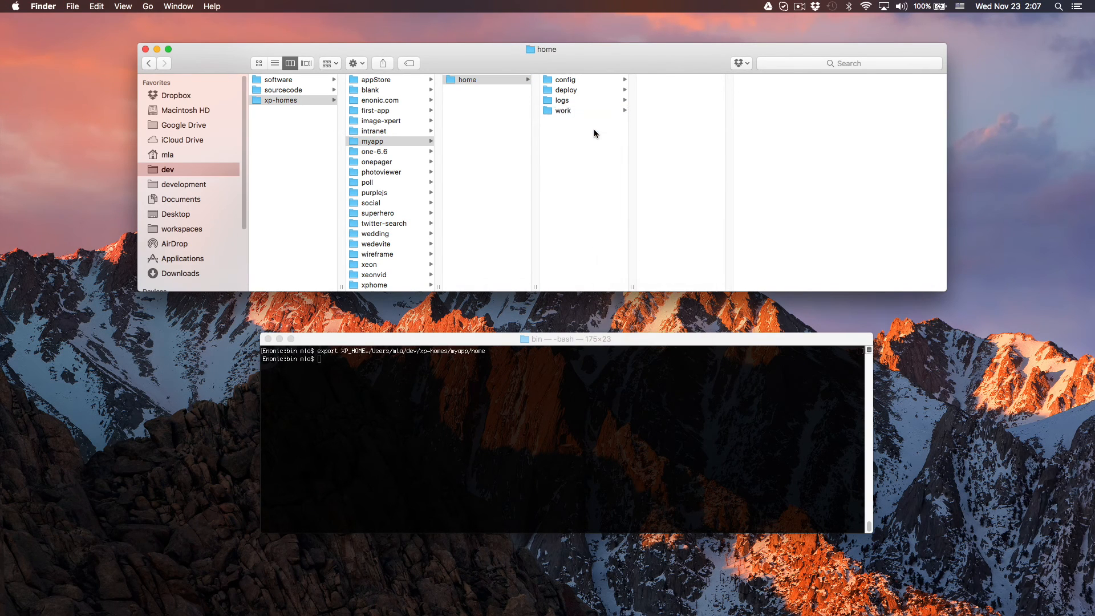
Step: Trash the work folder and select the old server log files in logs
{"action": "right_click", "coordinate": [560, 110]}
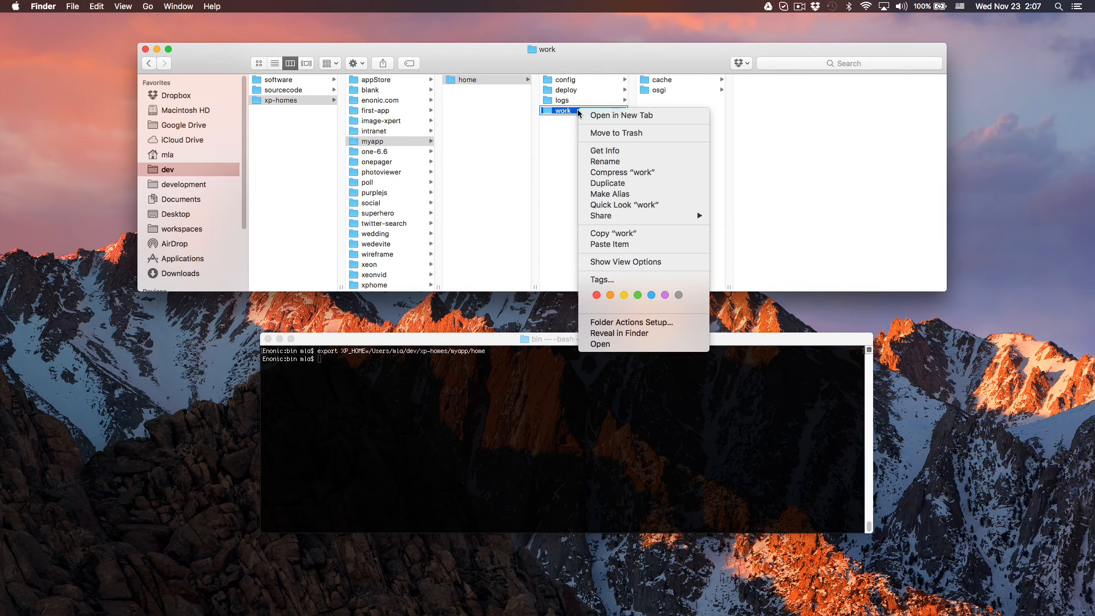
{"action": "mouse_move", "coordinate": [616, 134]}
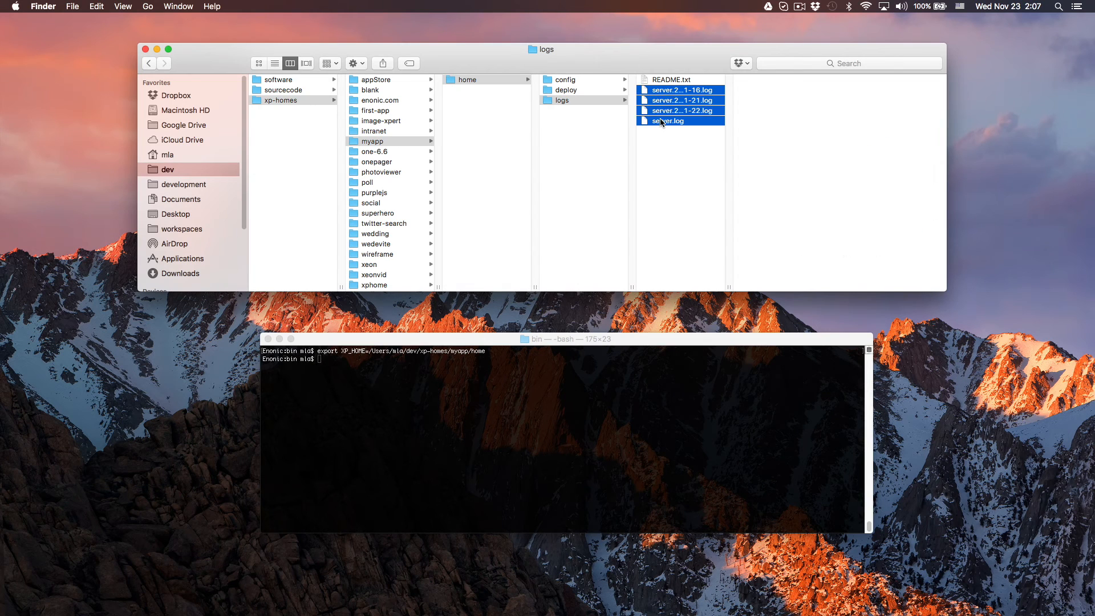
{"action": "left_click", "coordinate": [674, 170]}
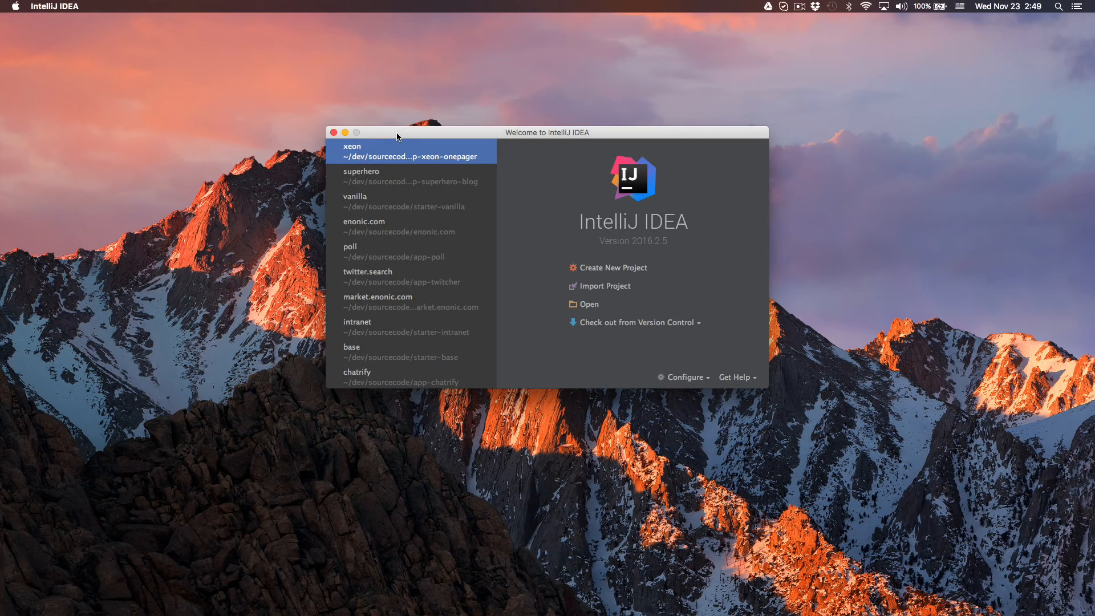
Step: Open dev/sourcecode/myapp/build.gradle from the IntelliJ welcome screen
{"action": "left_click", "coordinate": [588, 304]}
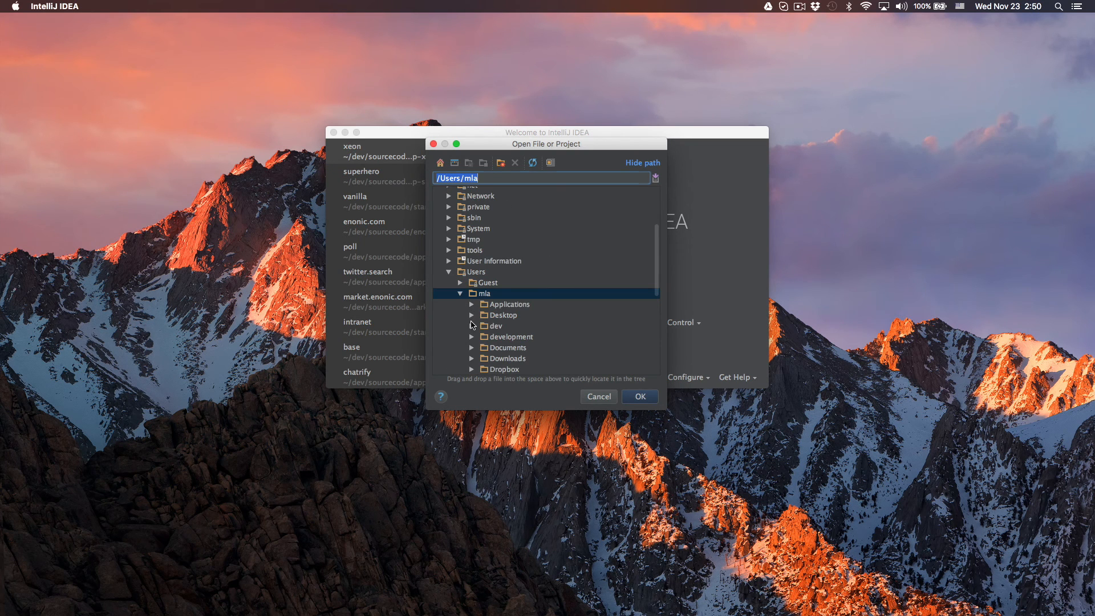
{"action": "left_click", "coordinate": [472, 326]}
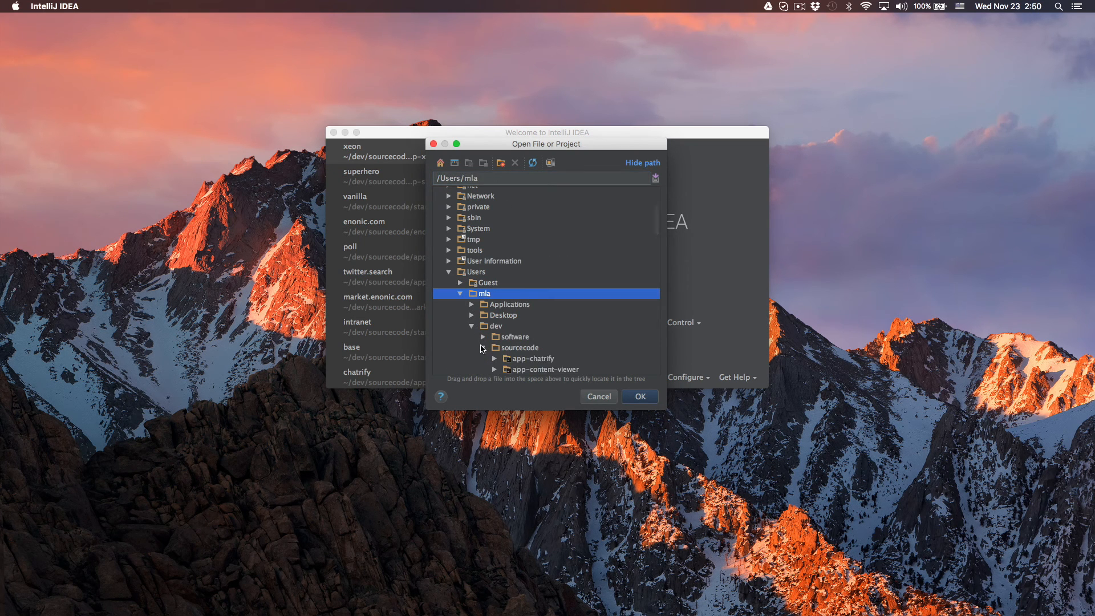
{"action": "type", "text": "my"}
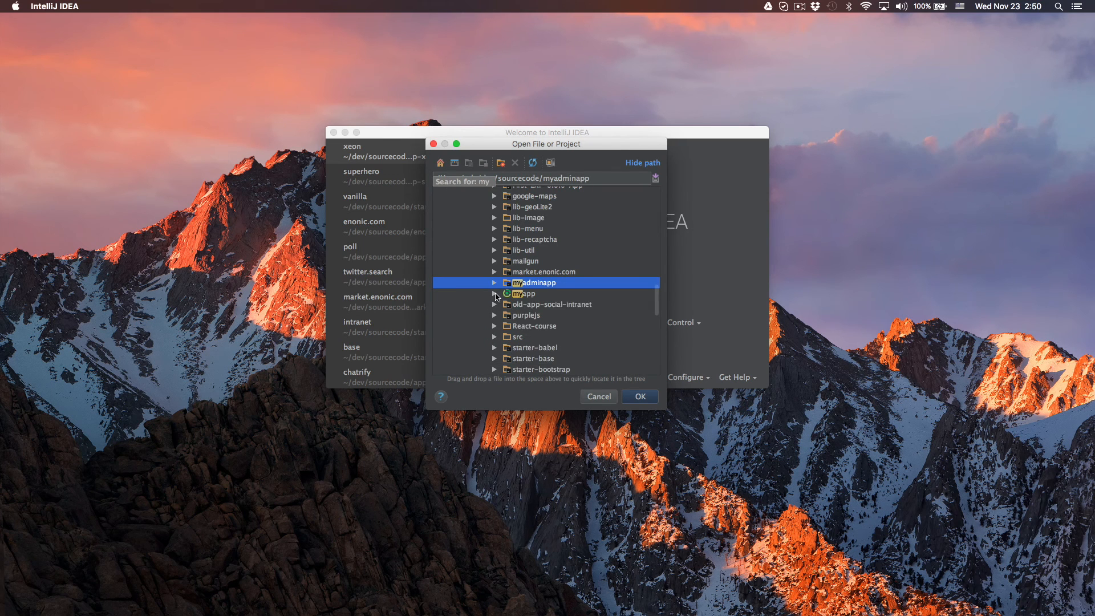
{"action": "left_click", "coordinate": [494, 293]}
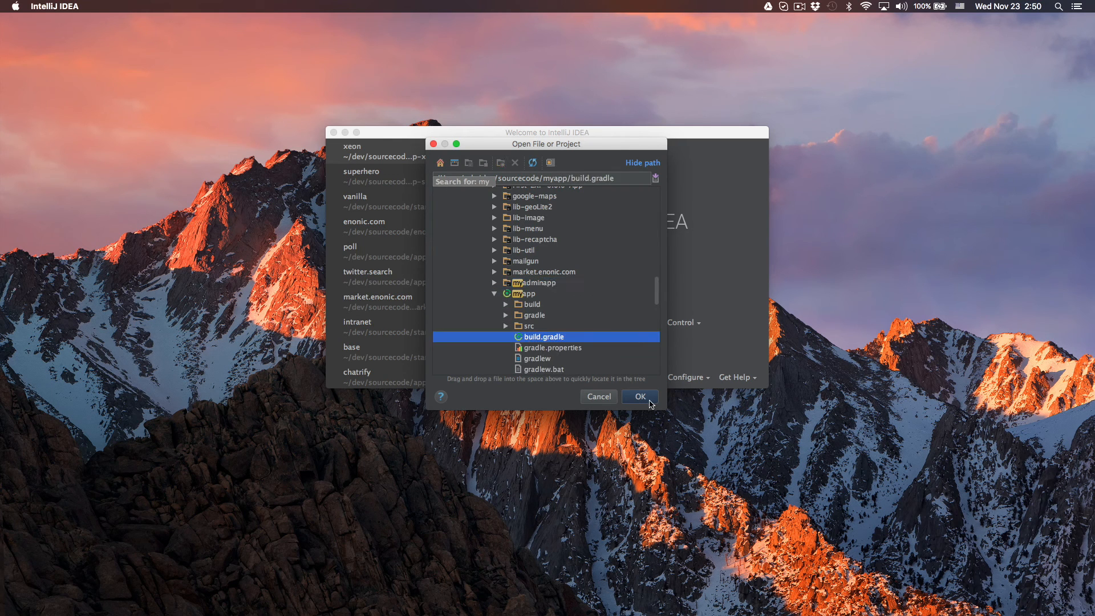
{"action": "left_click", "coordinate": [638, 395]}
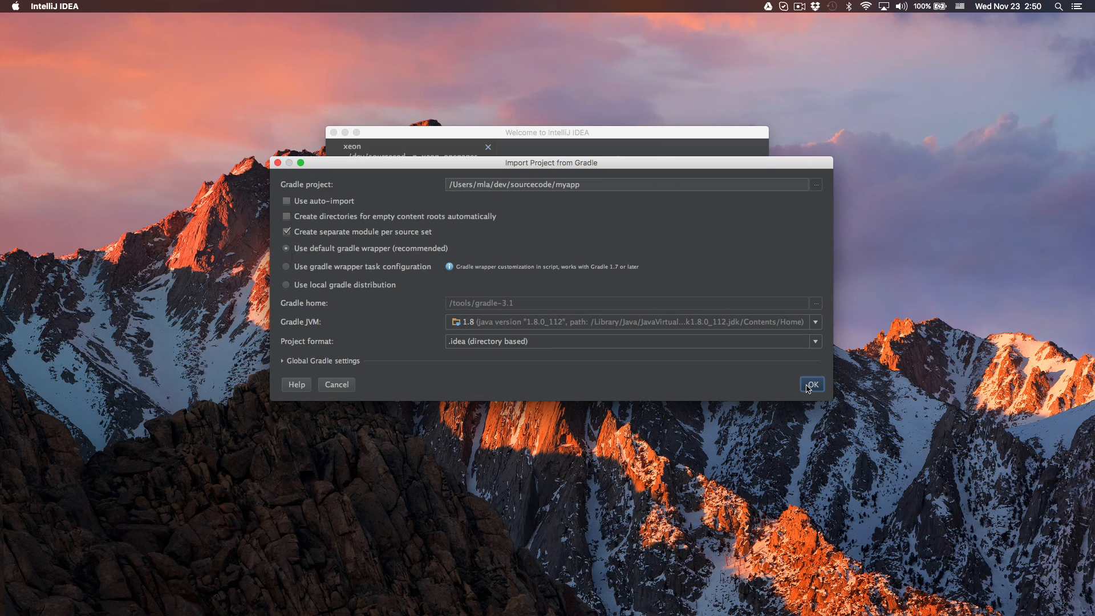
Step: Accept the Gradle import and expand the project tree to src/main/resources
{"action": "left_click", "coordinate": [811, 384]}
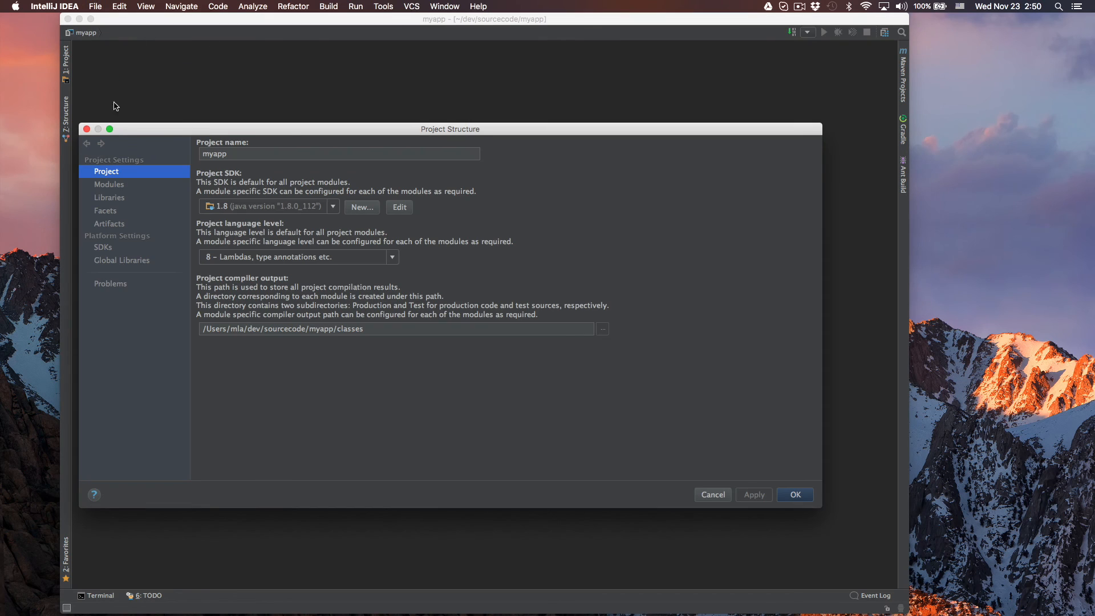
{"action": "mouse_move", "coordinate": [230, 213]}
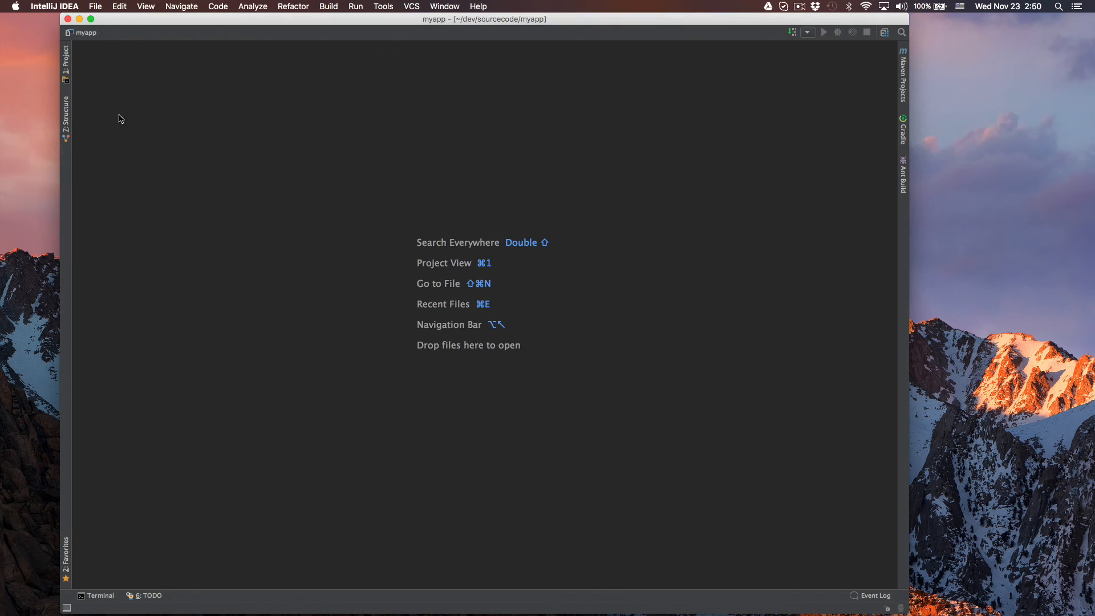
{"action": "left_click", "coordinate": [66, 60]}
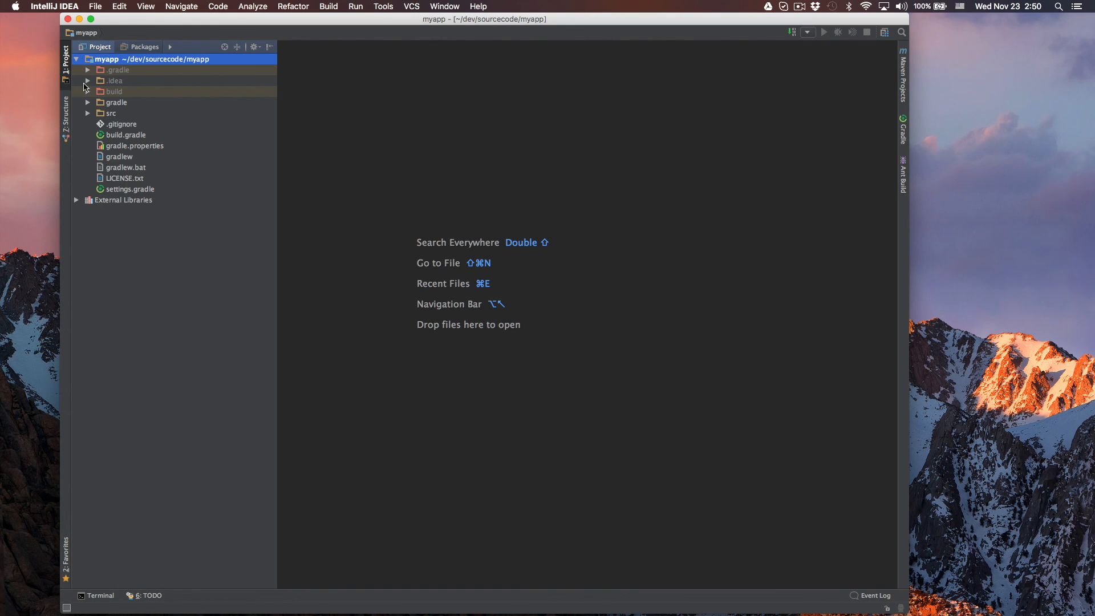
{"action": "left_click", "coordinate": [87, 112]}
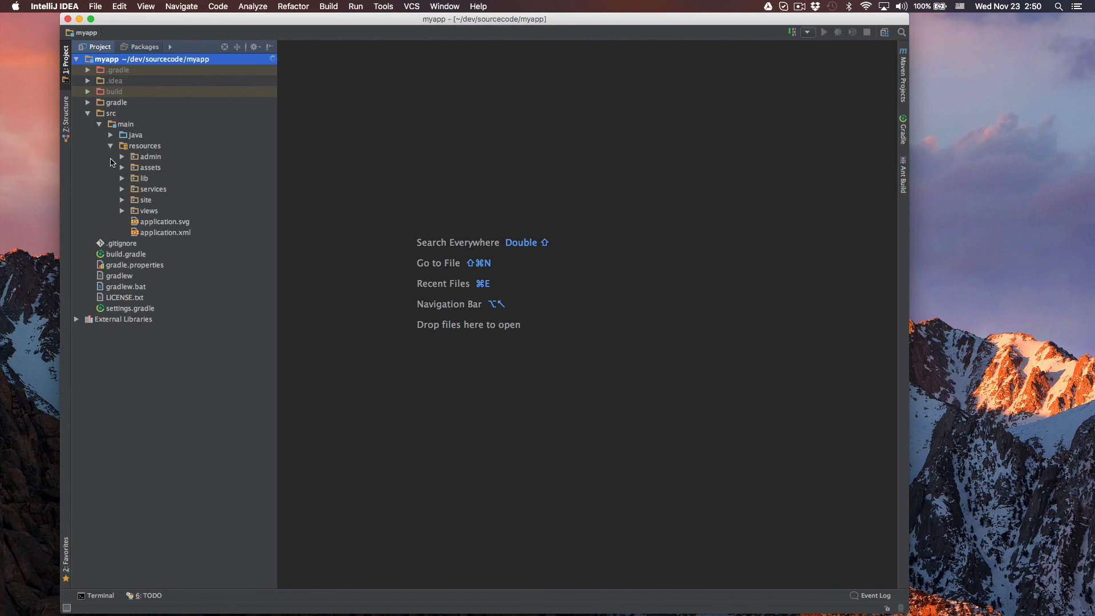